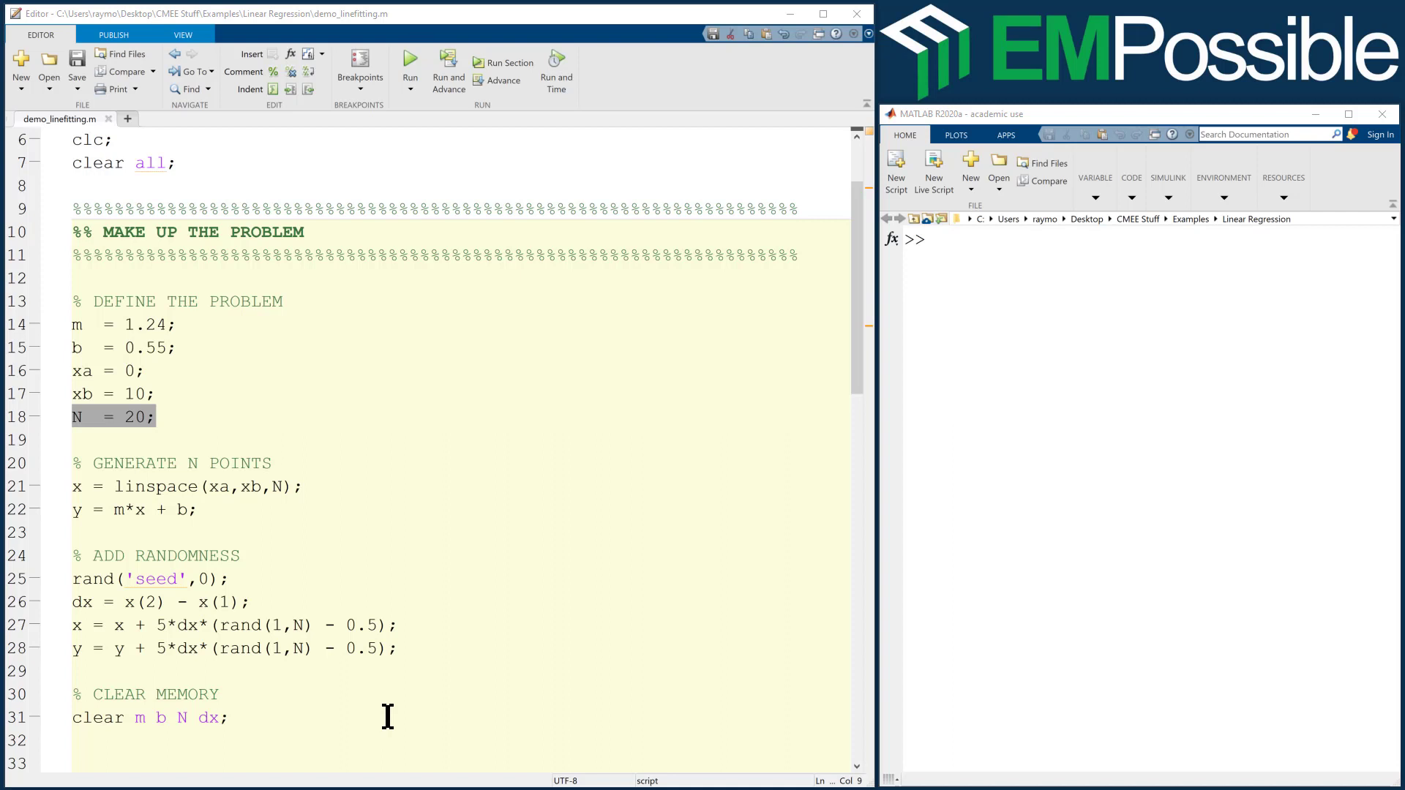
{"action": "mouse_move", "coordinate": [123, 334]}
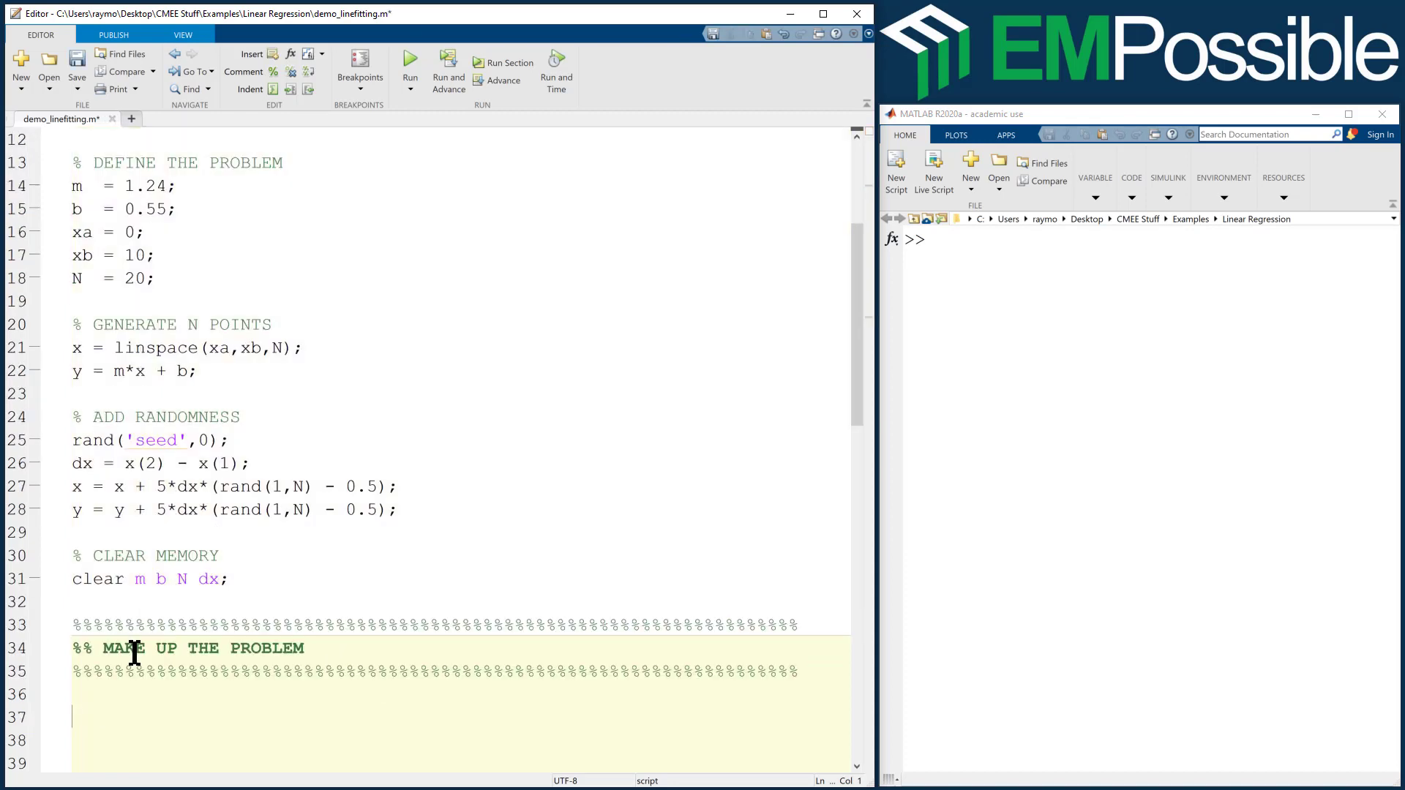
Rename the pasted section header to 'FIT TO A LINE'.
{"action": "left_click_drag", "start_coordinate": [103, 648], "coordinate": [304, 649]}
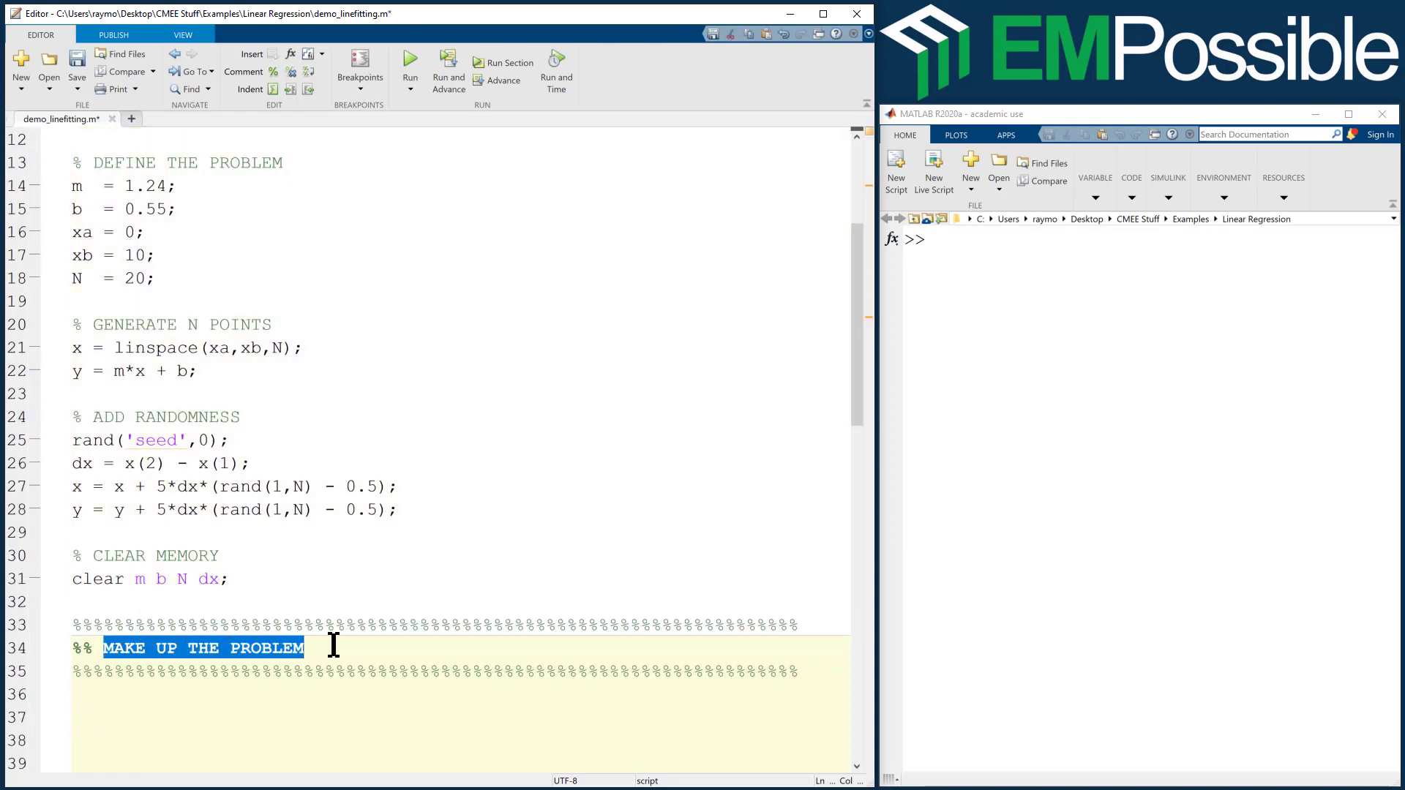
{"action": "type", "text": "FIT TO"}
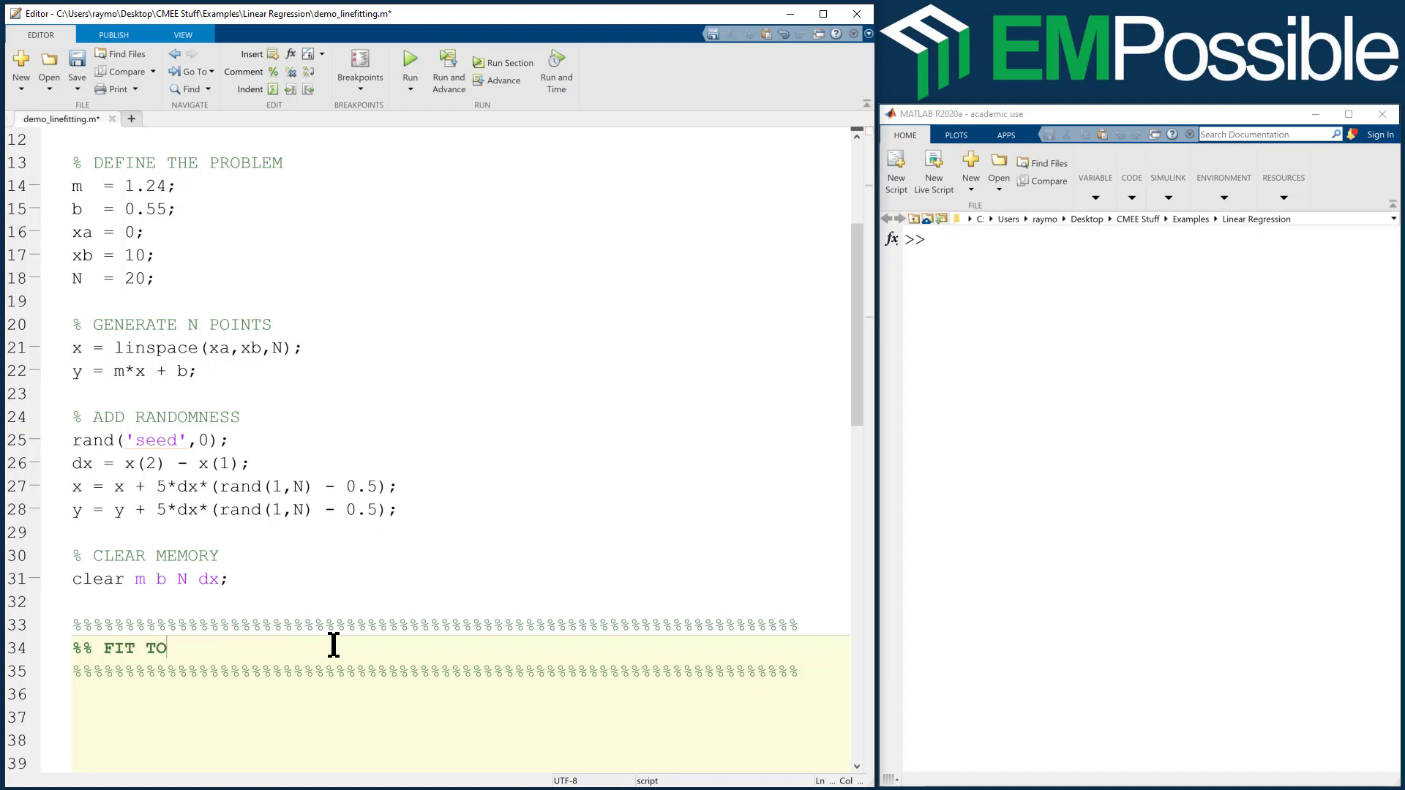
{"action": "type", "text": "A LINE"}
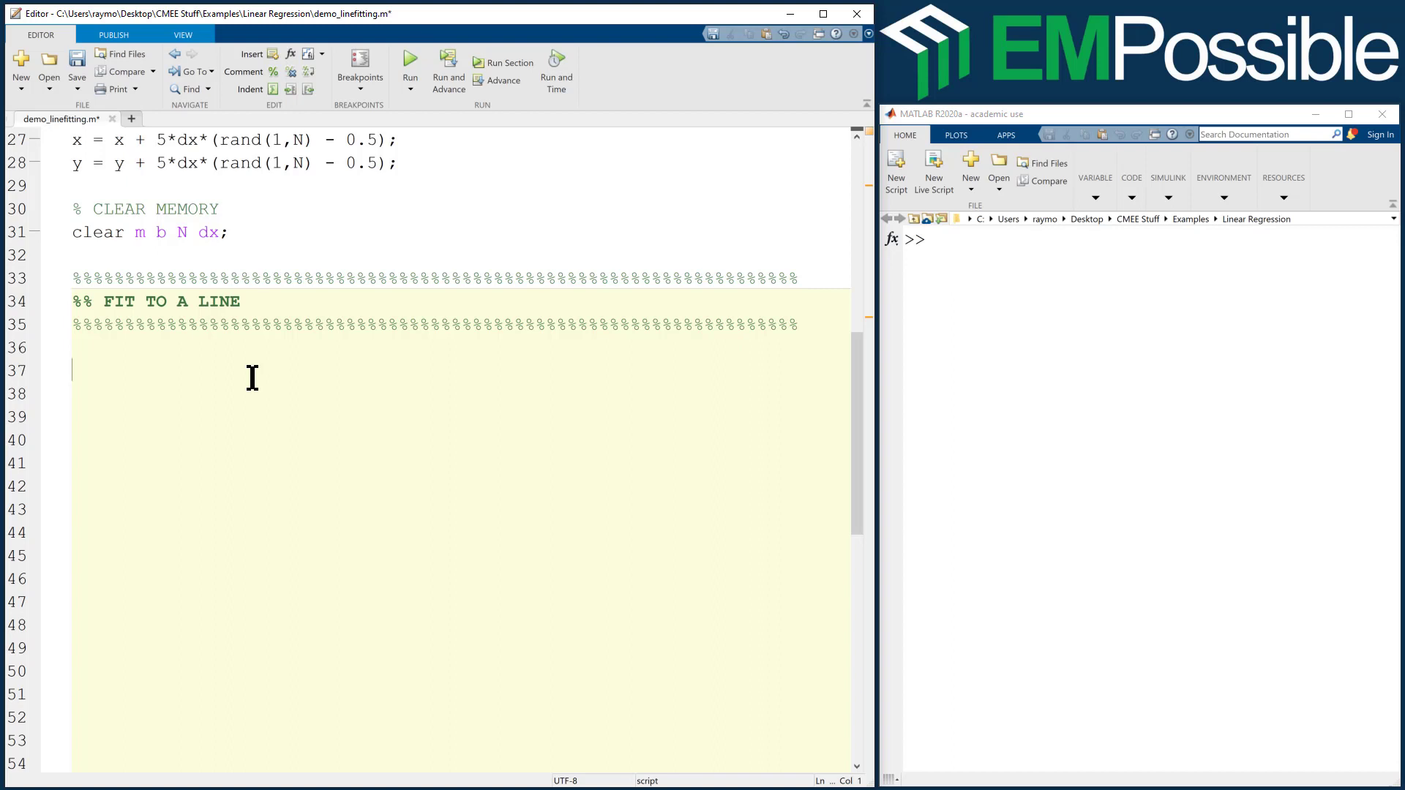
Add plot(x,y,'-r'); and axis equal tight; to the new section.
{"action": "type", "text": "pl"}
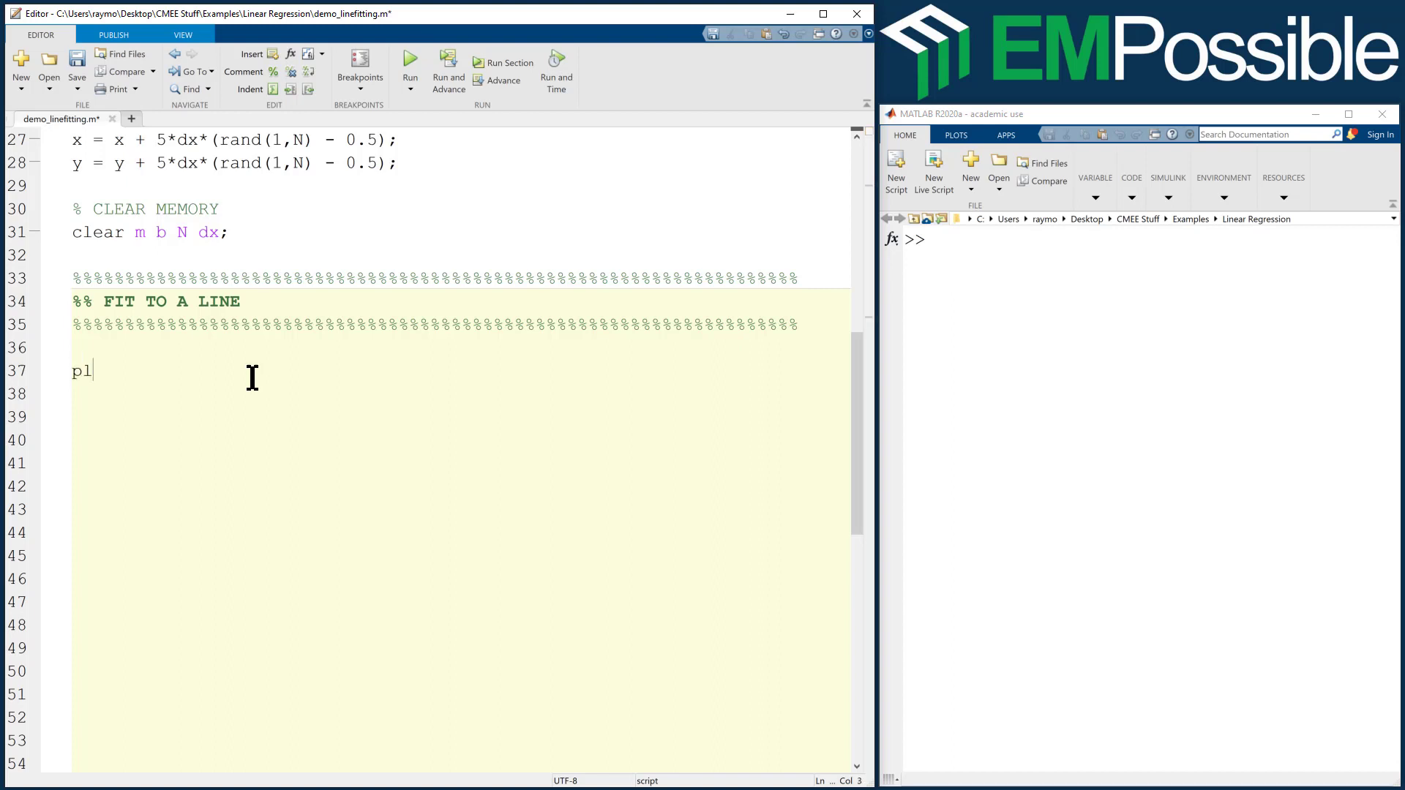
{"action": "type", "text": "ot(x,y"}
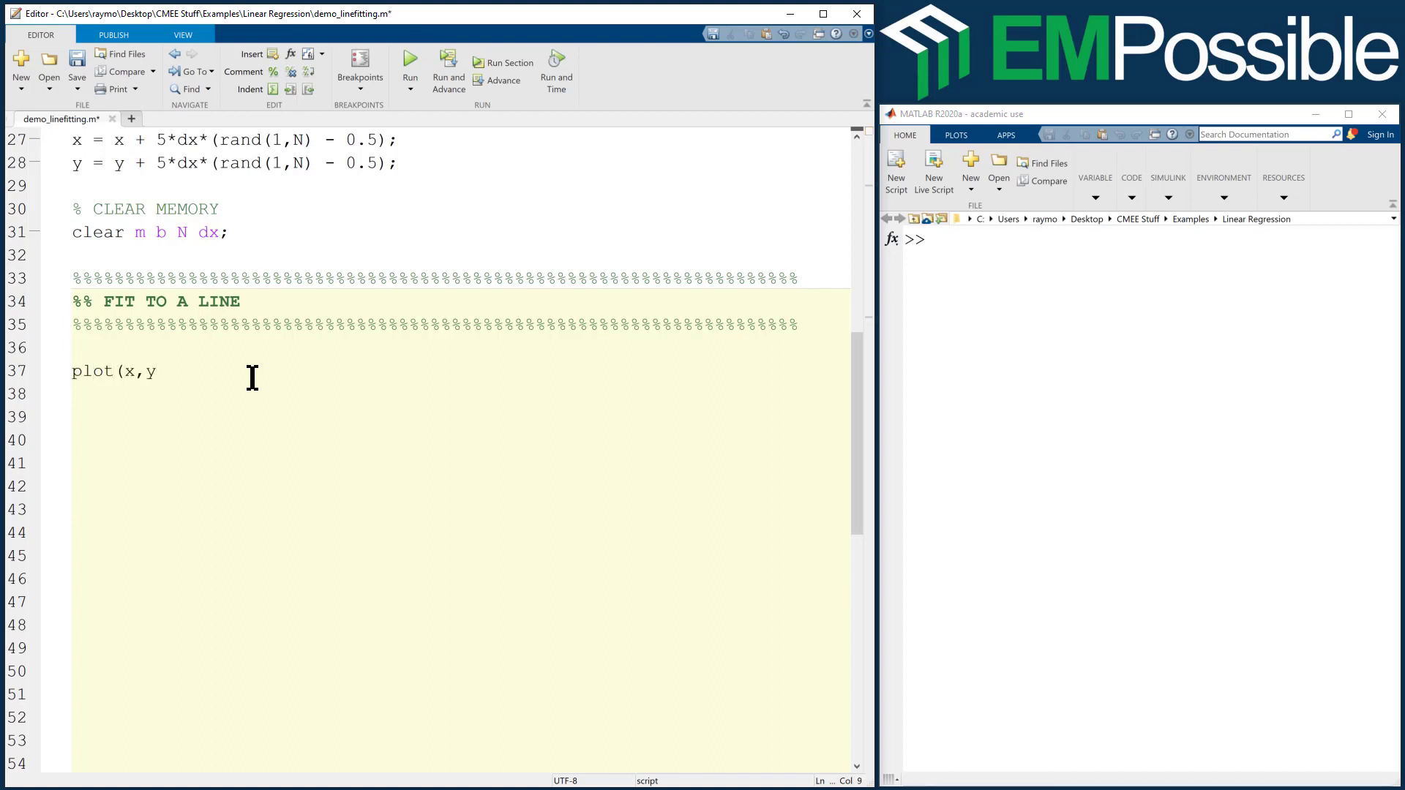
{"action": "type", "text": ",'-r'"}
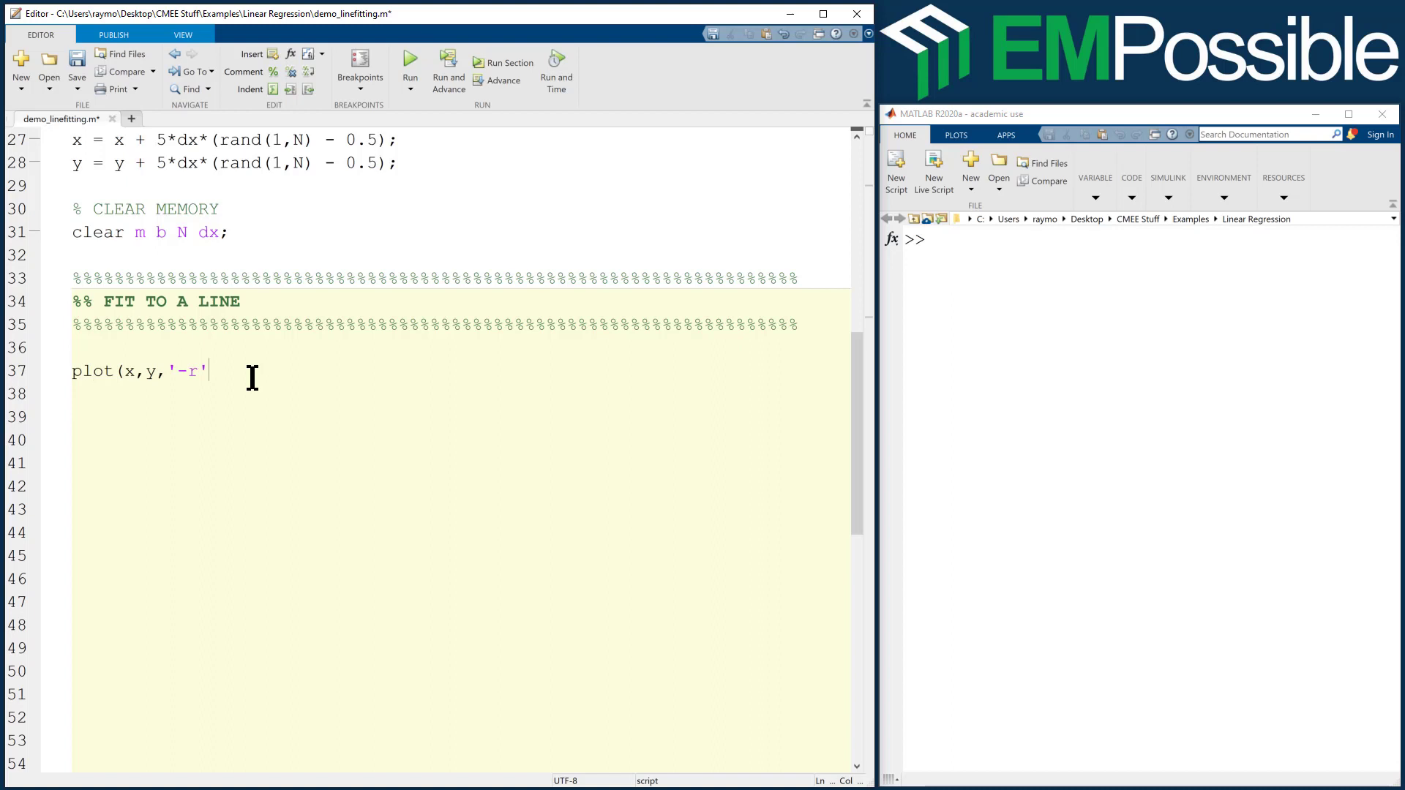
{"action": "type", "text": ");"}
{"action": "left_click", "coordinate": [458, 394]}
{"action": "type", "text": "axis equal ti"}
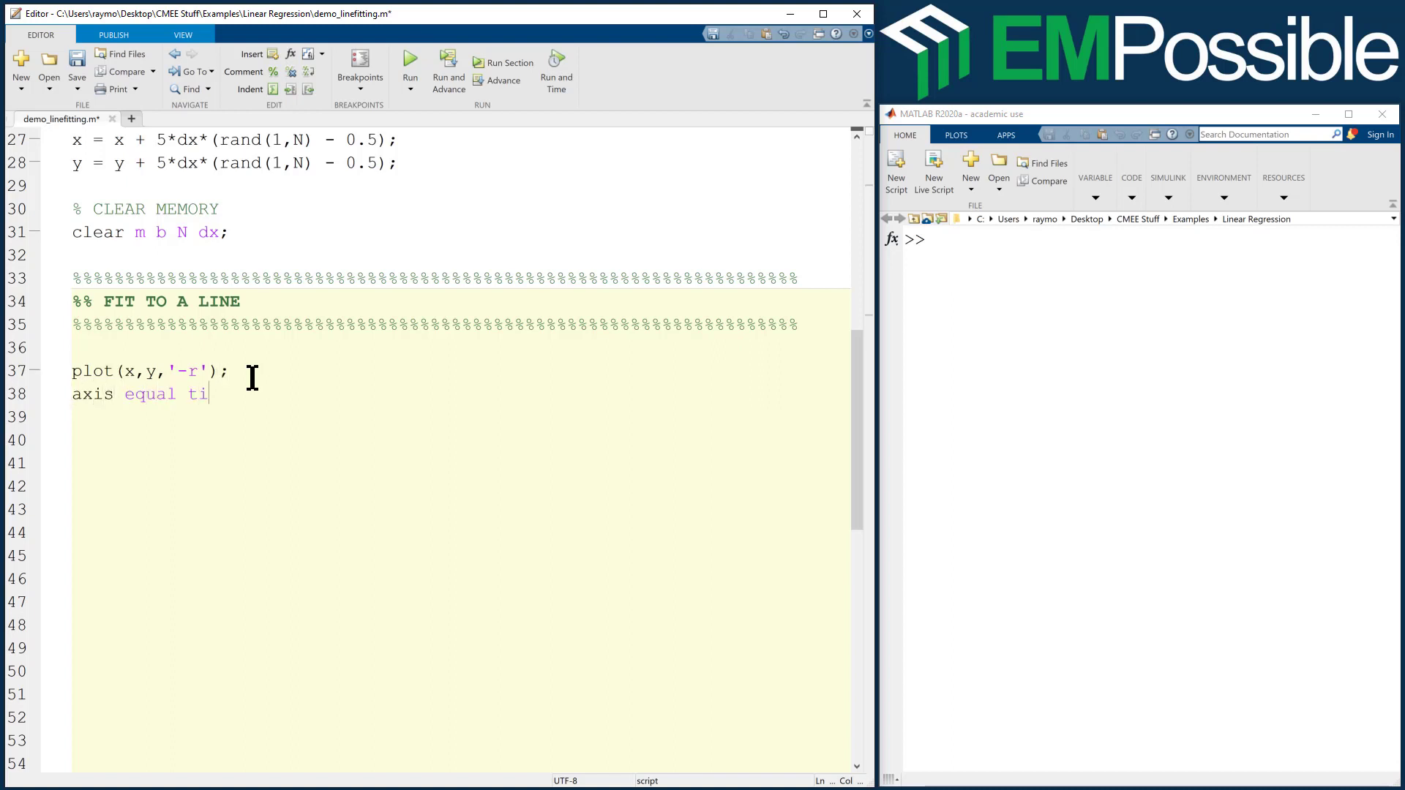
{"action": "type", "text": "ght;"}
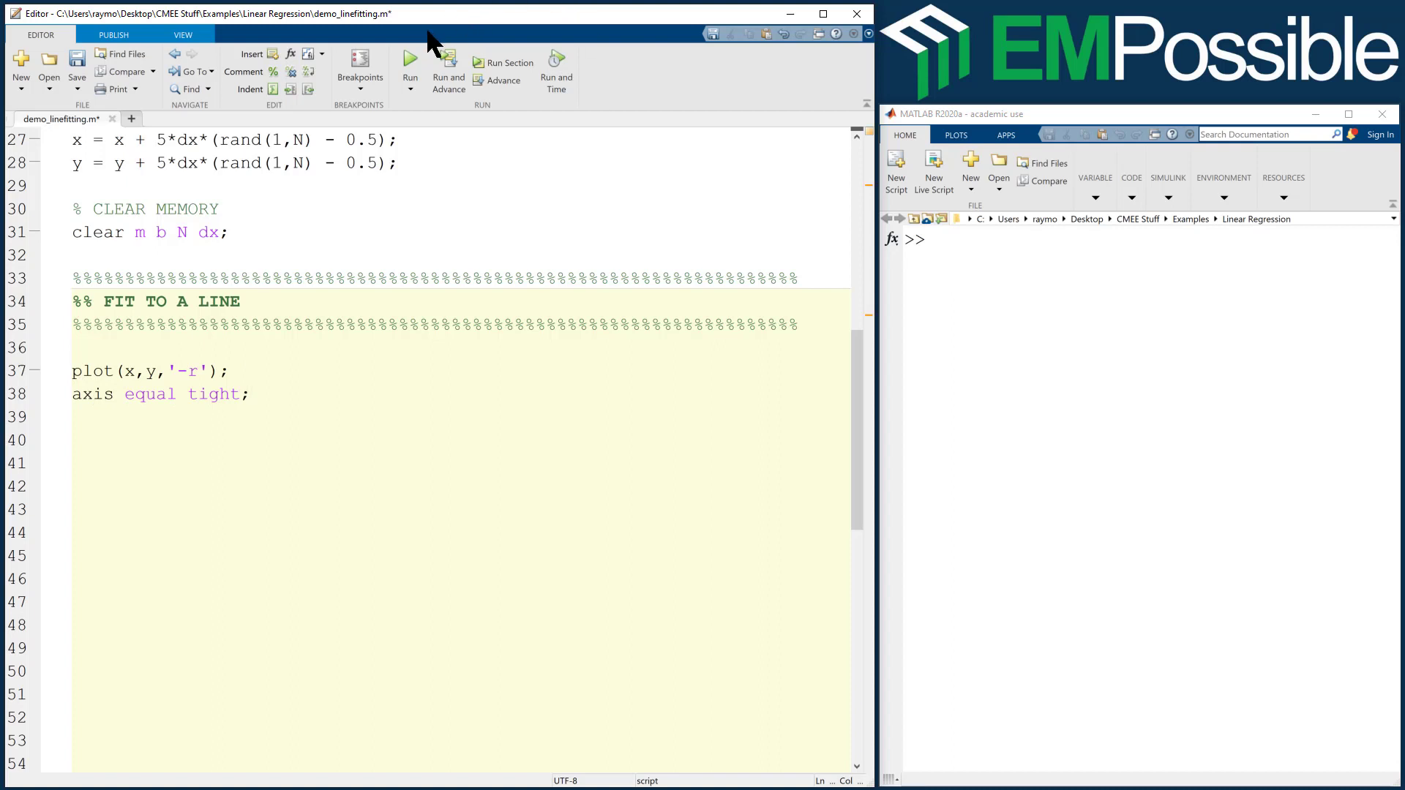
Run the script to draw the noisy data as a red line in Figure 1.
{"action": "left_click", "coordinate": [407, 59]}
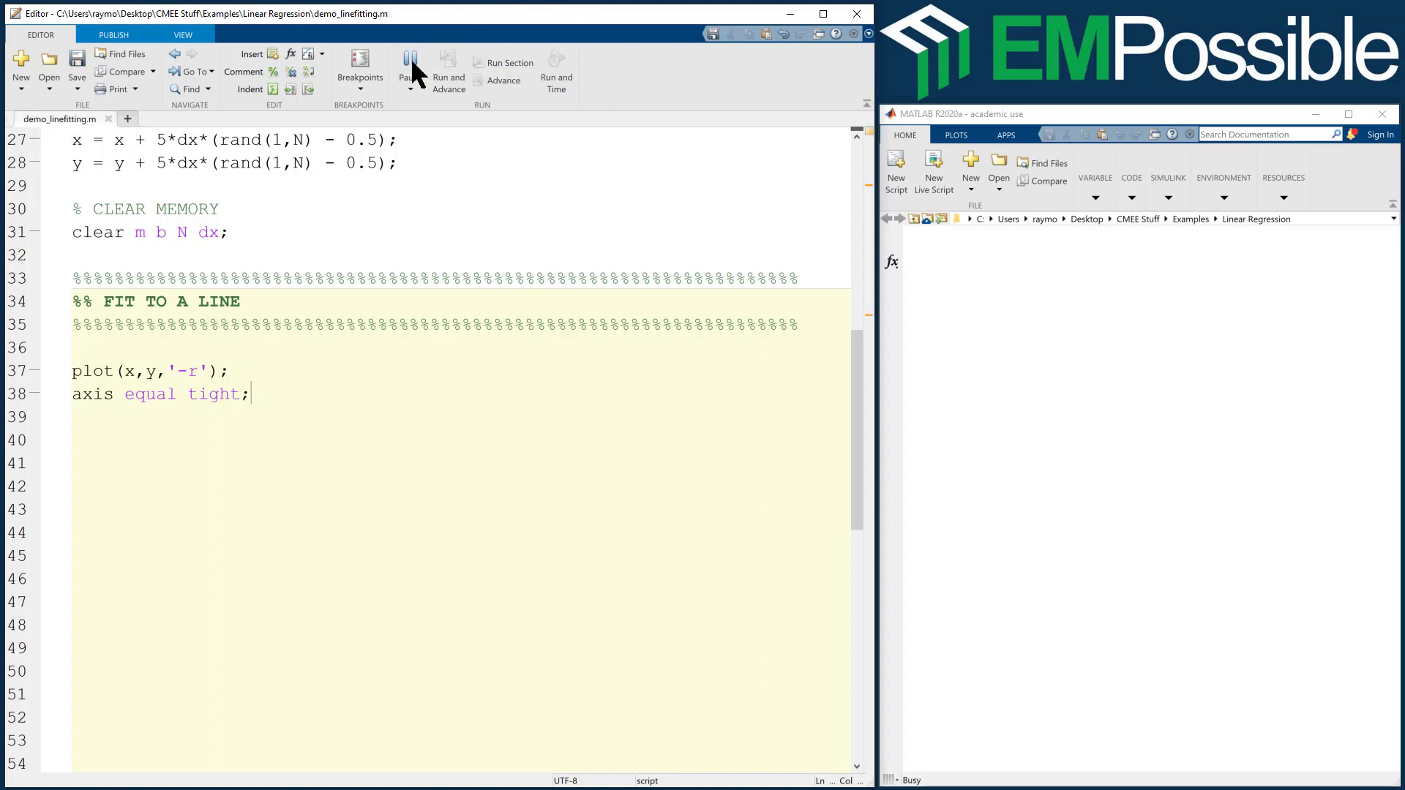
{"action": "left_click", "coordinate": [407, 61]}
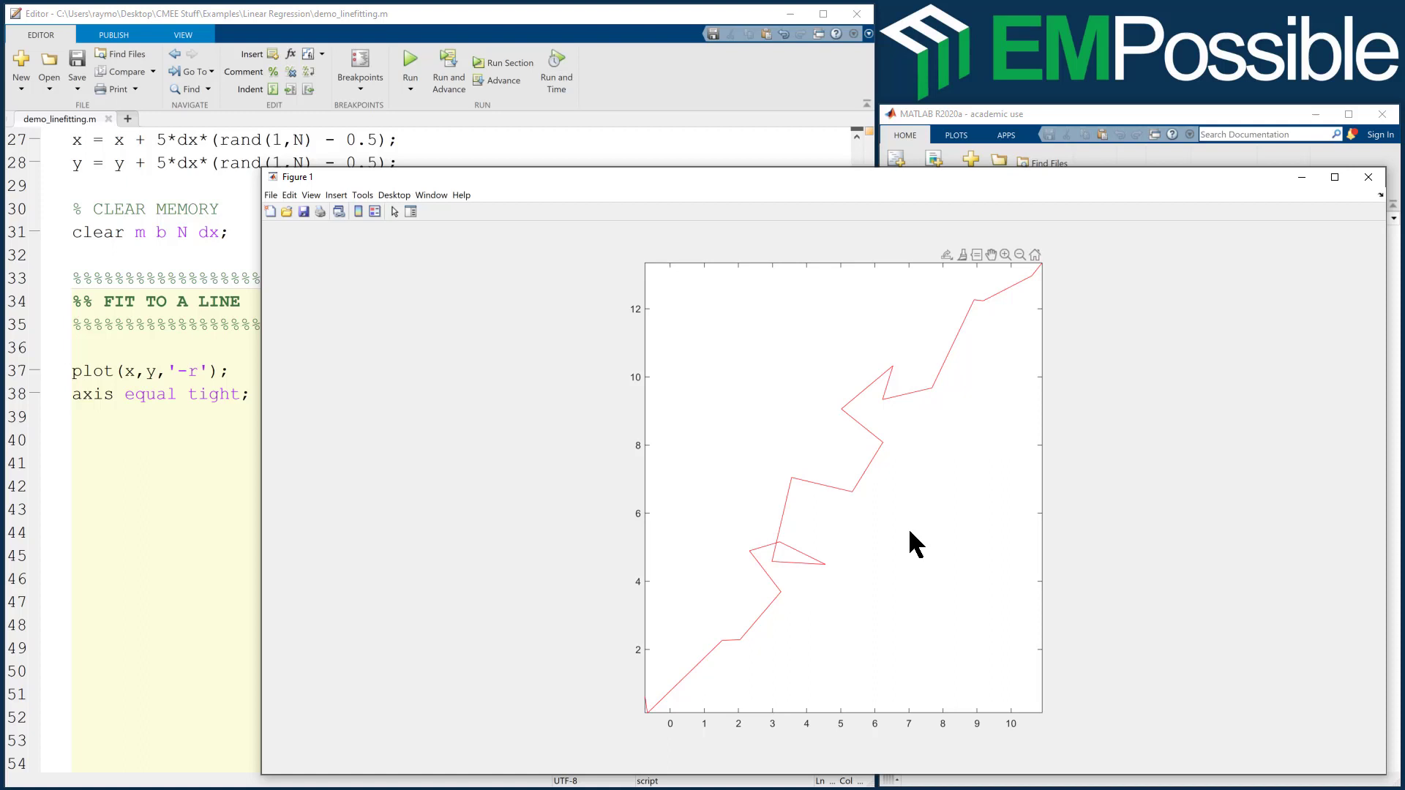
{"action": "mouse_move", "coordinate": [936, 531]}
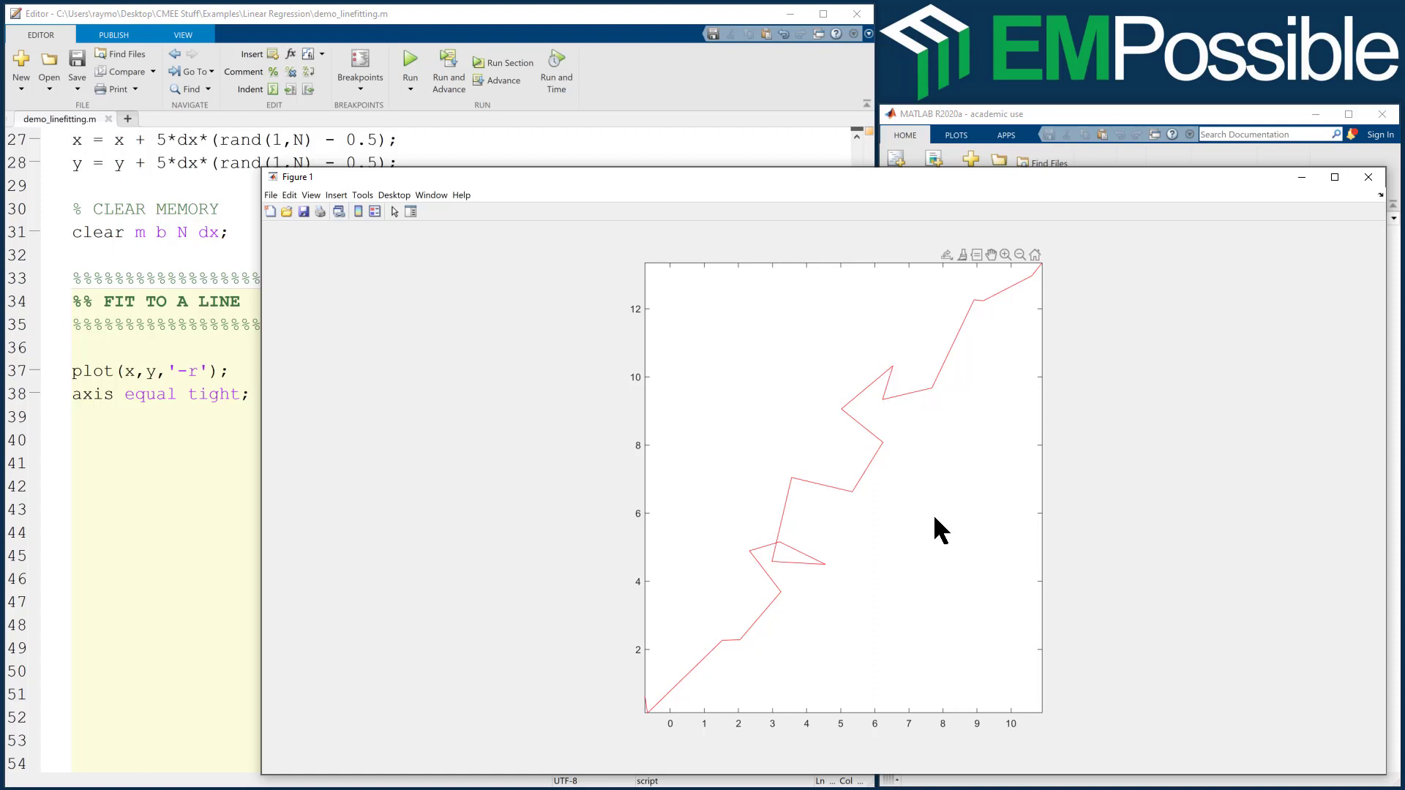
{"action": "mouse_move", "coordinate": [945, 586]}
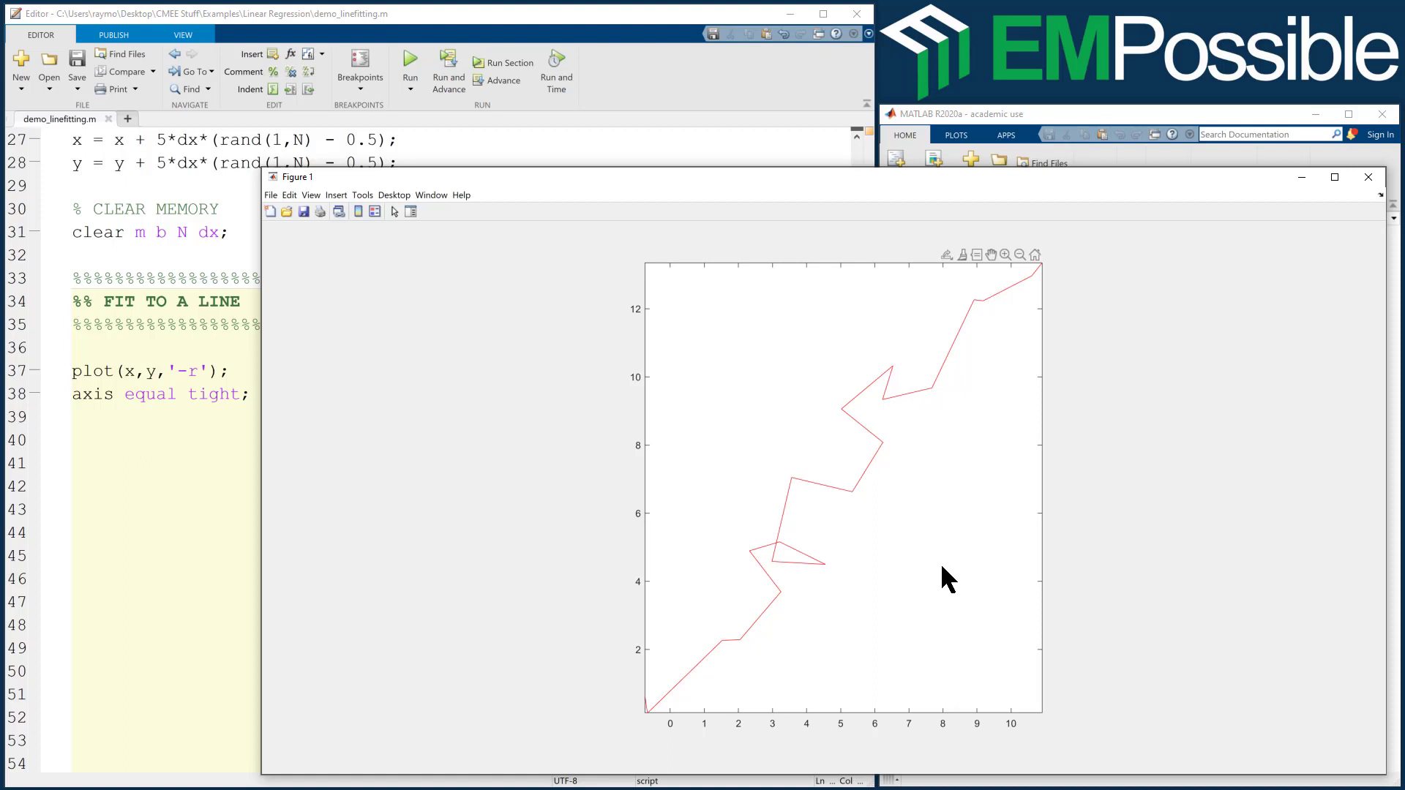
{"action": "left_click", "coordinate": [186, 509]}
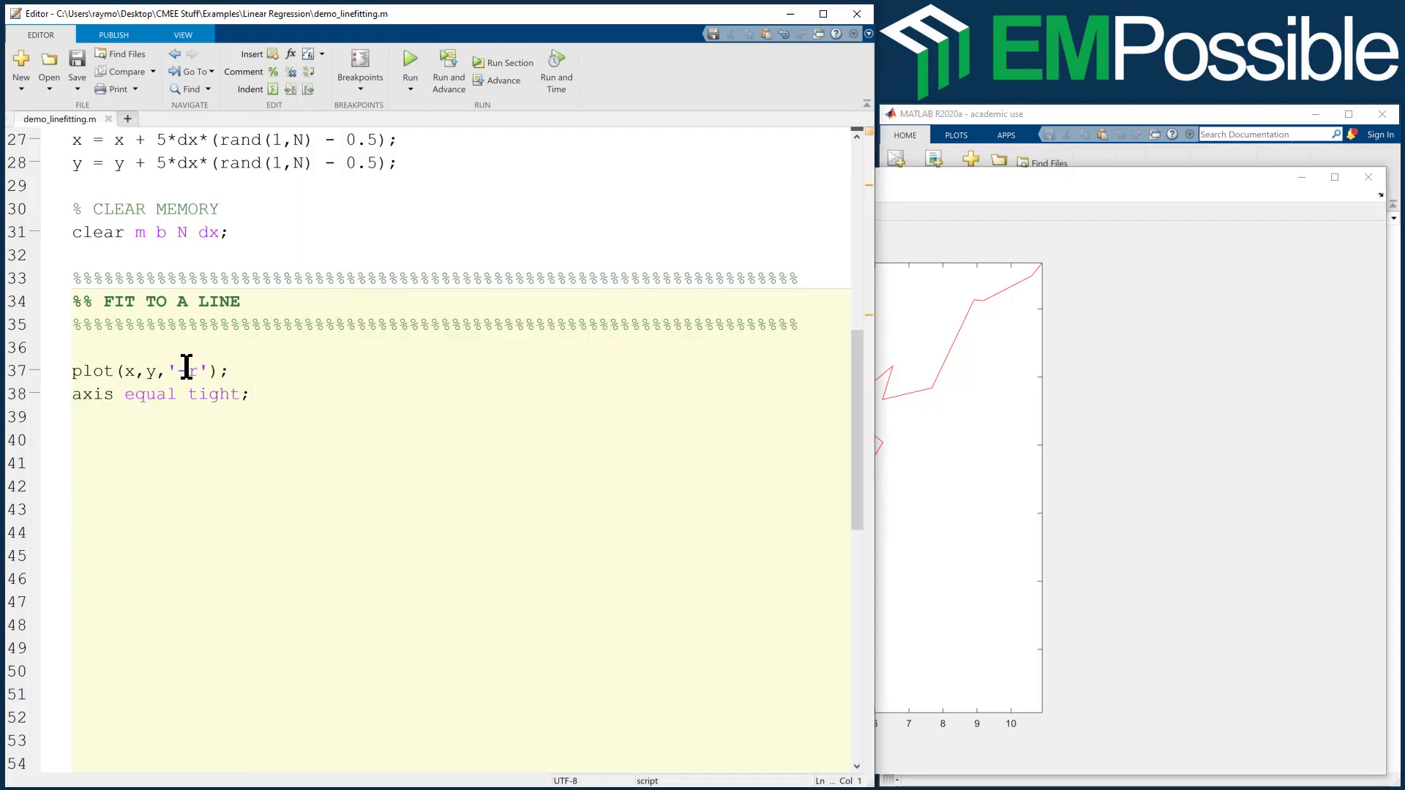
Change the line style to 'xr' and rerun so the data appear as red x markers.
{"action": "type", "text": "x"}
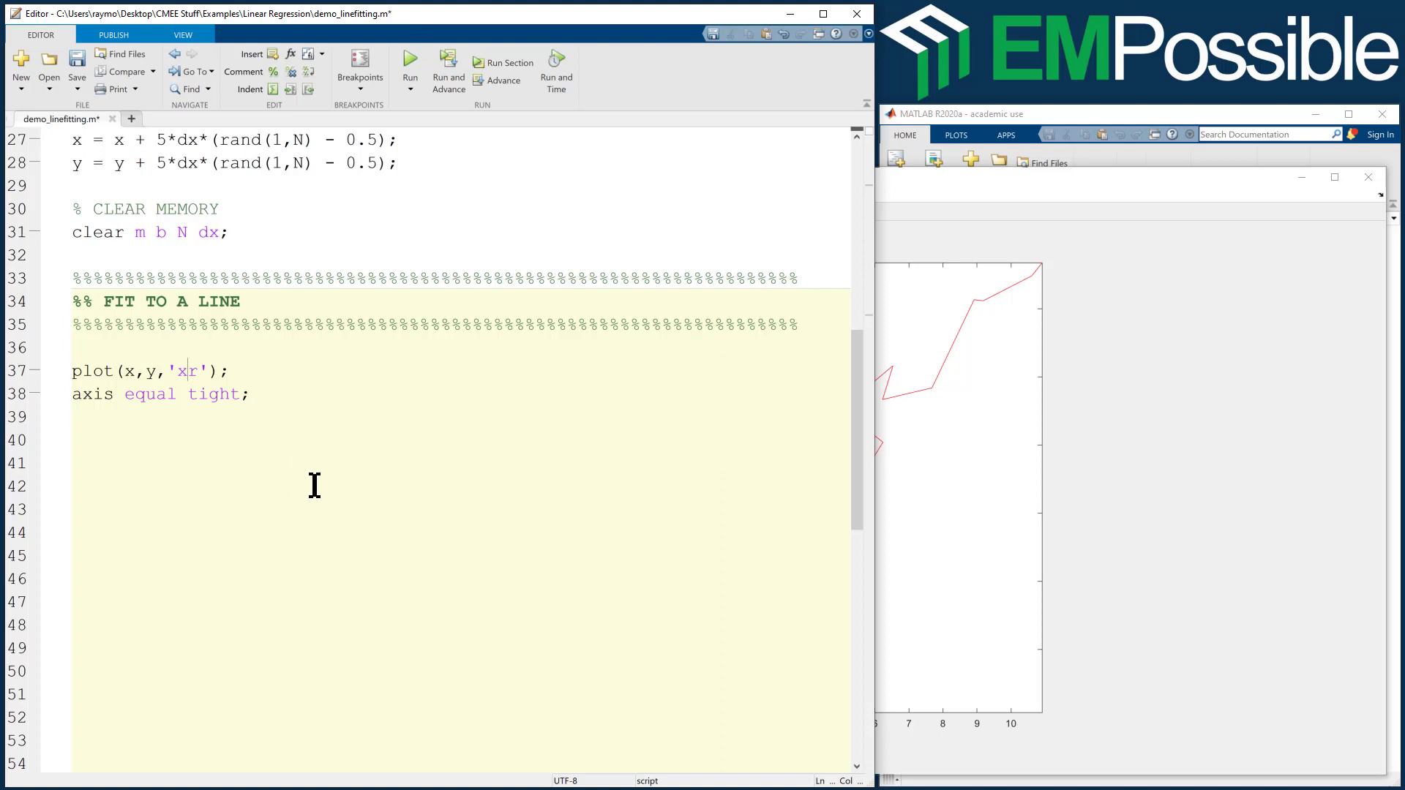
{"action": "left_click", "coordinate": [410, 63]}
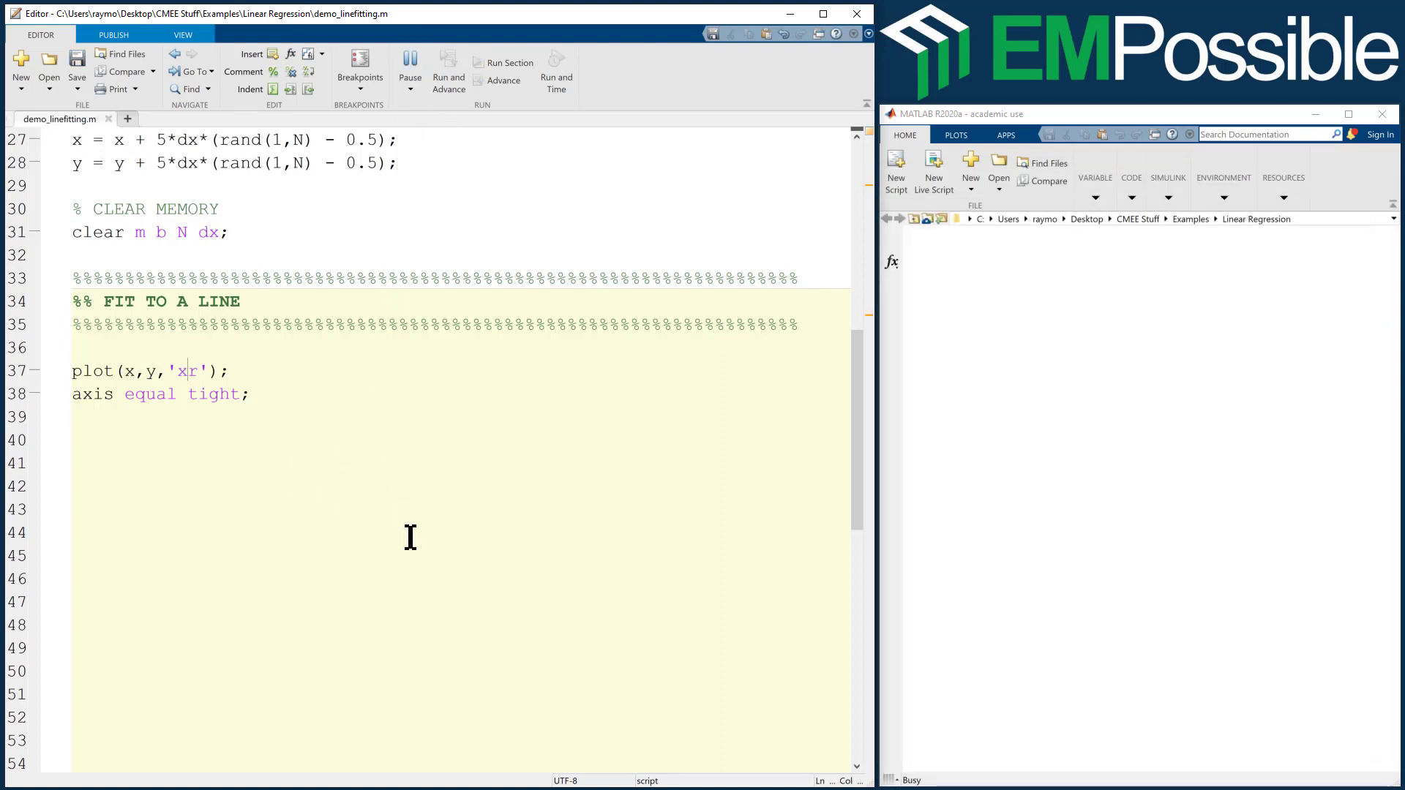
{"action": "left_click", "coordinate": [409, 65]}
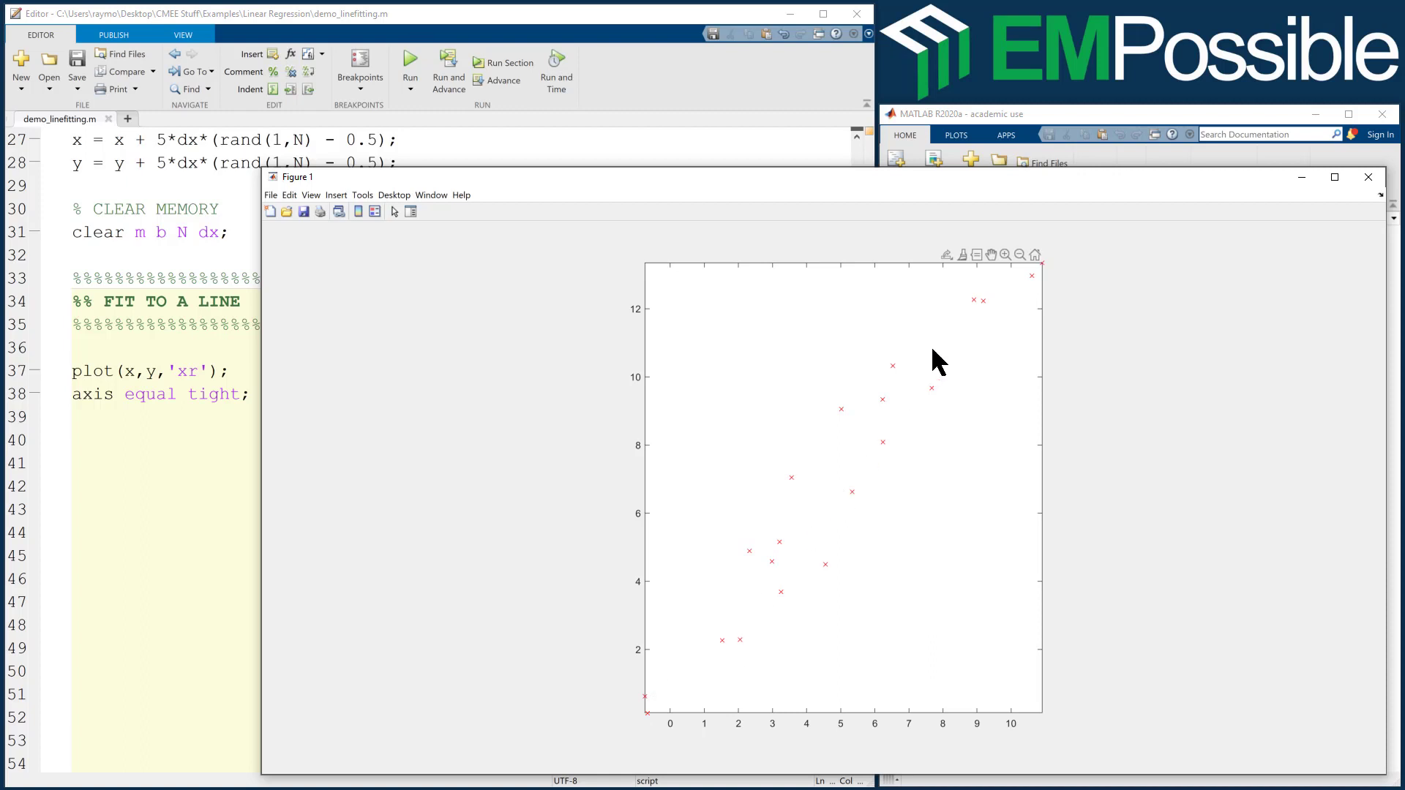
{"action": "mouse_move", "coordinate": [810, 547]}
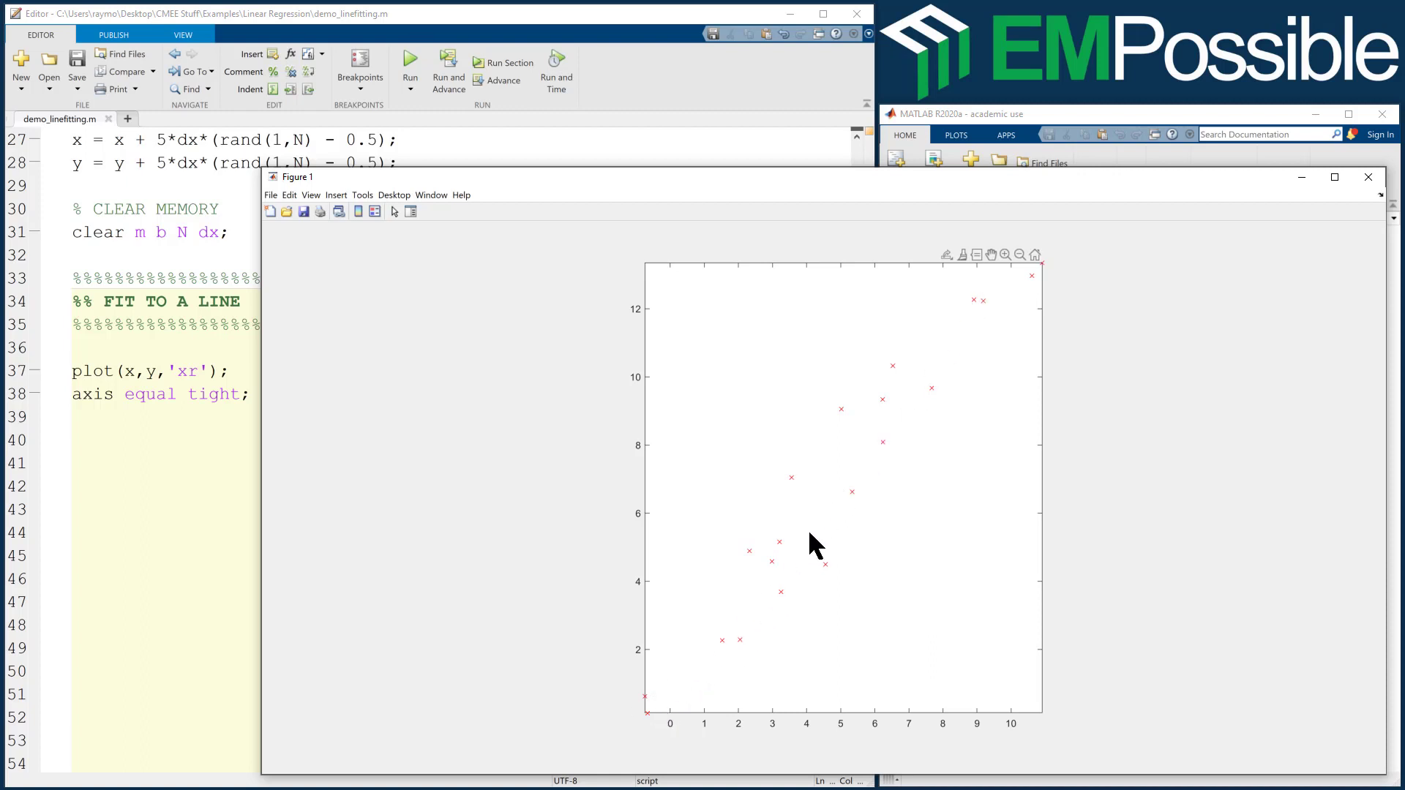
{"action": "mouse_move", "coordinate": [757, 622]}
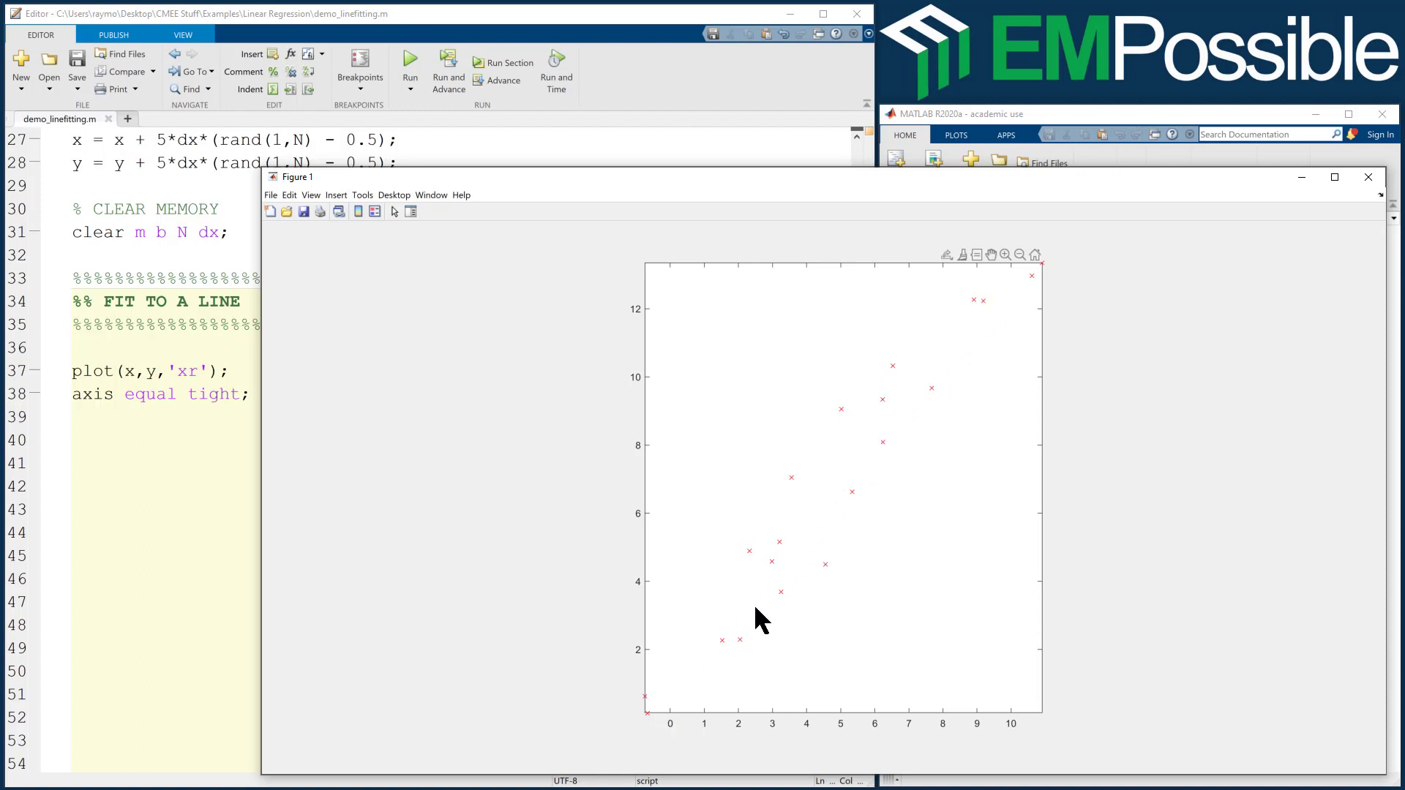
{"action": "mouse_move", "coordinate": [939, 448]}
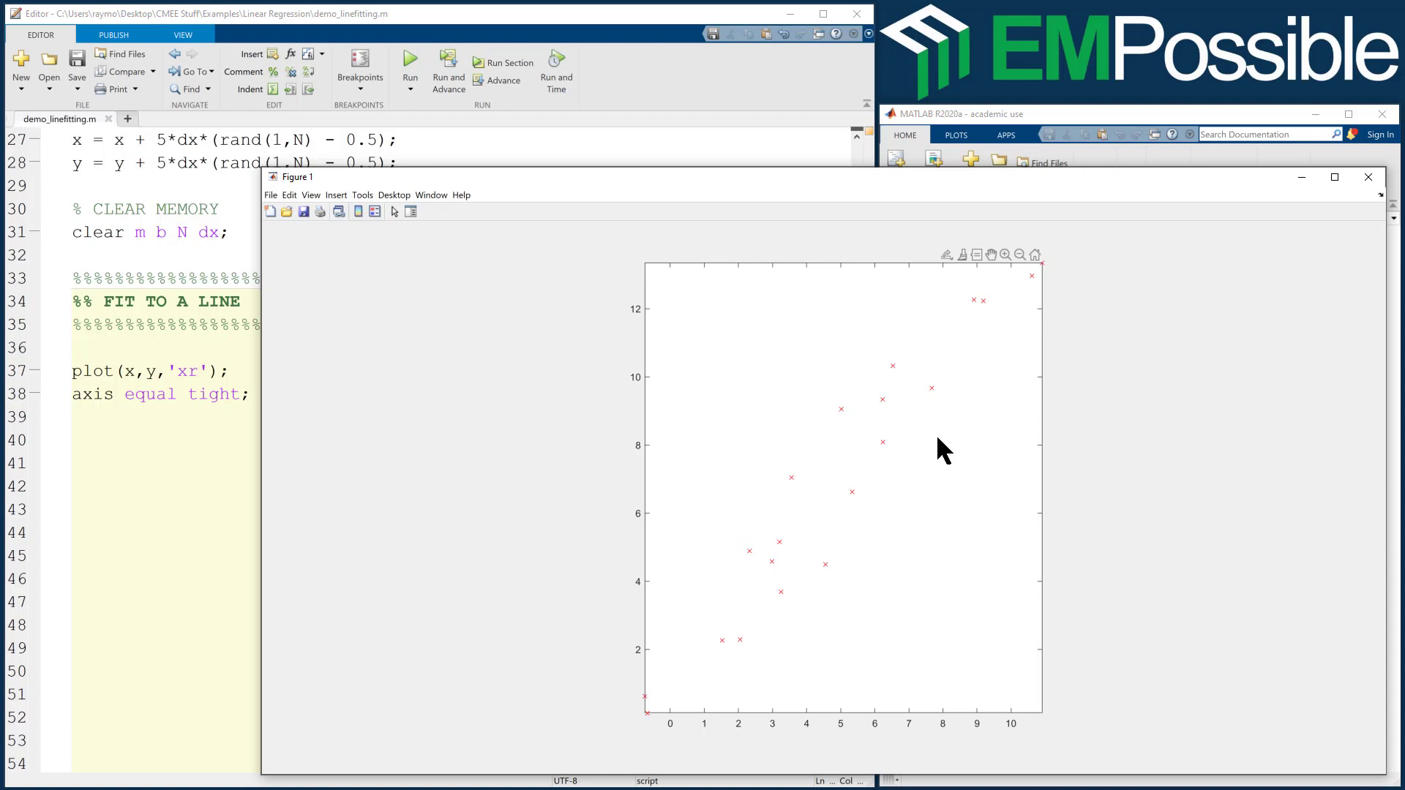
{"action": "mouse_move", "coordinate": [963, 363]}
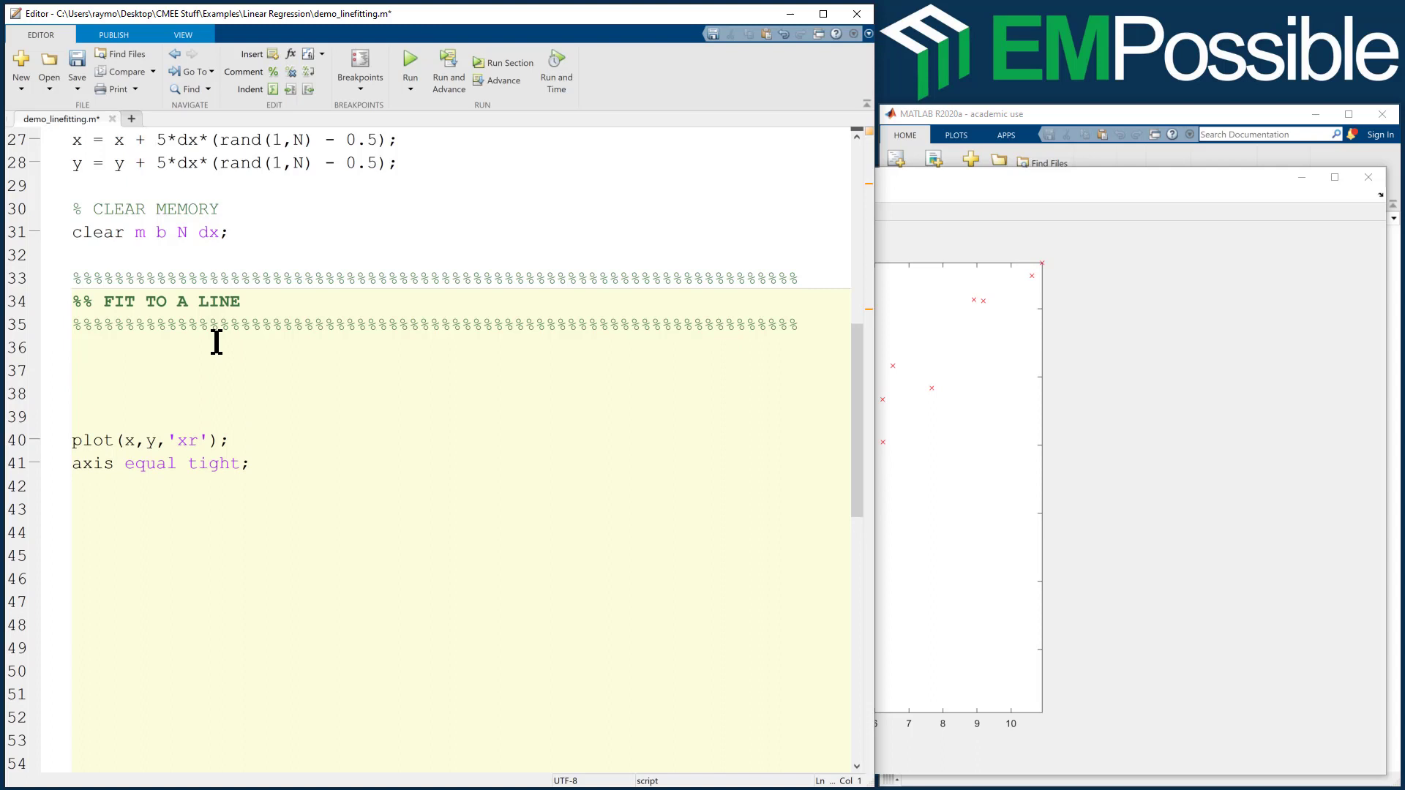
Add % DETERMINE NUMBER OF SAMPLES with N = length(x); and run, giving N = 20.
{"action": "type", "text": "% DE"}
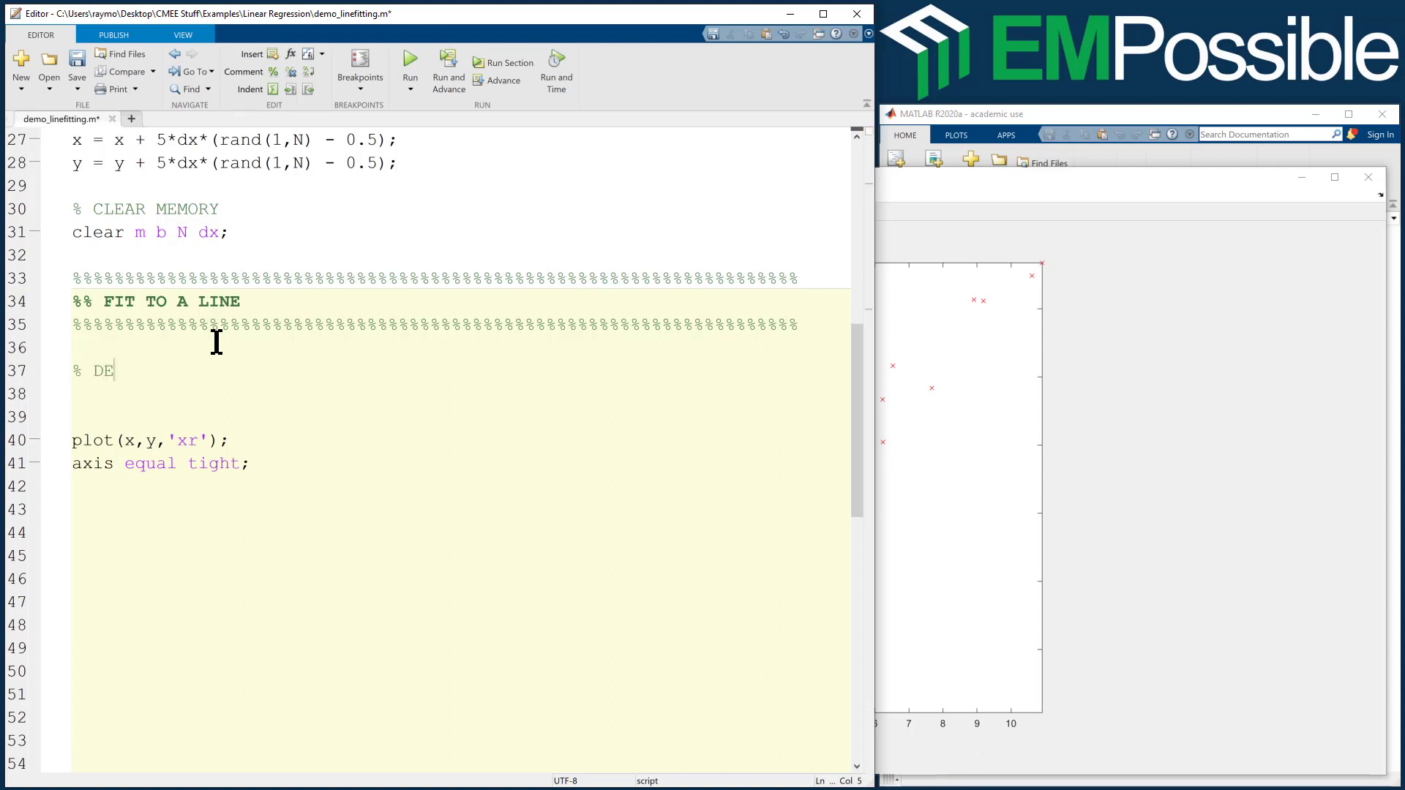
{"action": "type", "text": "TERMINE NUMBER OF"}
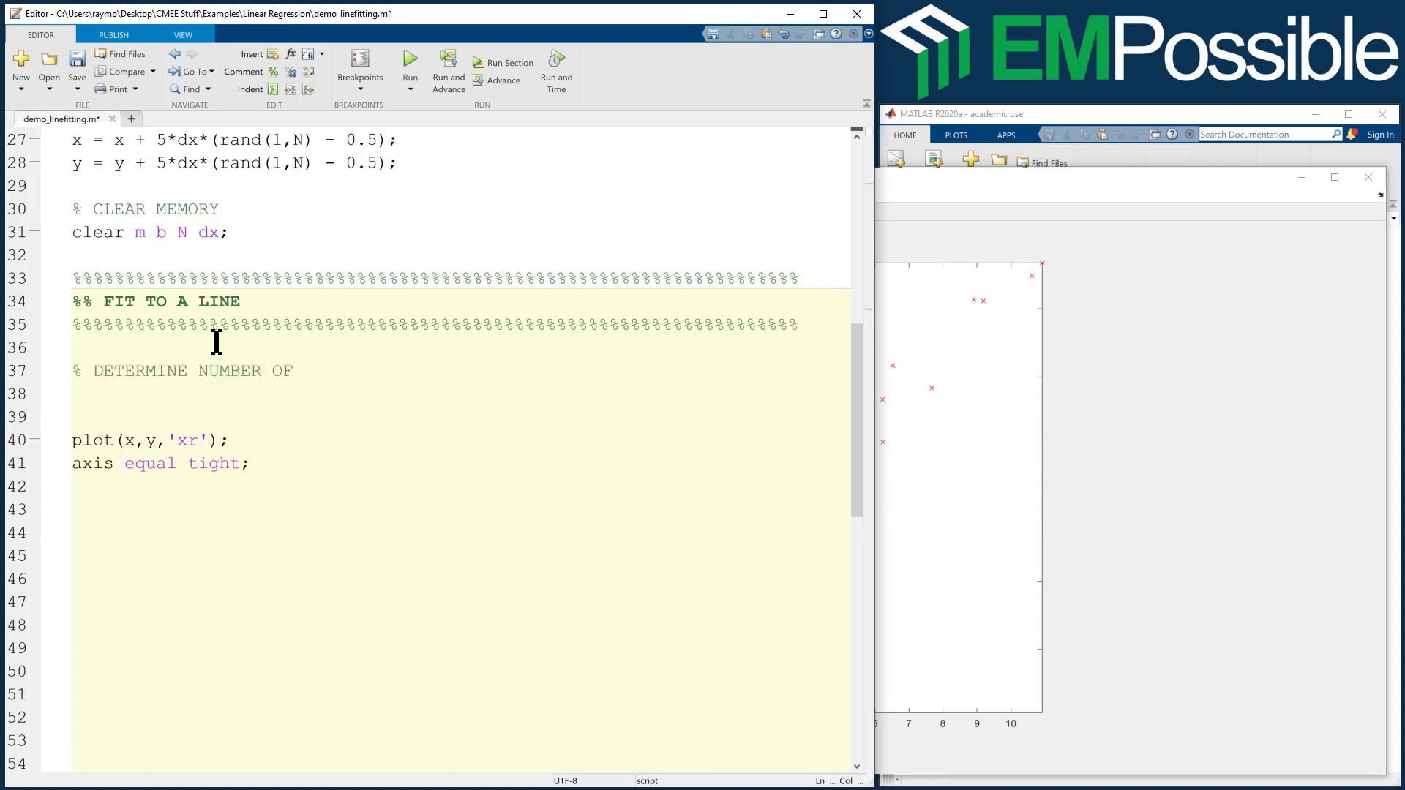
{"action": "type", "text": "SAMPLES"}
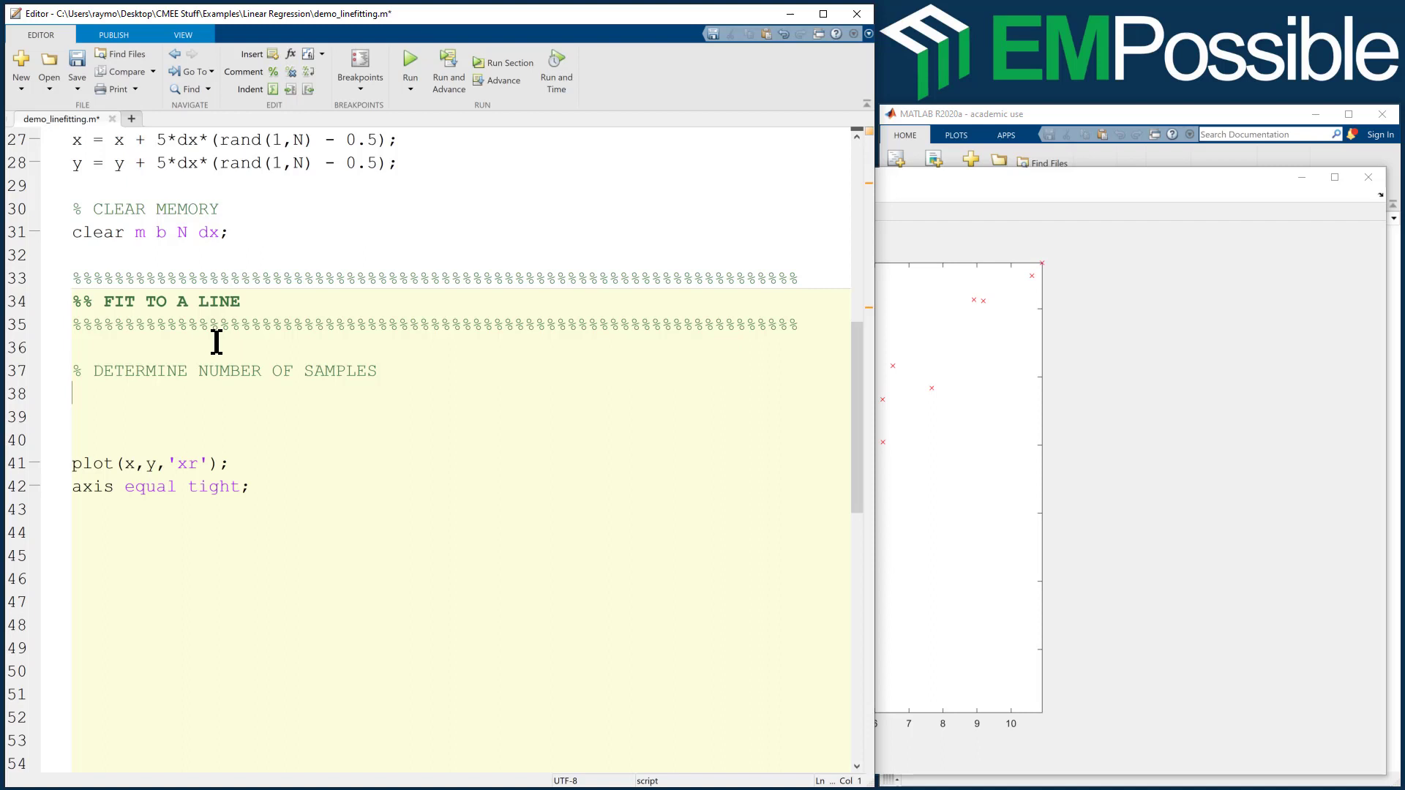
{"action": "type", "text": "N"}
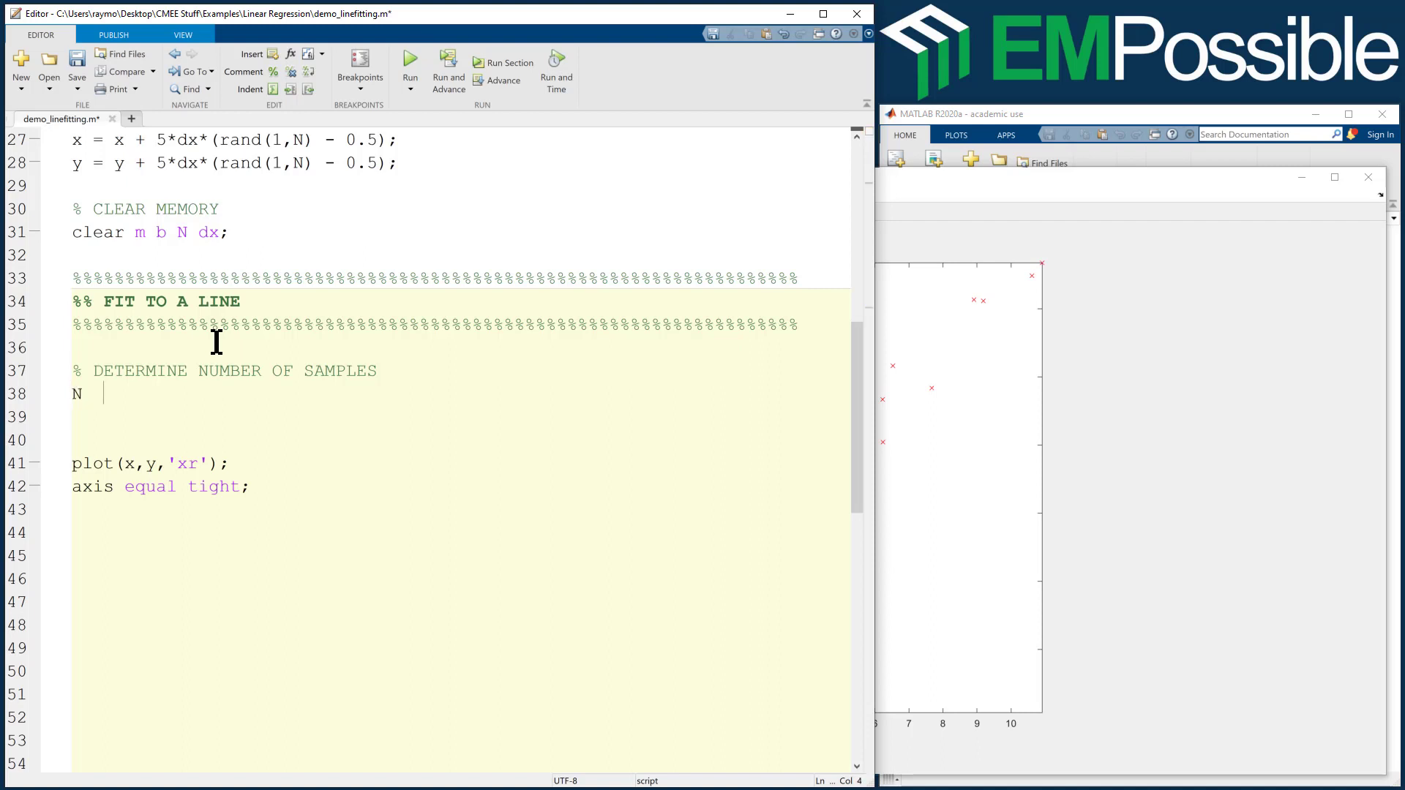
{"action": "type", "text": "= le"}
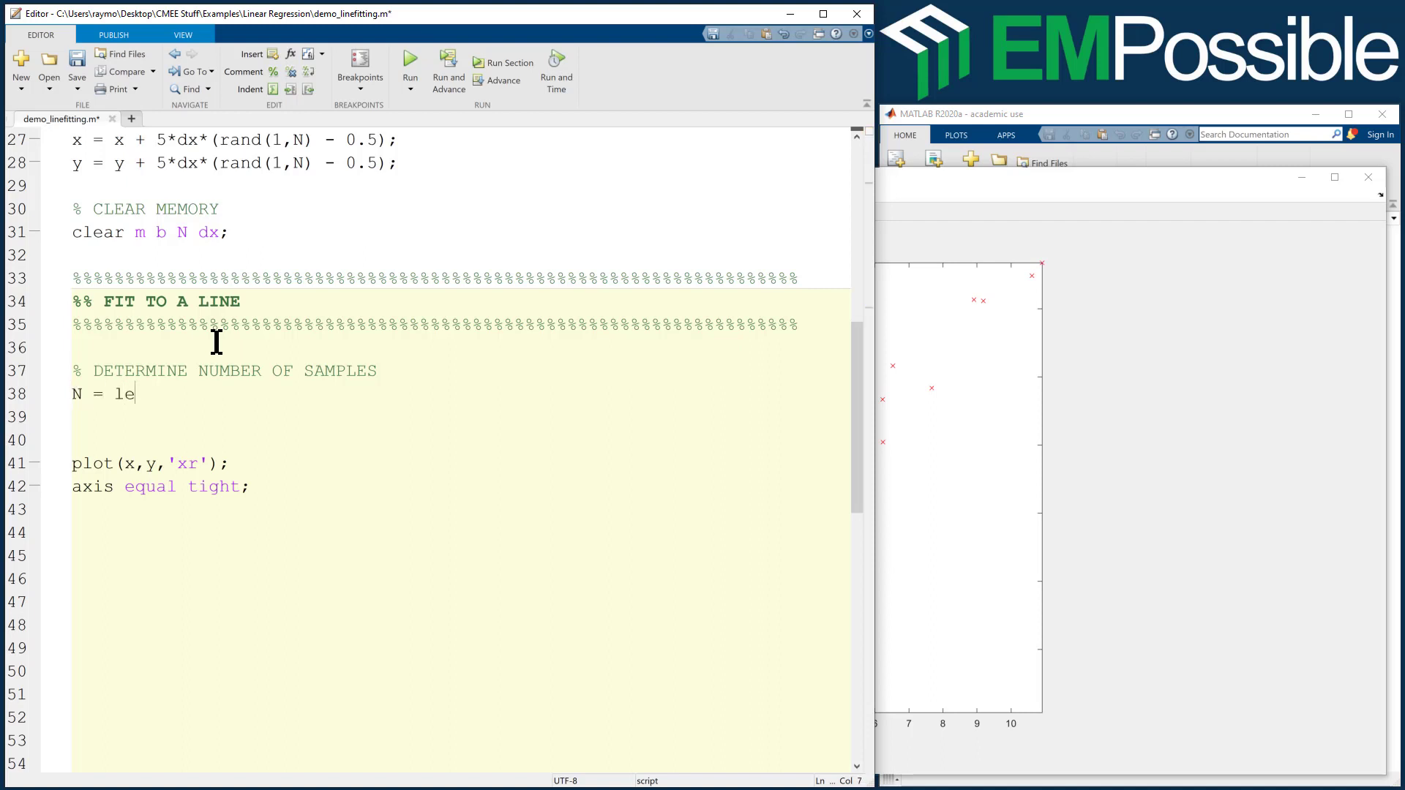
{"action": "type", "text": "ngth(x);"}
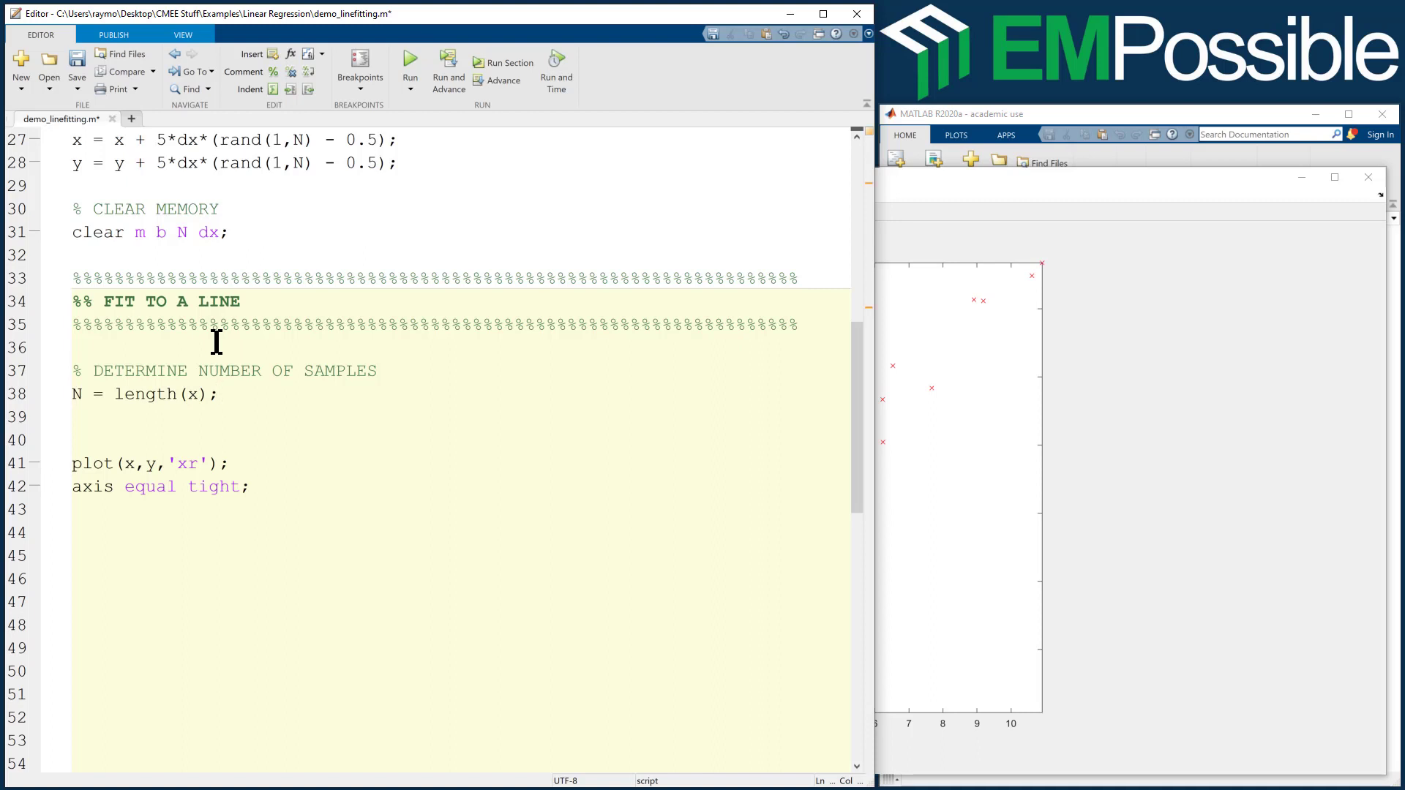
{"action": "mouse_move", "coordinate": [459, 88]}
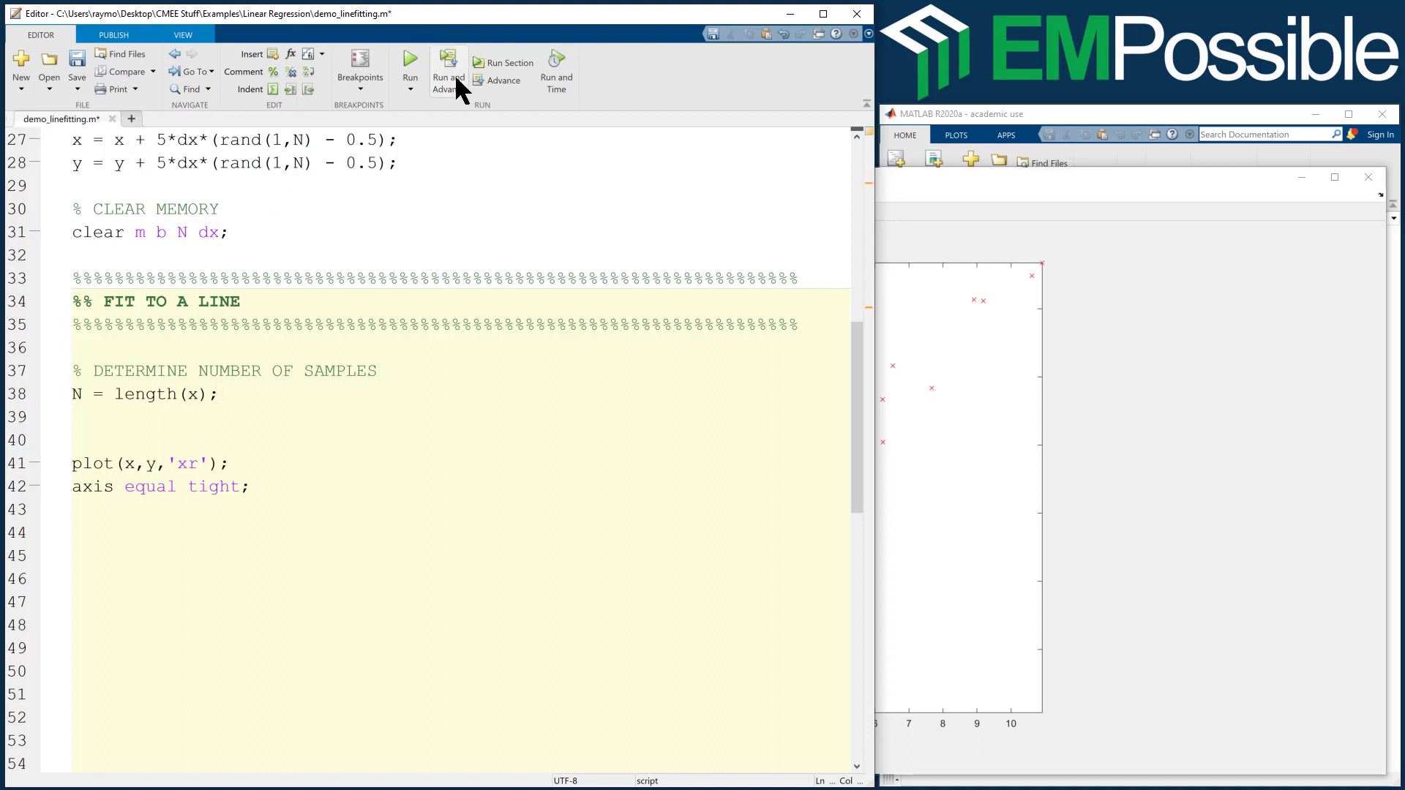
{"action": "left_click", "coordinate": [448, 61]}
{"action": "type", "text": "N"}
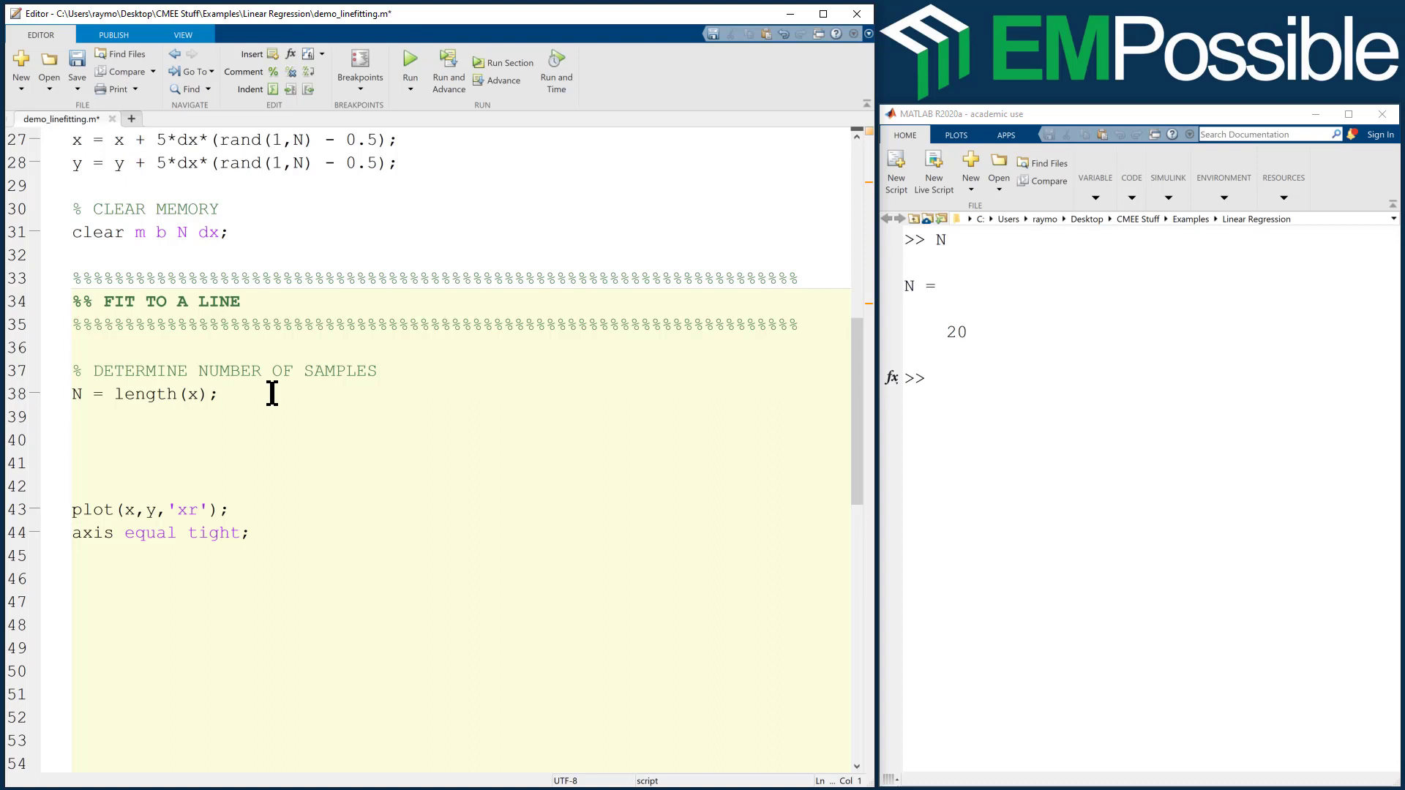
Add a % BUILD MATRIX EQUATION comment and set f = y(:);.
{"action": "type", "text": "% B"}
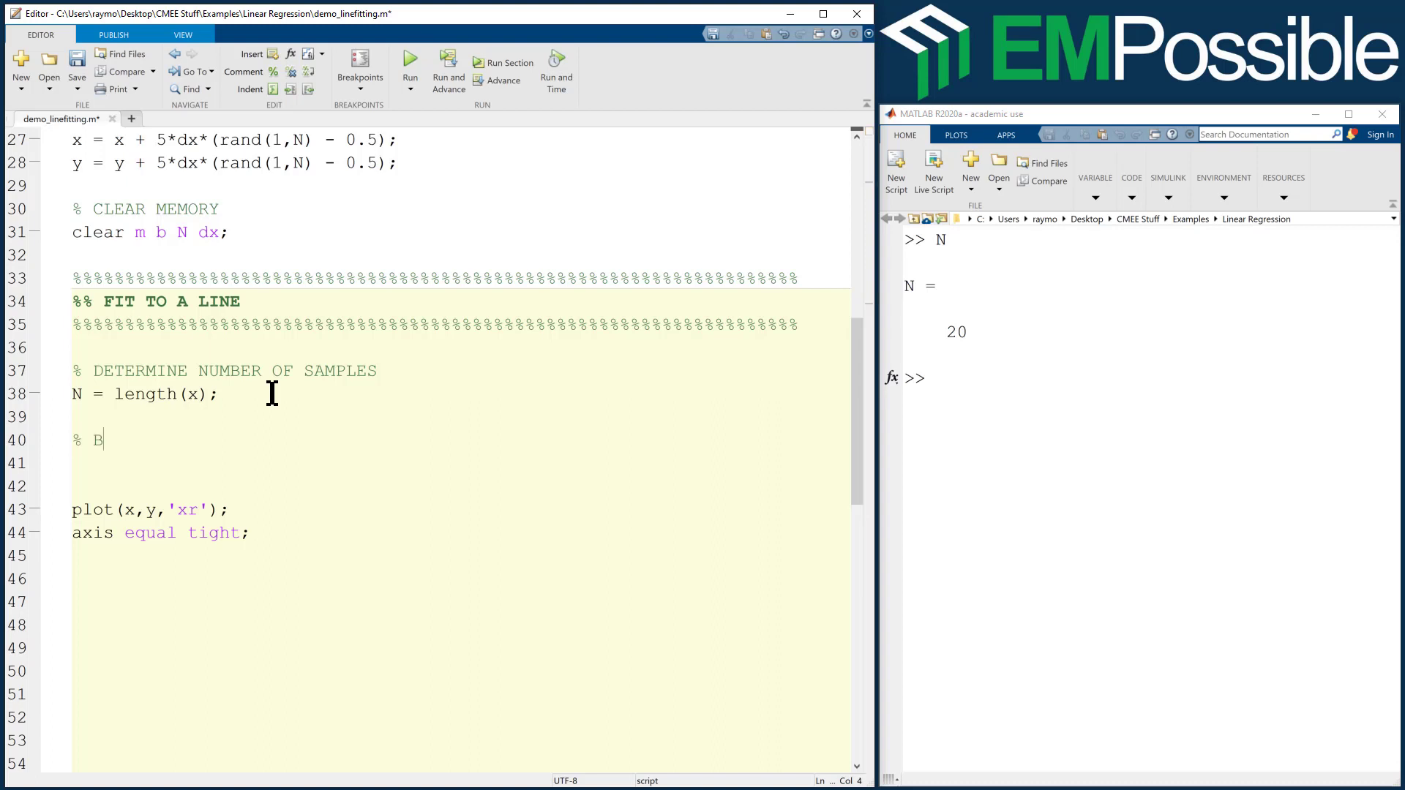
{"action": "type", "text": "UILD MATRIX EQUAT"}
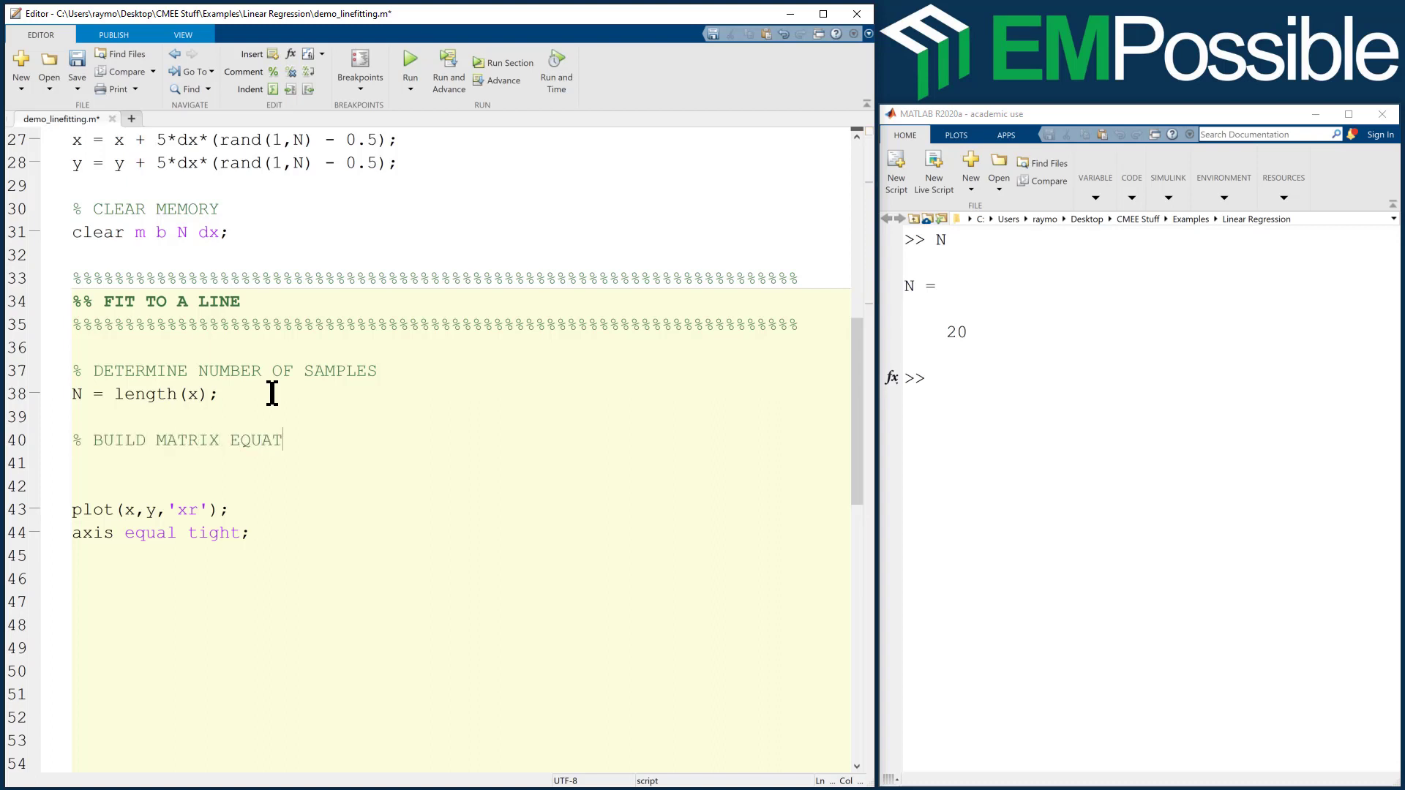
{"action": "type", "text": "ION"}
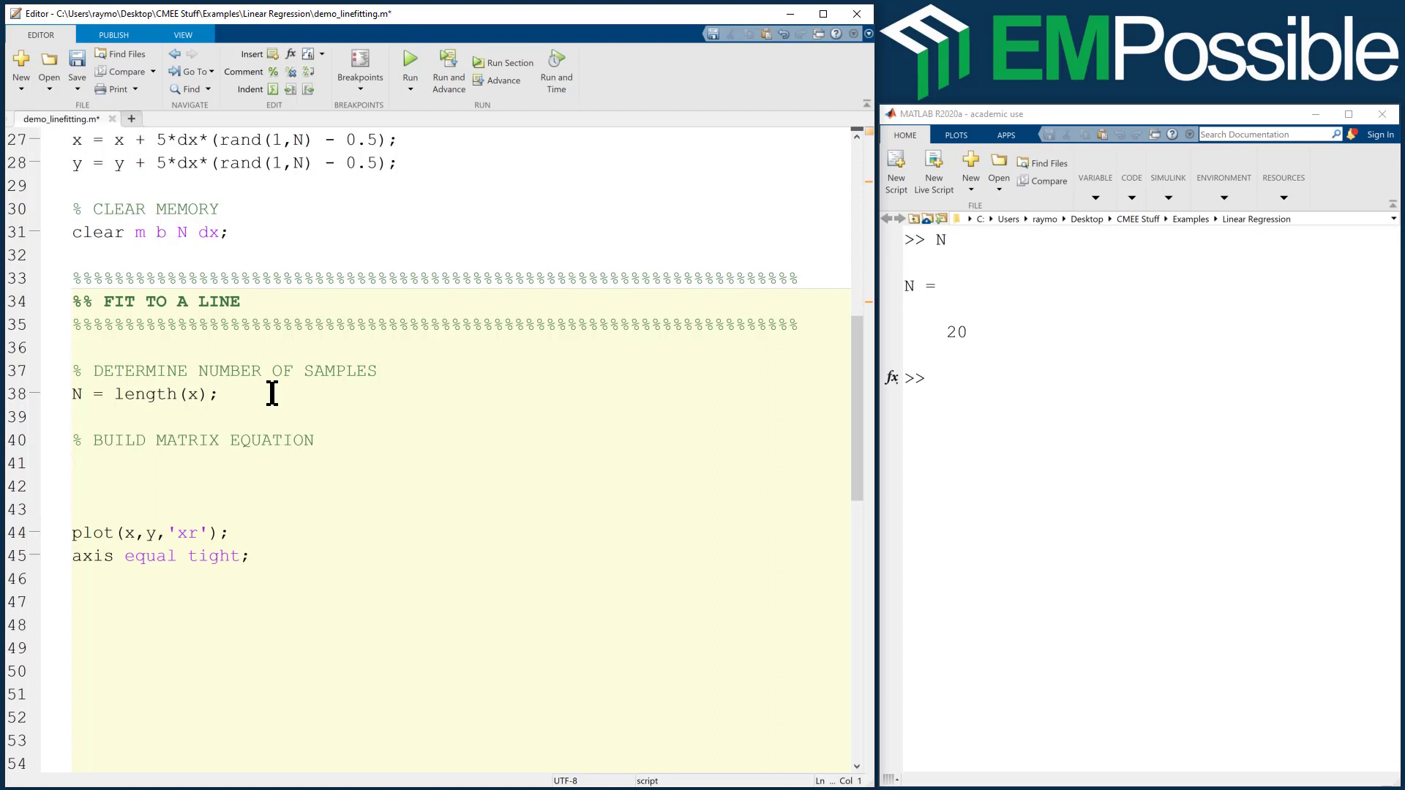
{"action": "type", "text": "f =\\nZ"}
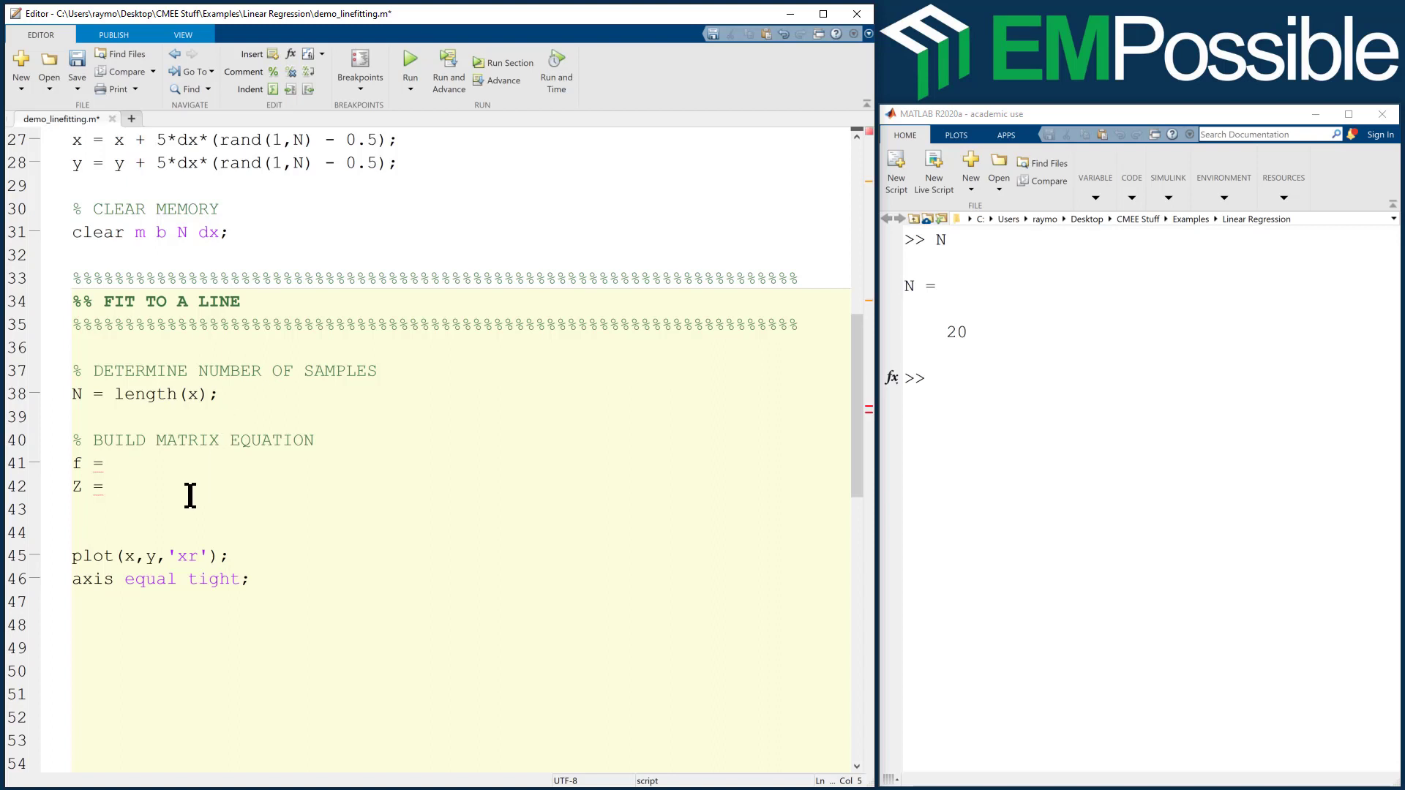
{"action": "mouse_move", "coordinate": [186, 462]}
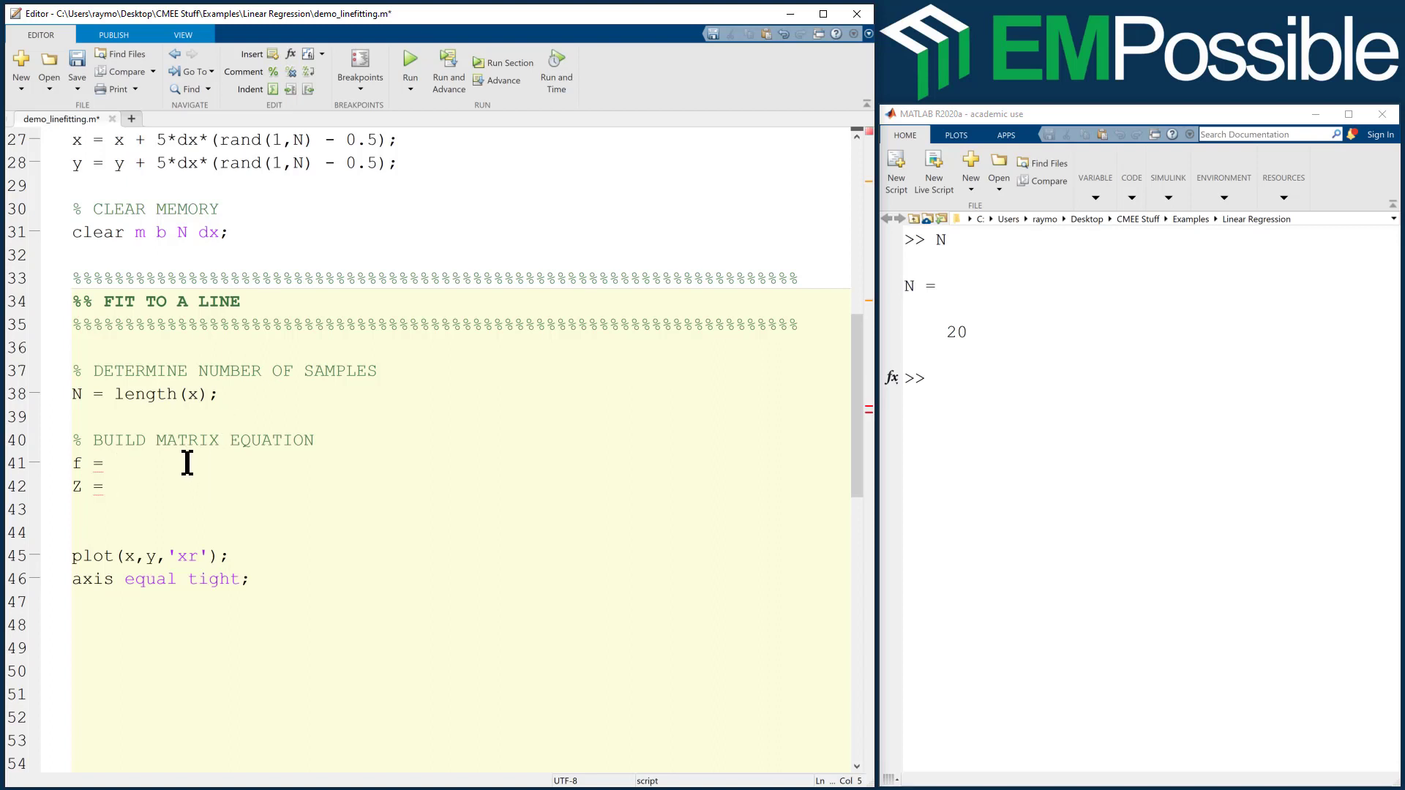
{"action": "type", "text": "y("}
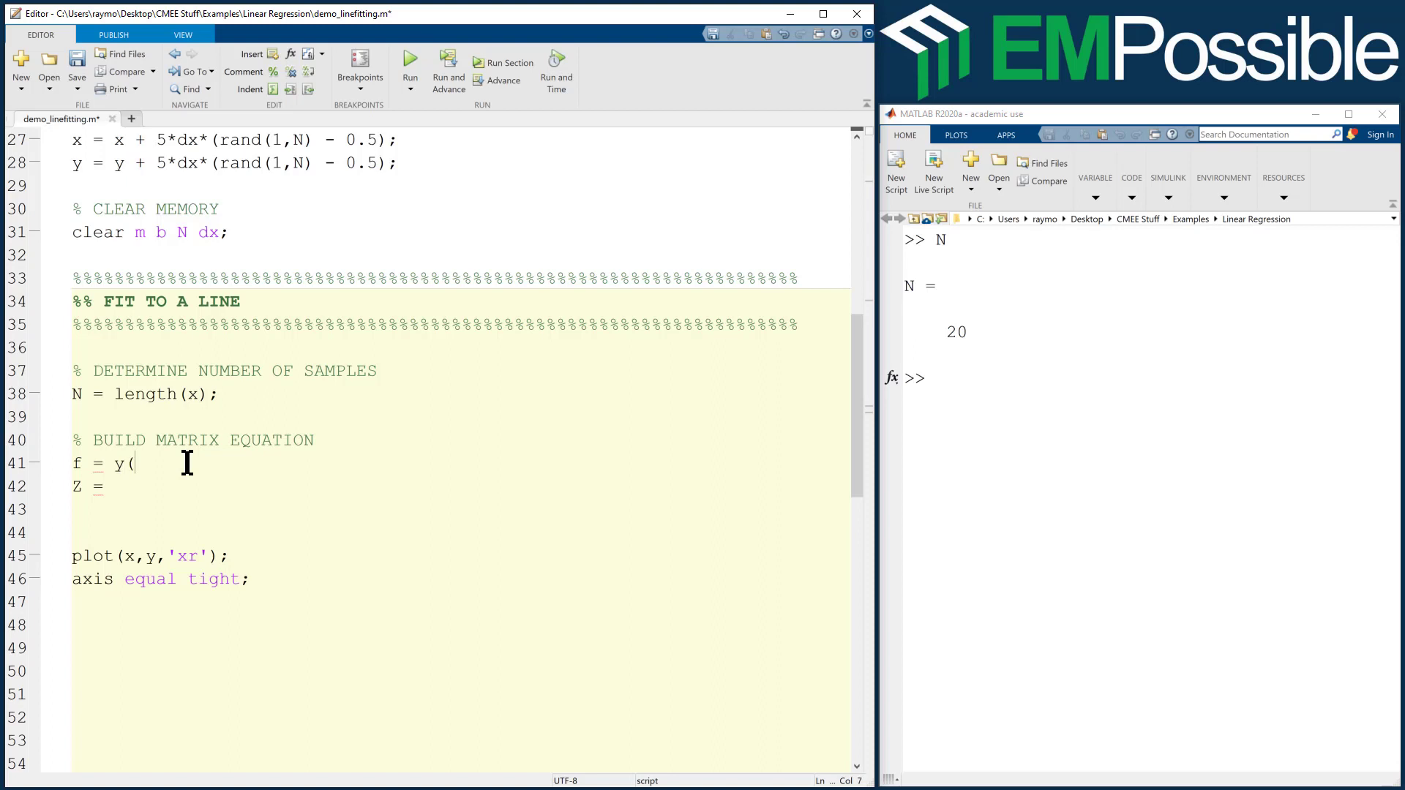
{"action": "type", "text": ":);"}
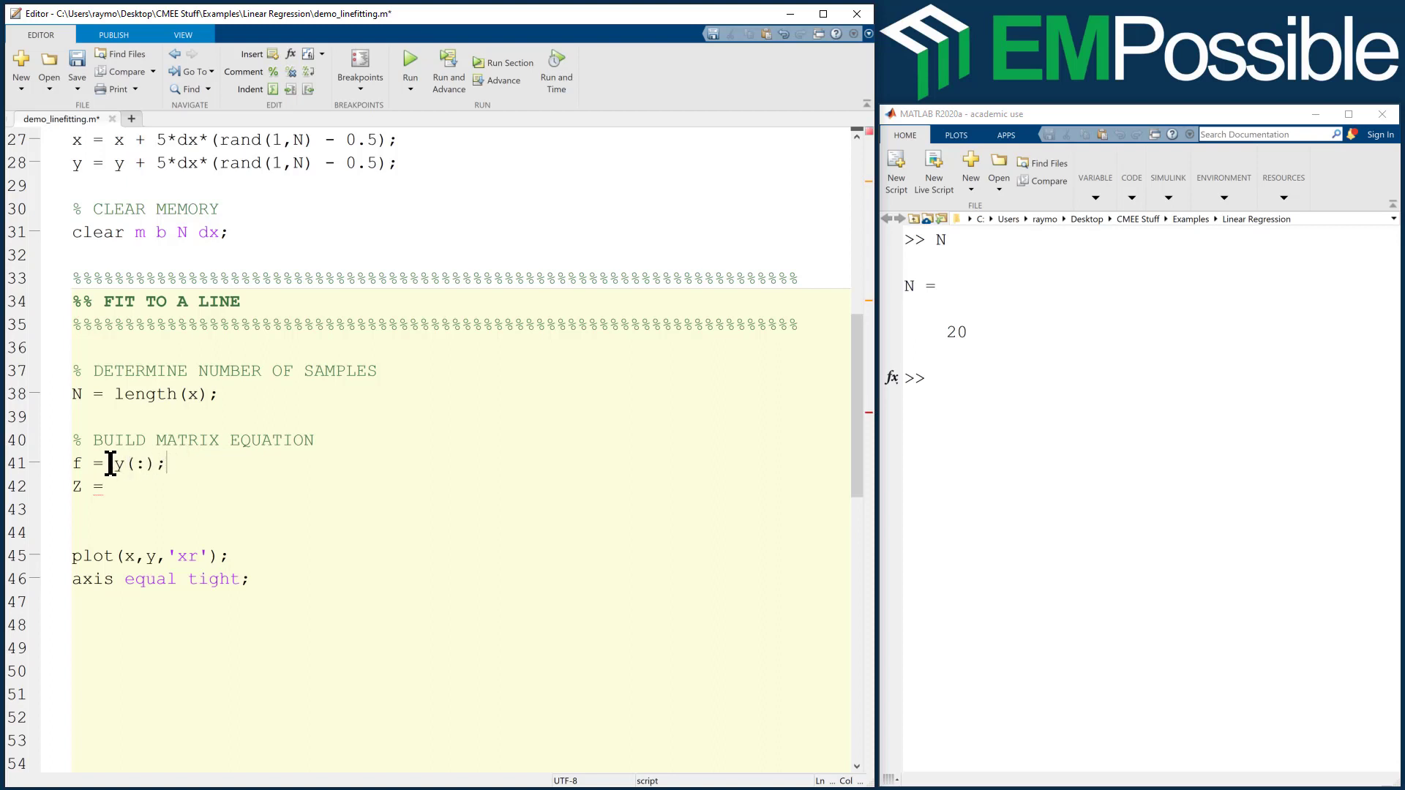
Set Z = [ x(:) ones(N,1) ]; then run and display Z.
{"action": "left_click_drag", "start_coordinate": [111, 464], "coordinate": [159, 464]}
{"action": "type", "text": " ["}
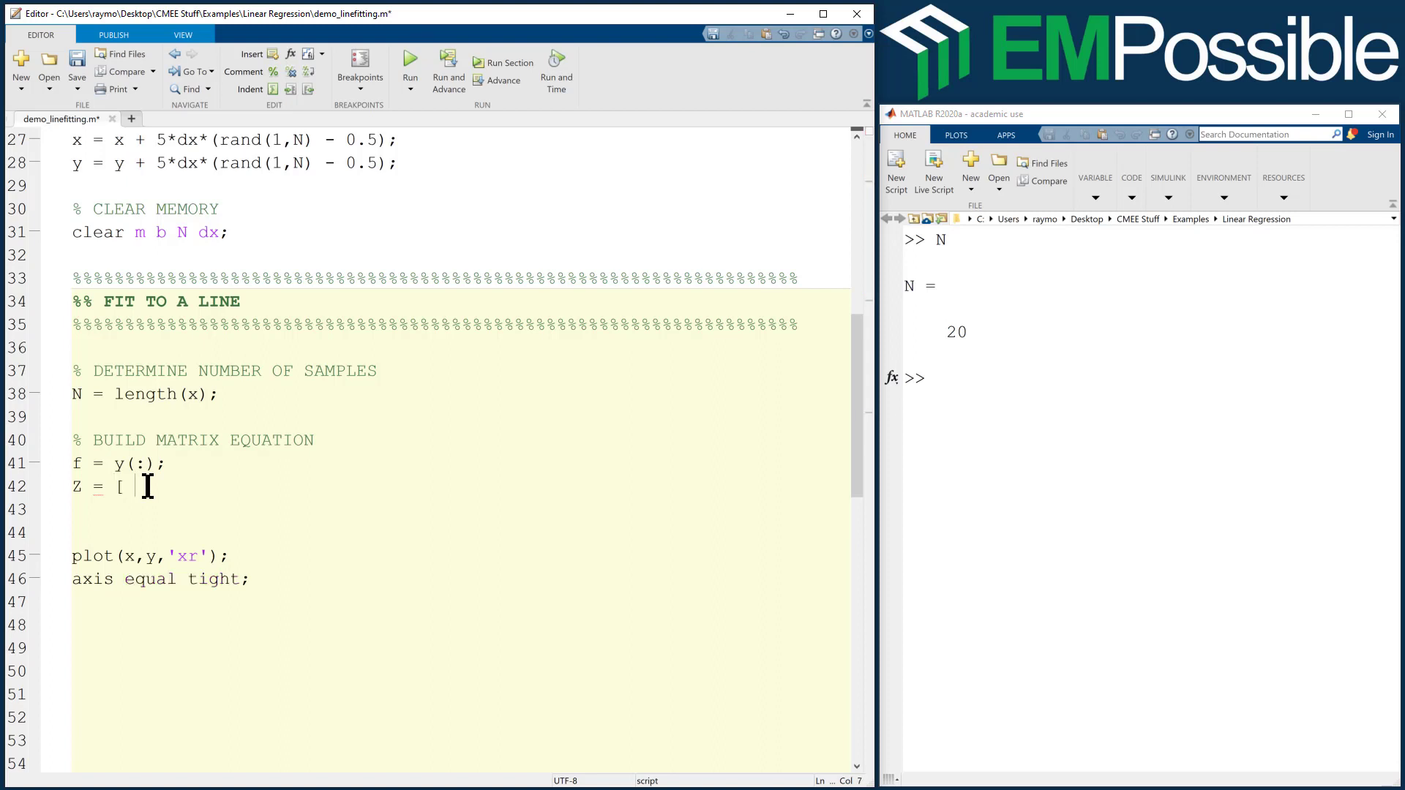
{"action": "type", "text": "x(:)"}
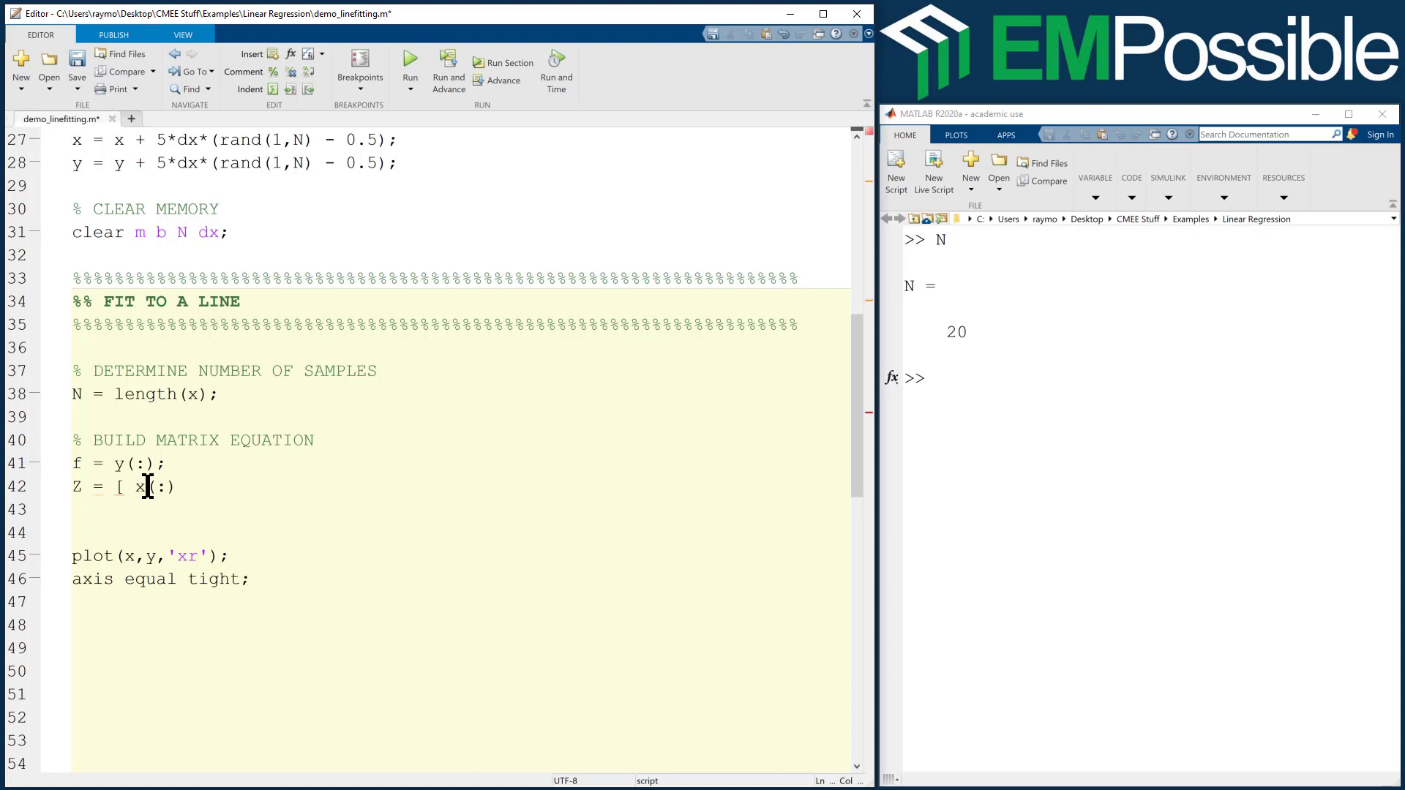
{"action": "type", "text": "ones"}
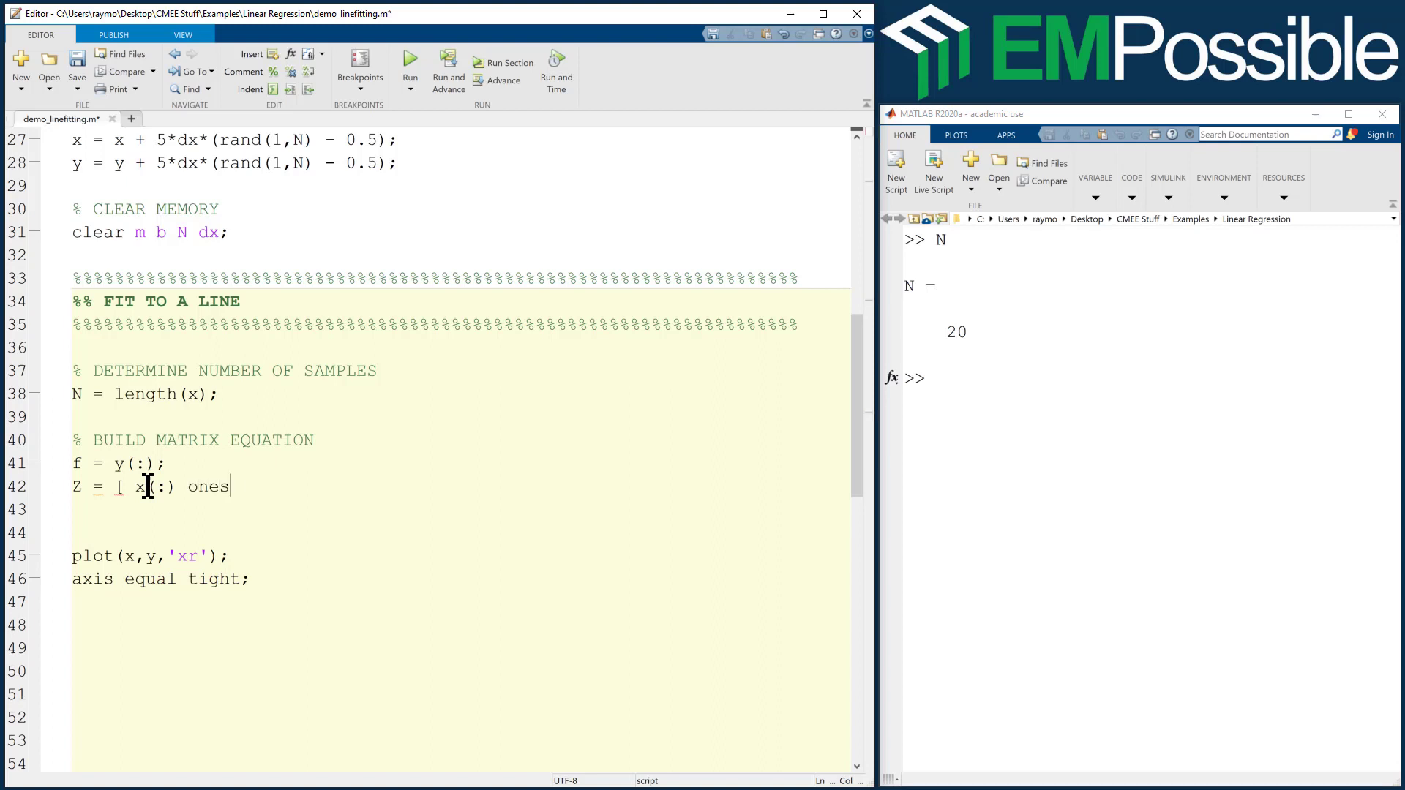
{"action": "type", "text": "(N"}
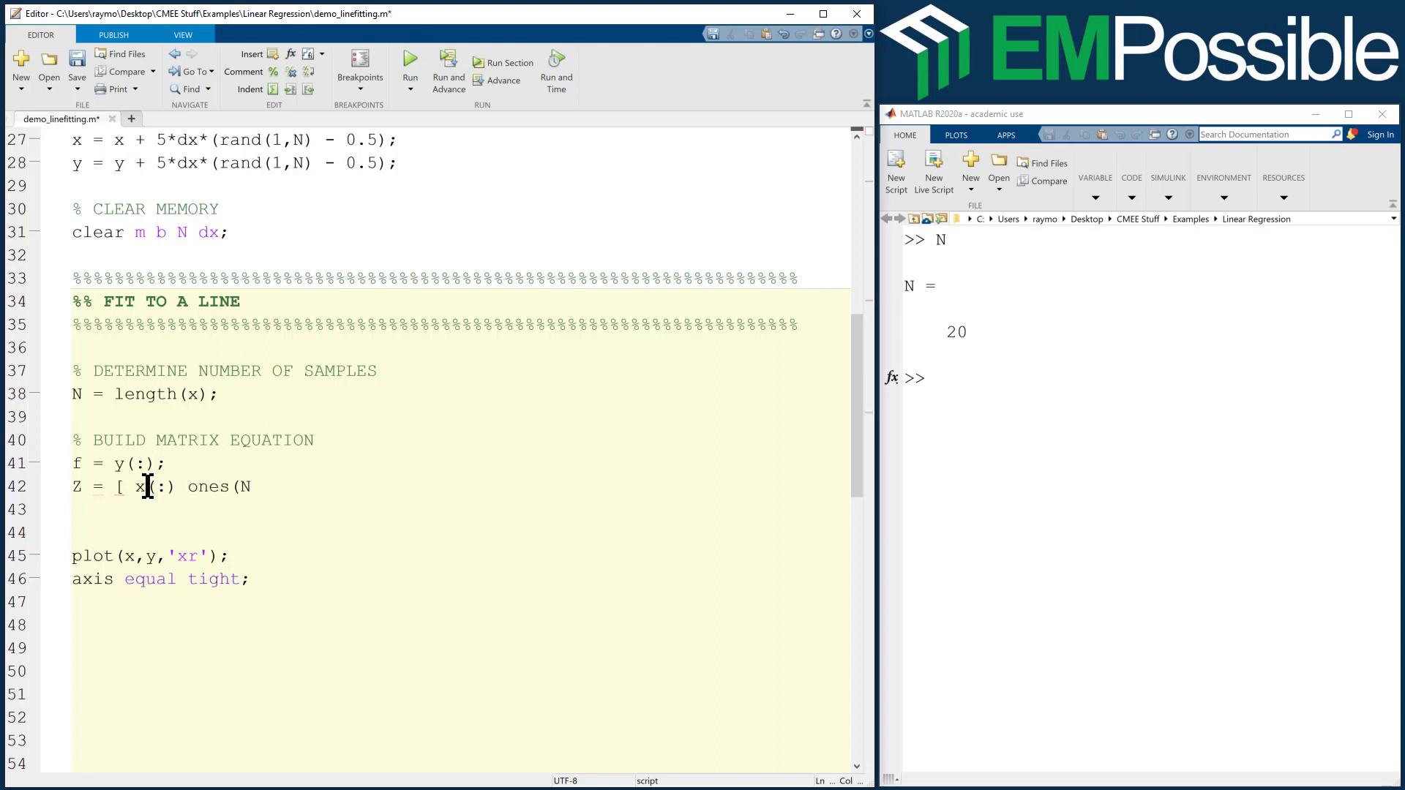
{"action": "type", "text": ",1)"}
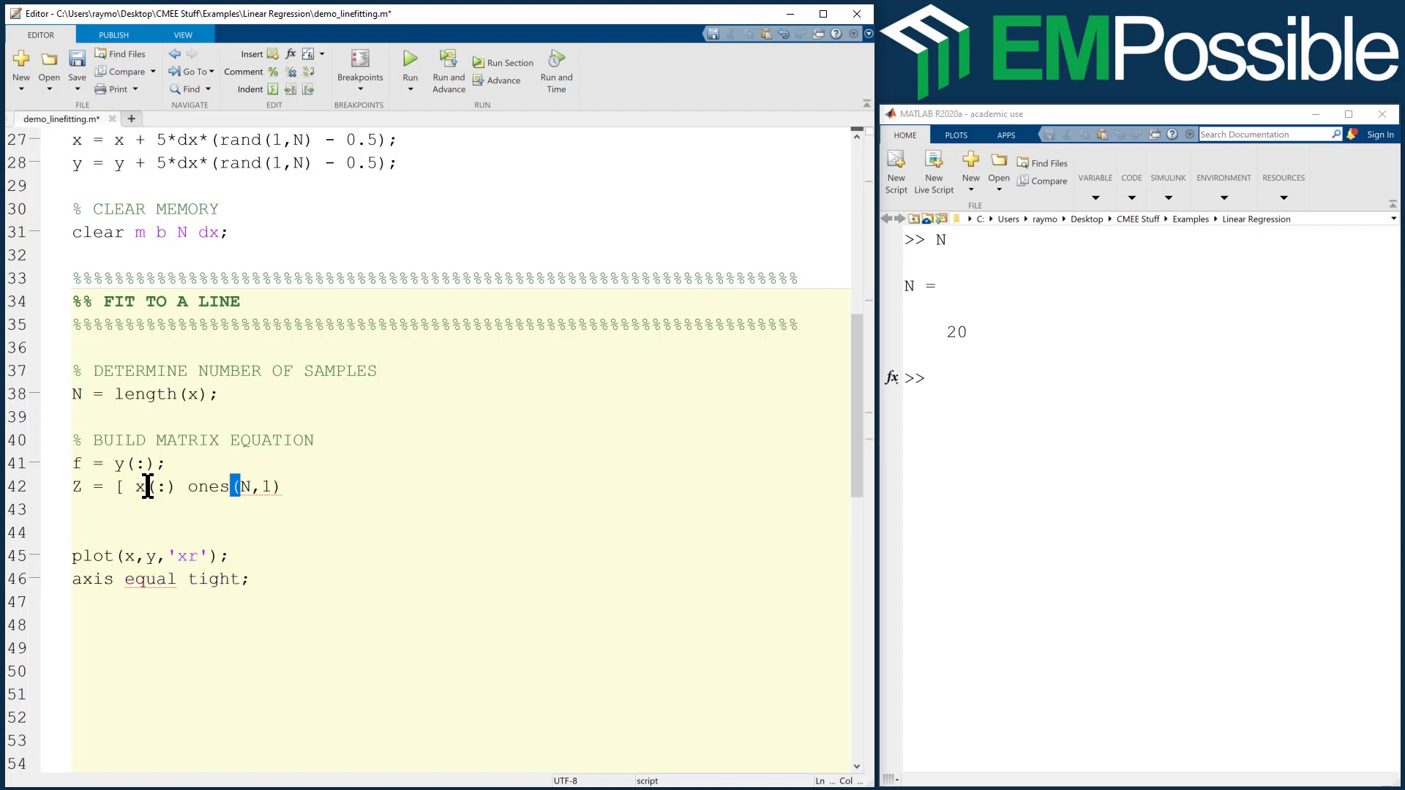
{"action": "type", "text": "];"}
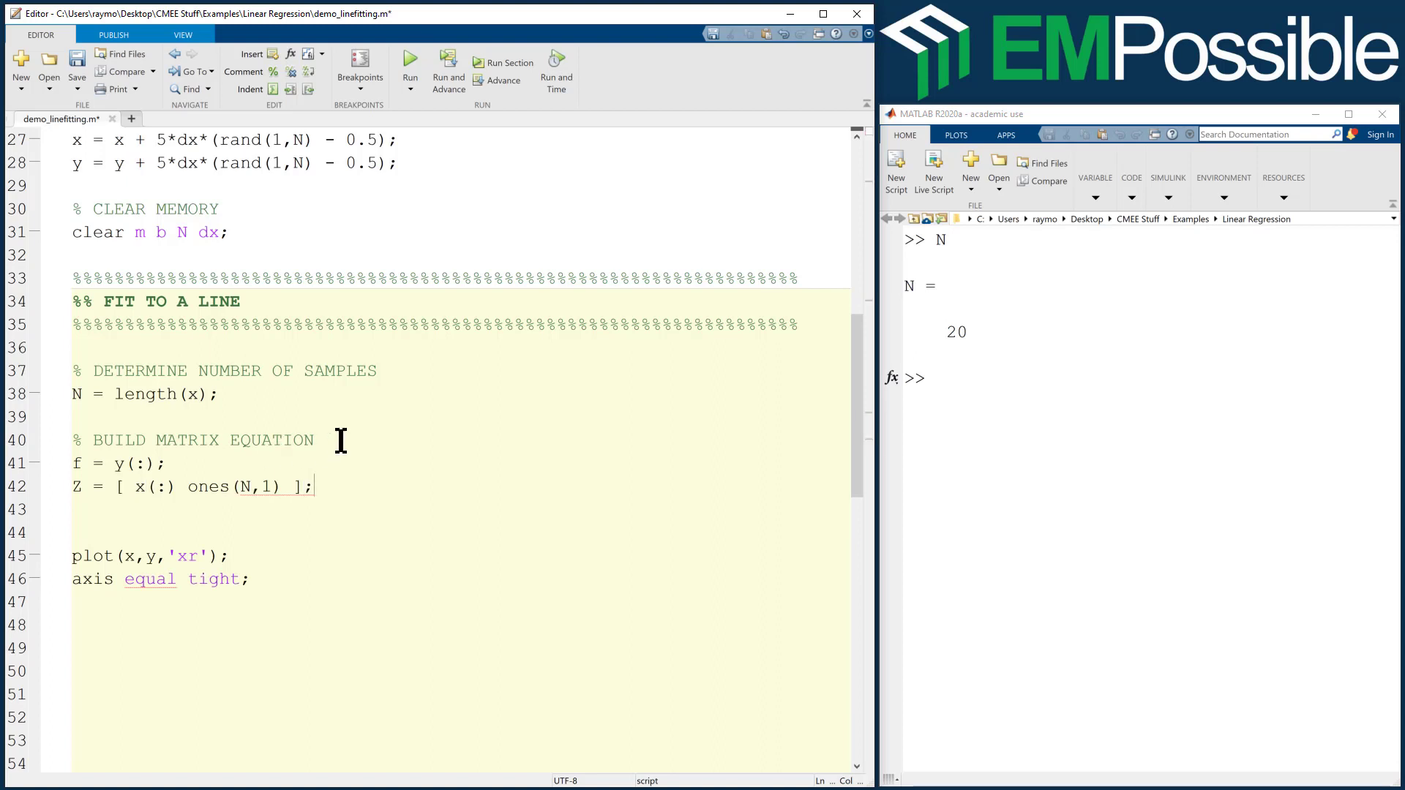
{"action": "left_click", "coordinate": [409, 62]}
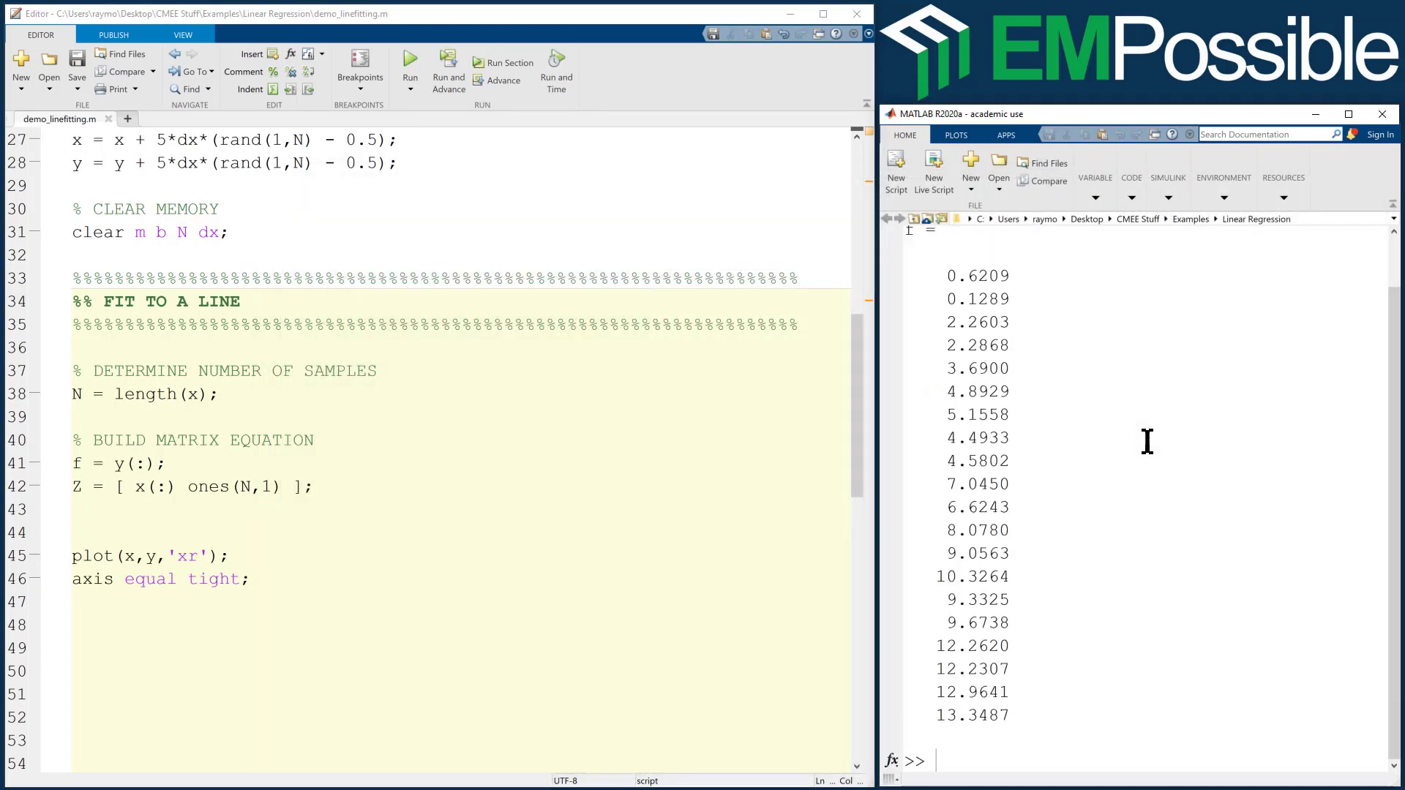
{"action": "type", "text": "Z"}
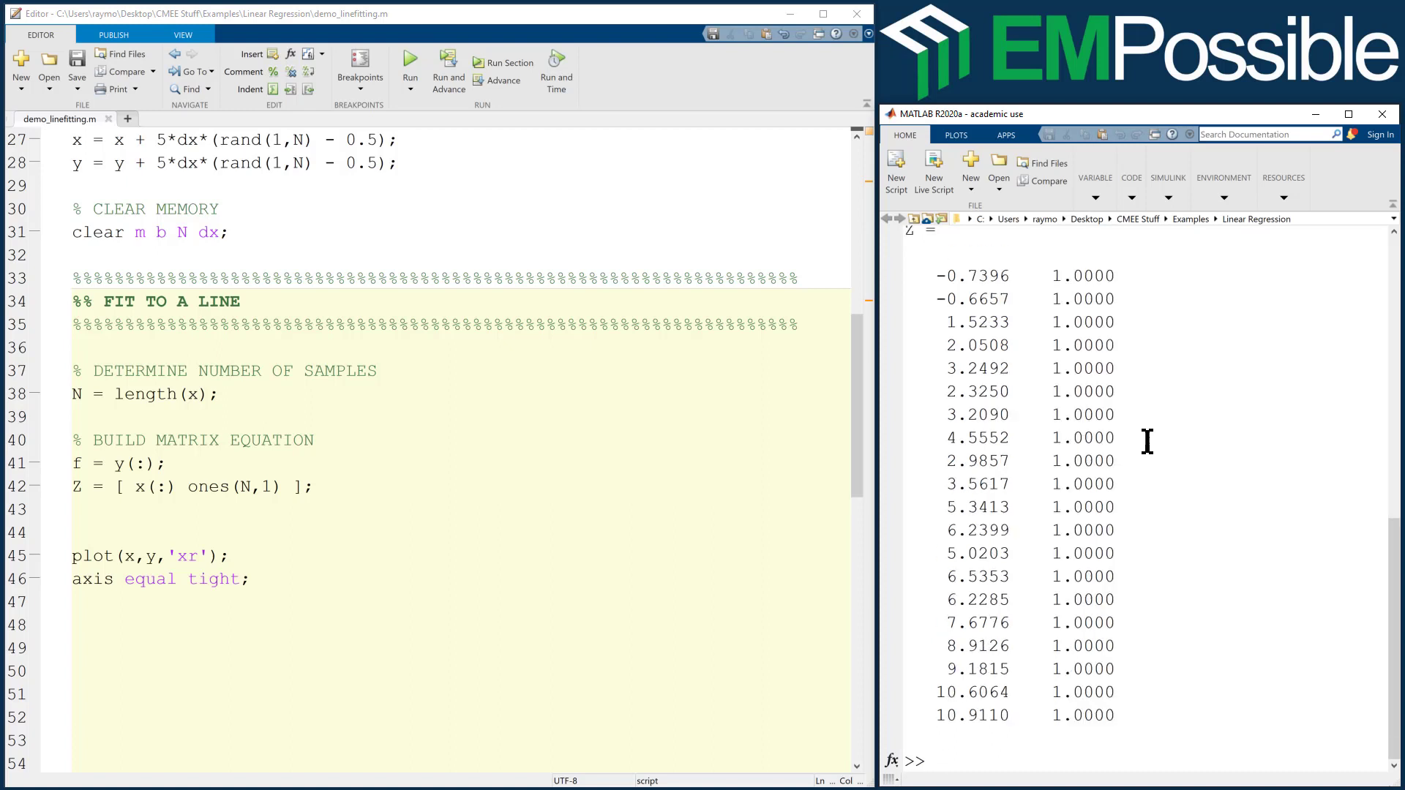
{"action": "mouse_move", "coordinate": [986, 636]}
{"action": "type", "text": "%"}
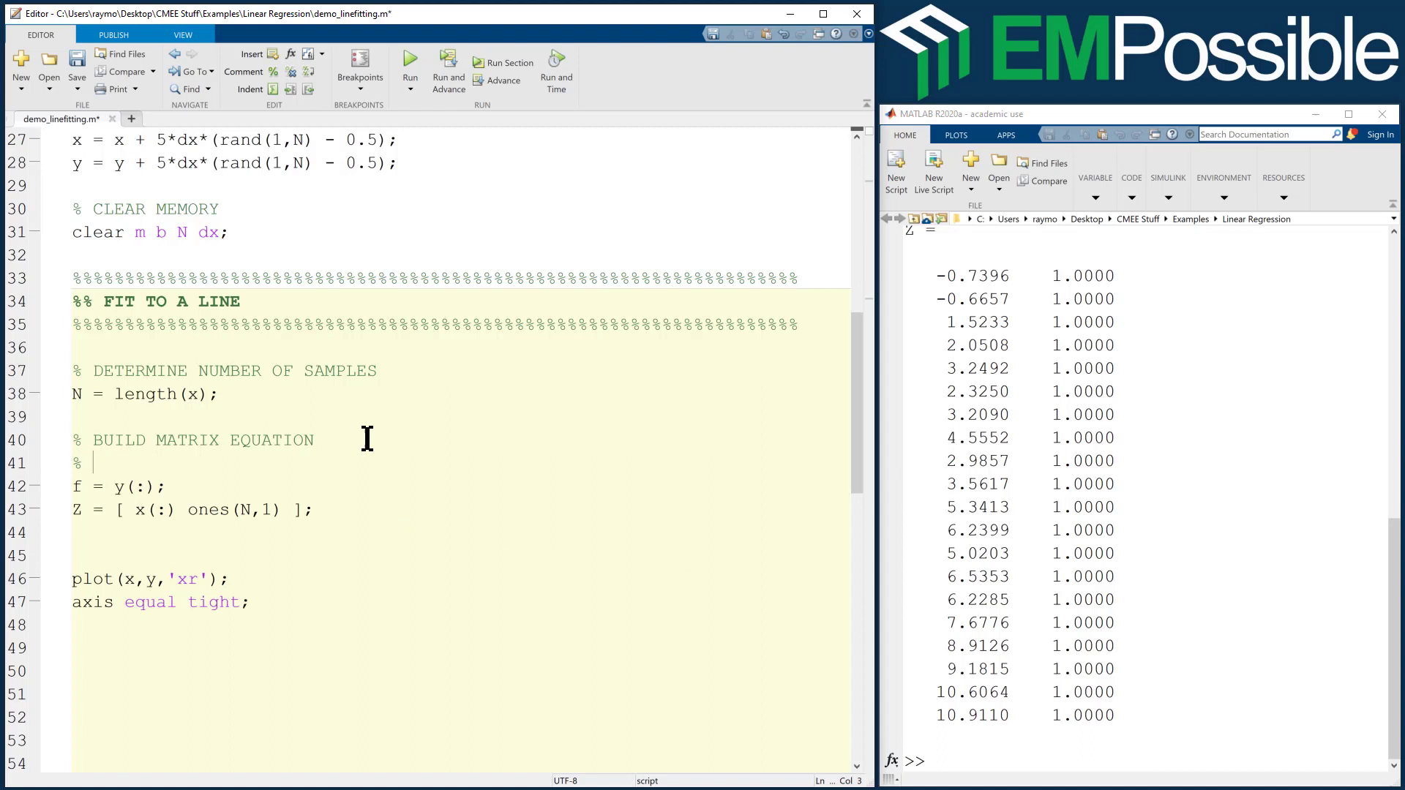
Annotate the block with the comment % f = Z*a.
{"action": "type", "text": "f ="}
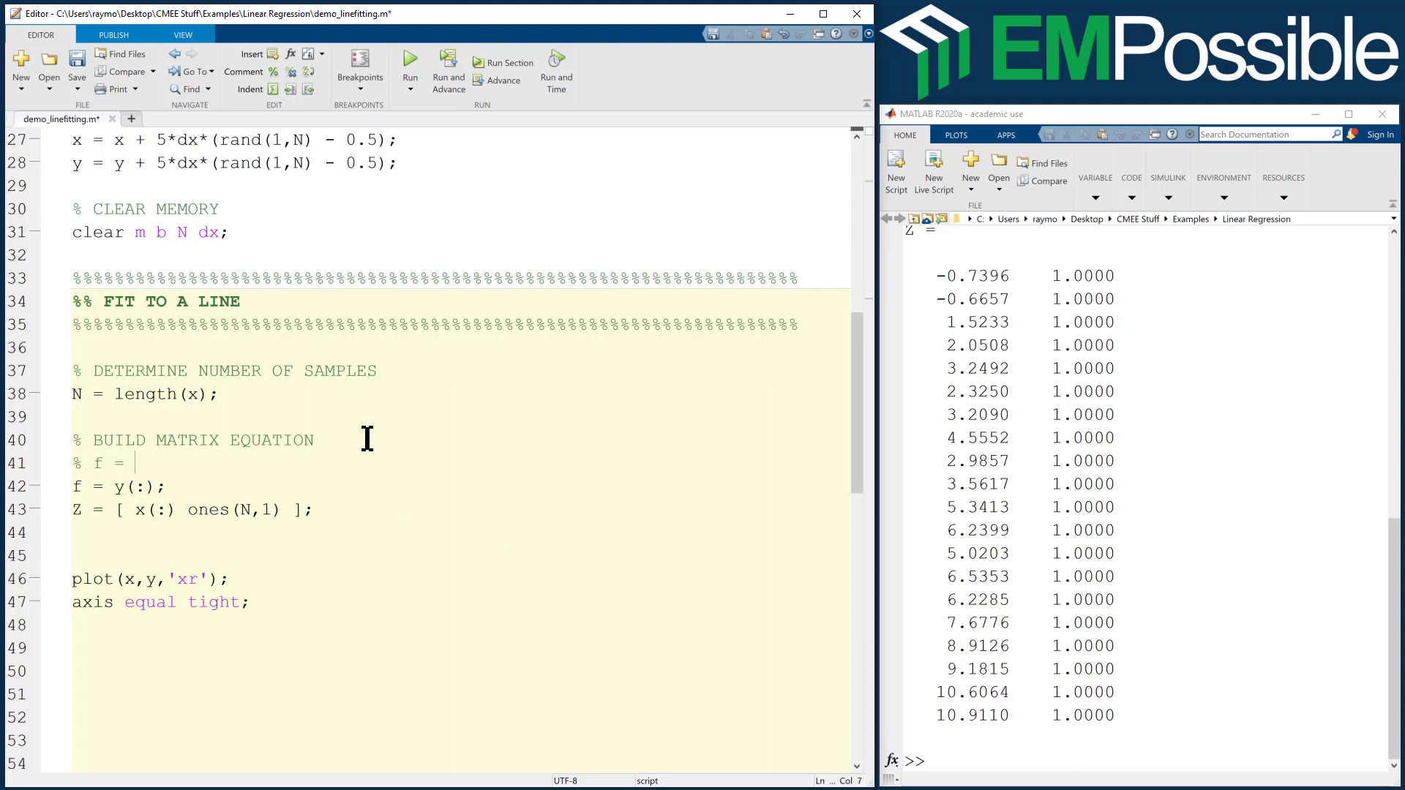
{"action": "type", "text": "Z*a"}
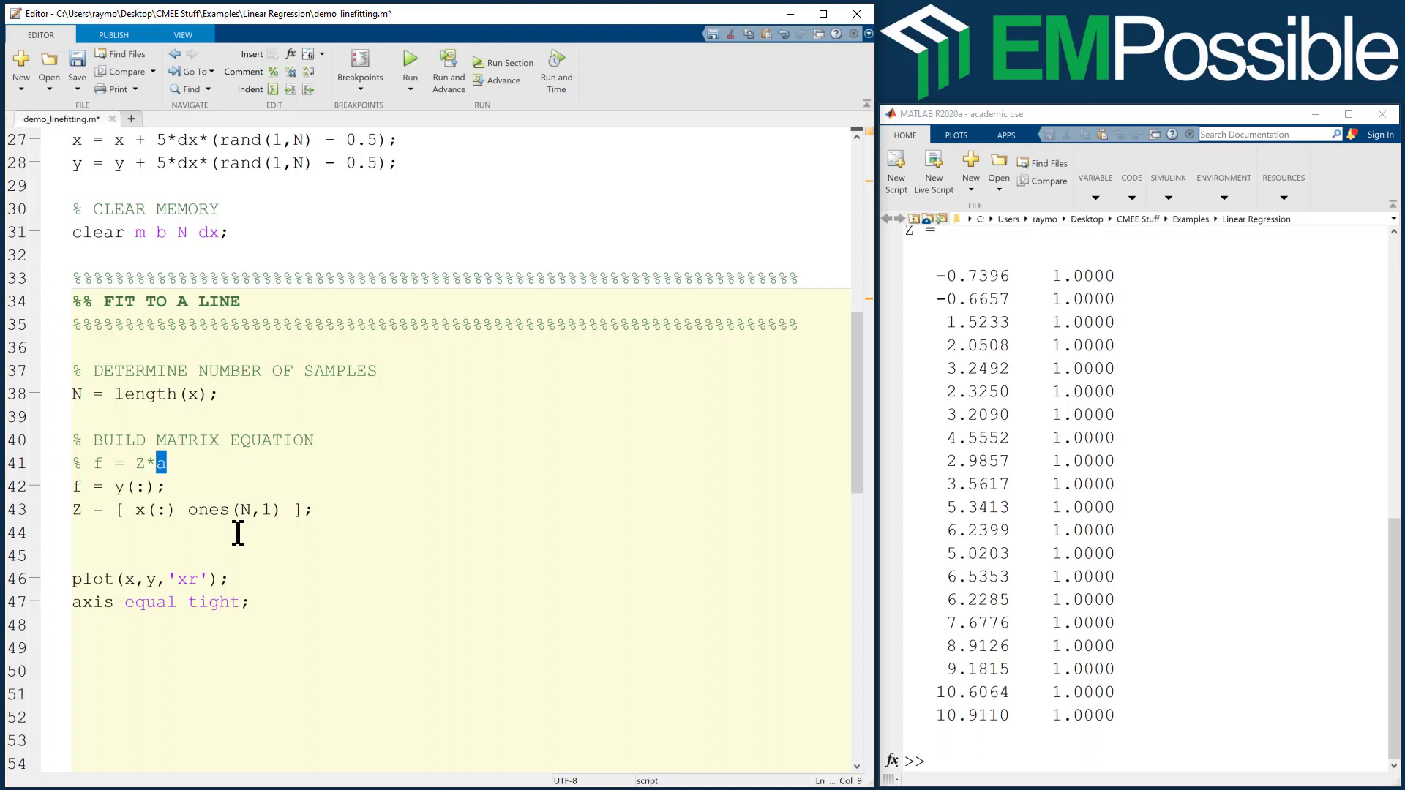
{"action": "mouse_move", "coordinate": [1039, 483]}
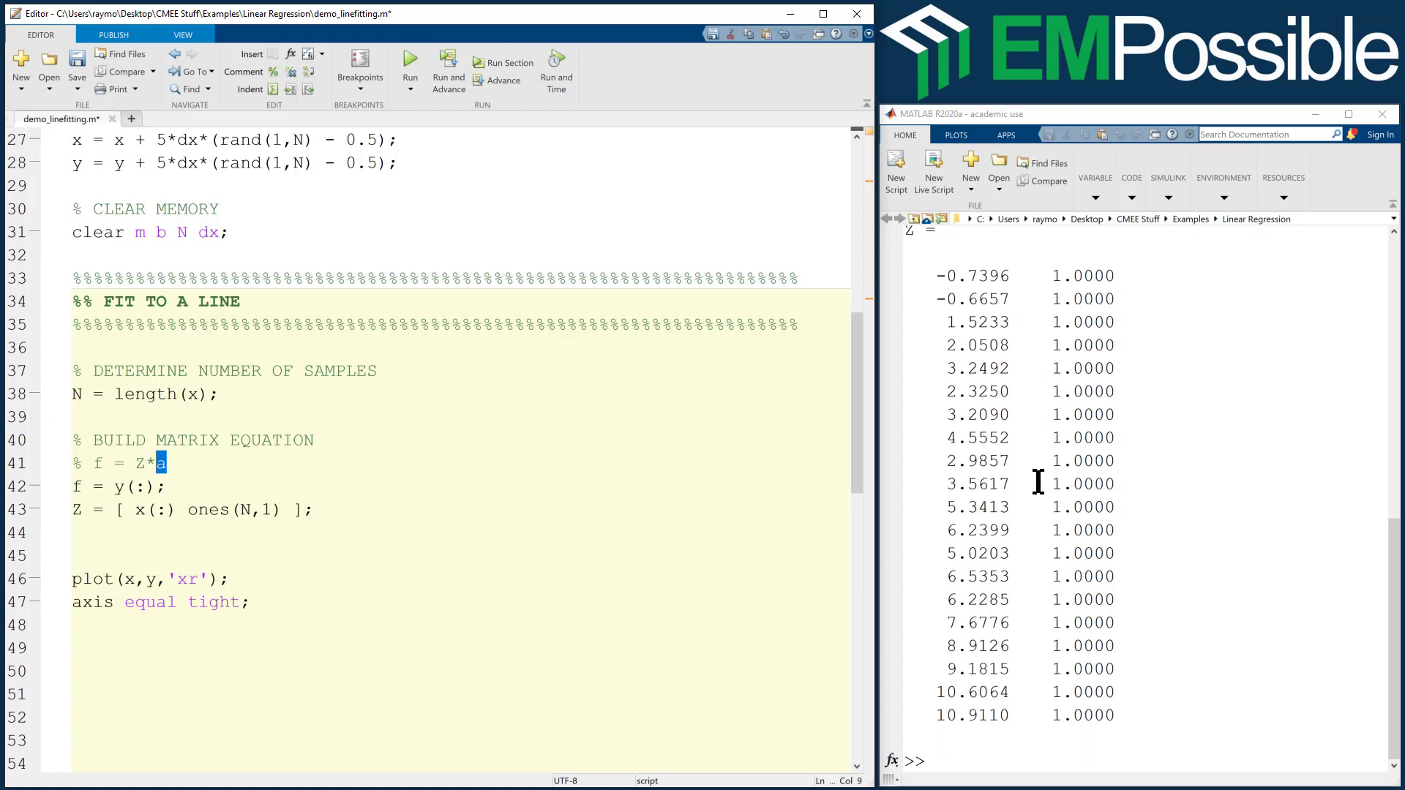
{"action": "mouse_move", "coordinate": [1083, 542]}
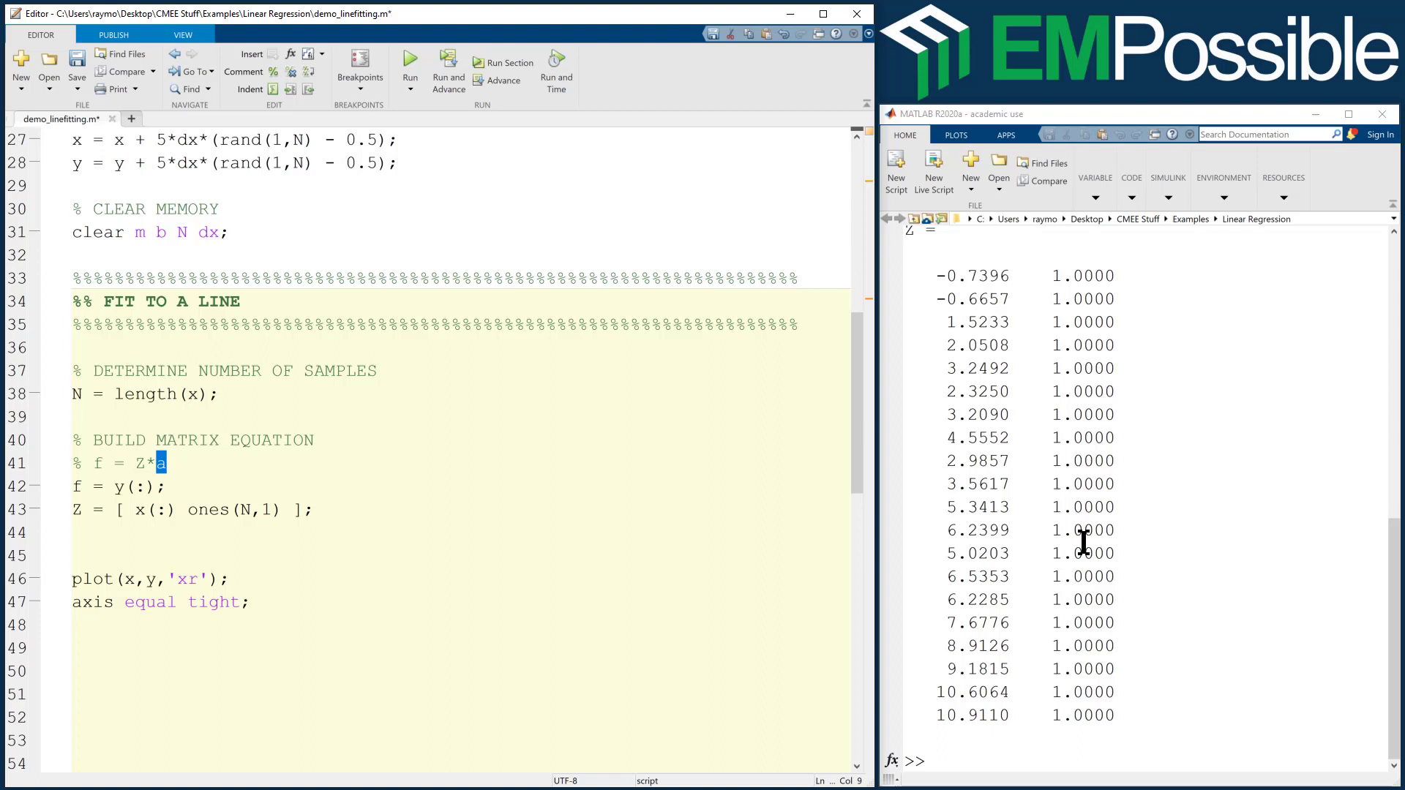
{"action": "mouse_move", "coordinate": [788, 608]}
{"action": "type", "text": "%"}
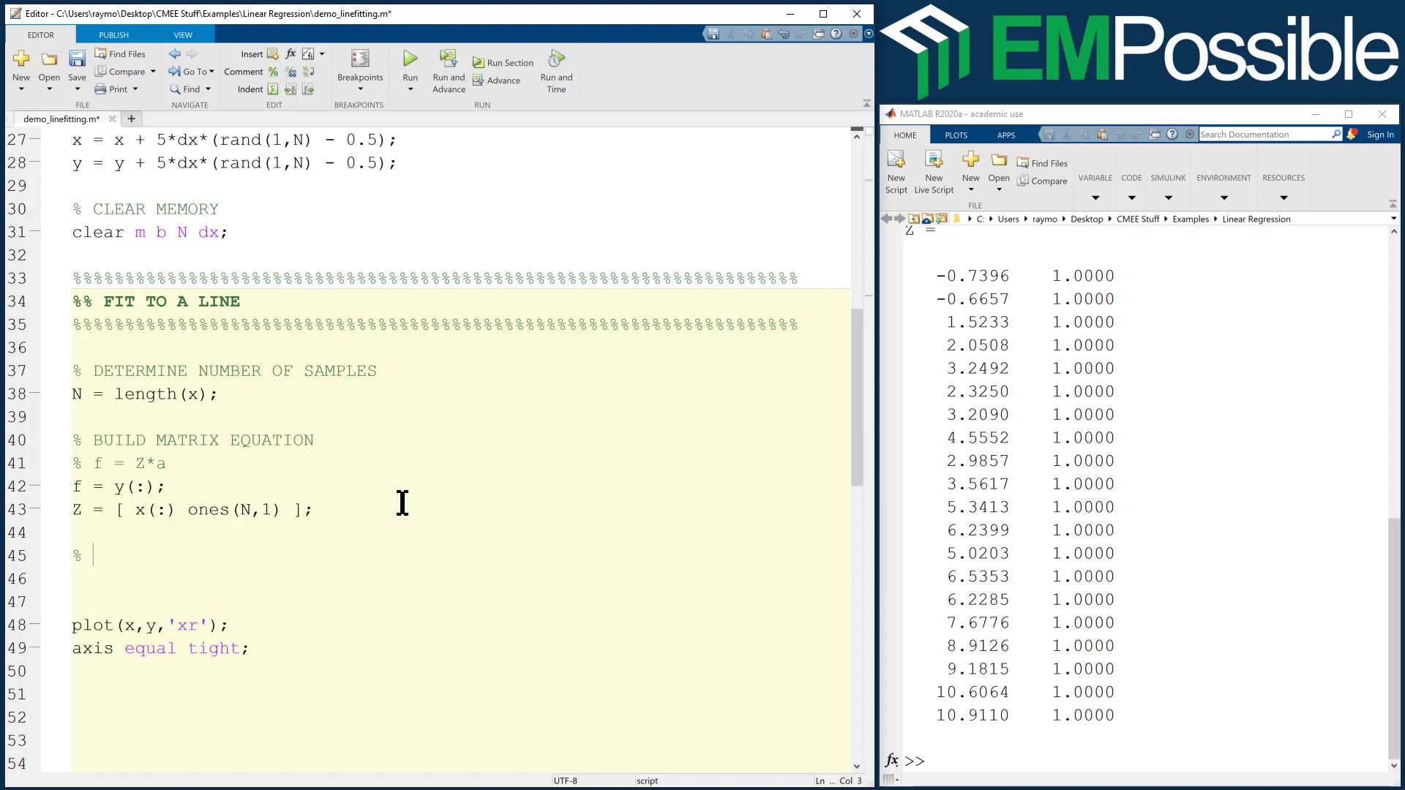
Add % SOLVE IN THE SENSE OF LEAST SQUARES with a = Z\f;.
{"action": "type", "text": "SOLVE IN THE SENSE"}
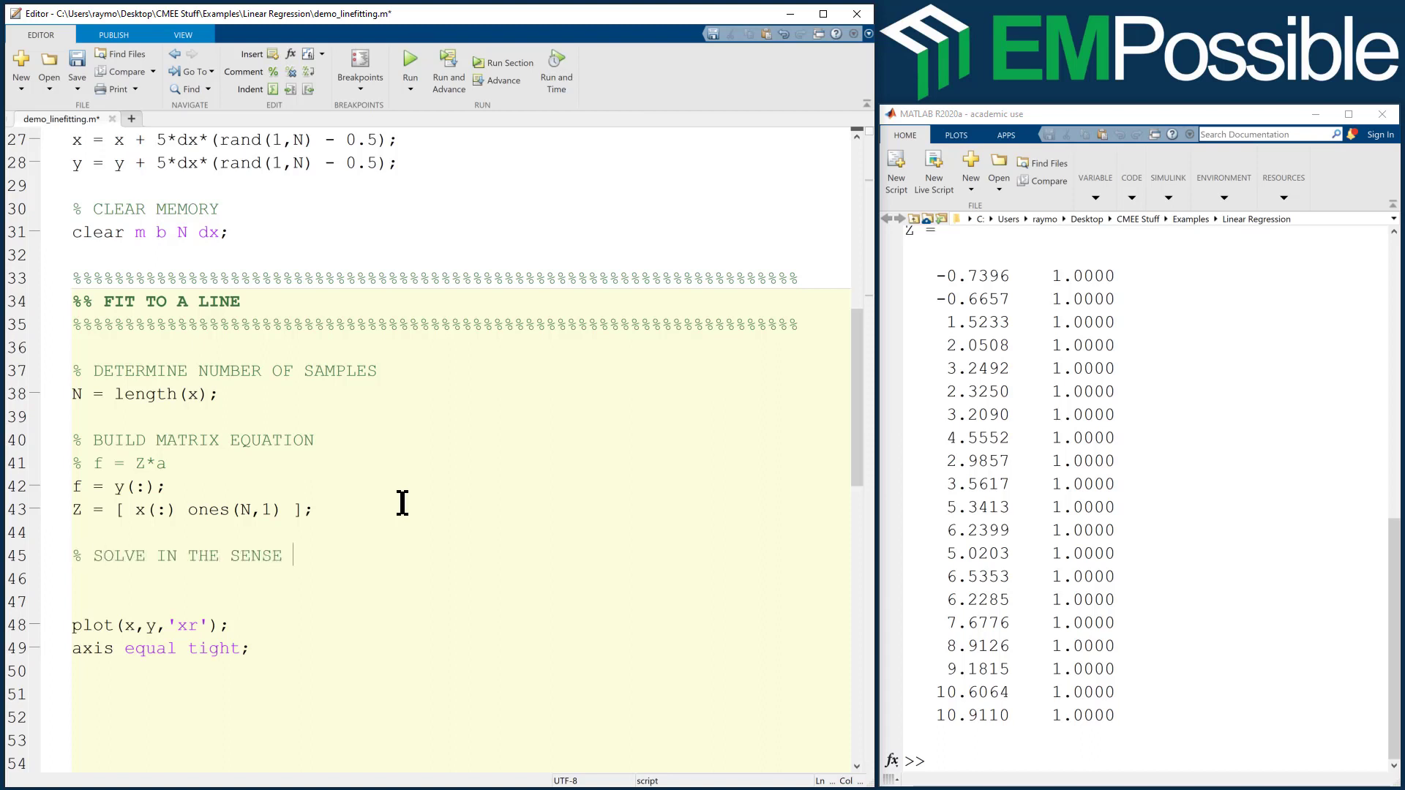
{"action": "type", "text": "OF LEAST SQUARE"}
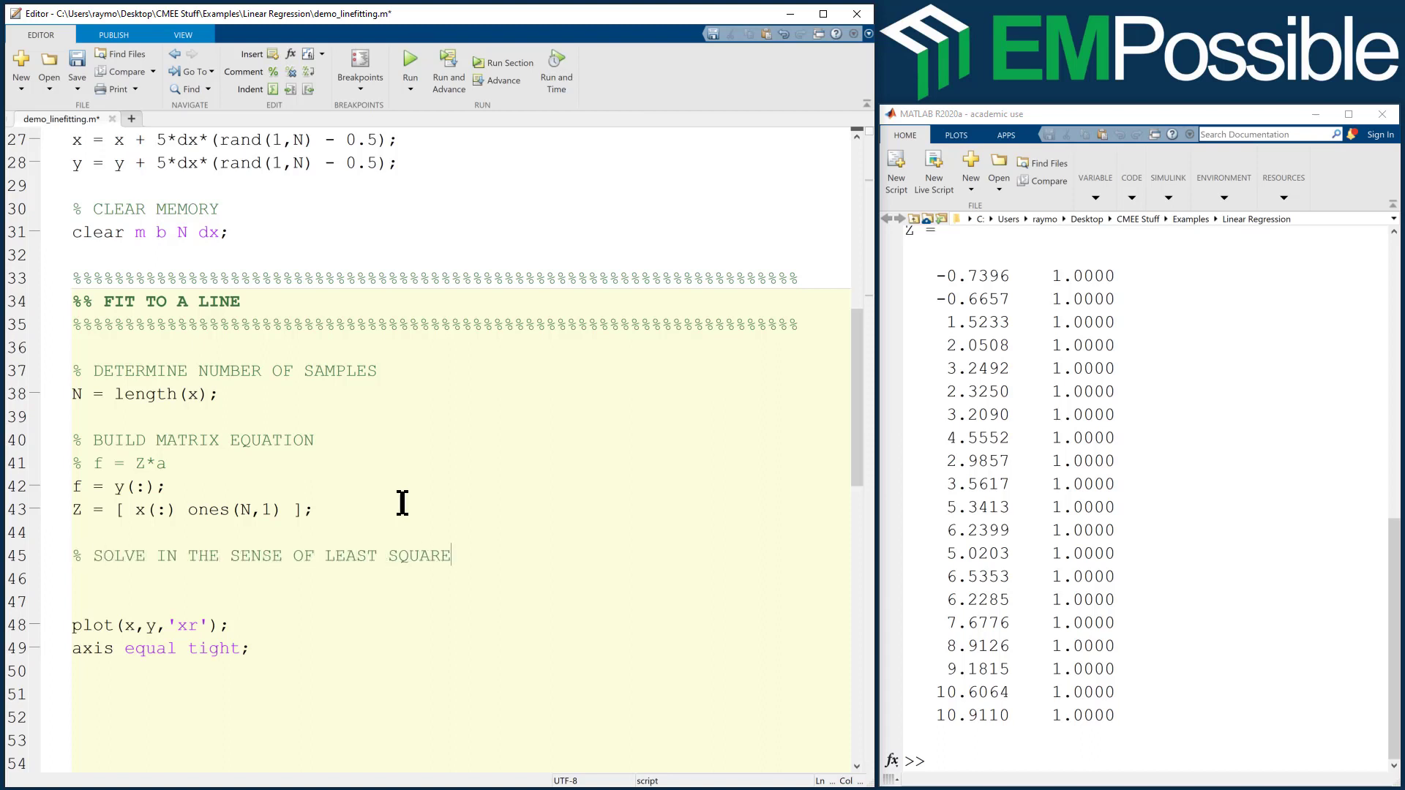
{"action": "type", "text": "S"}
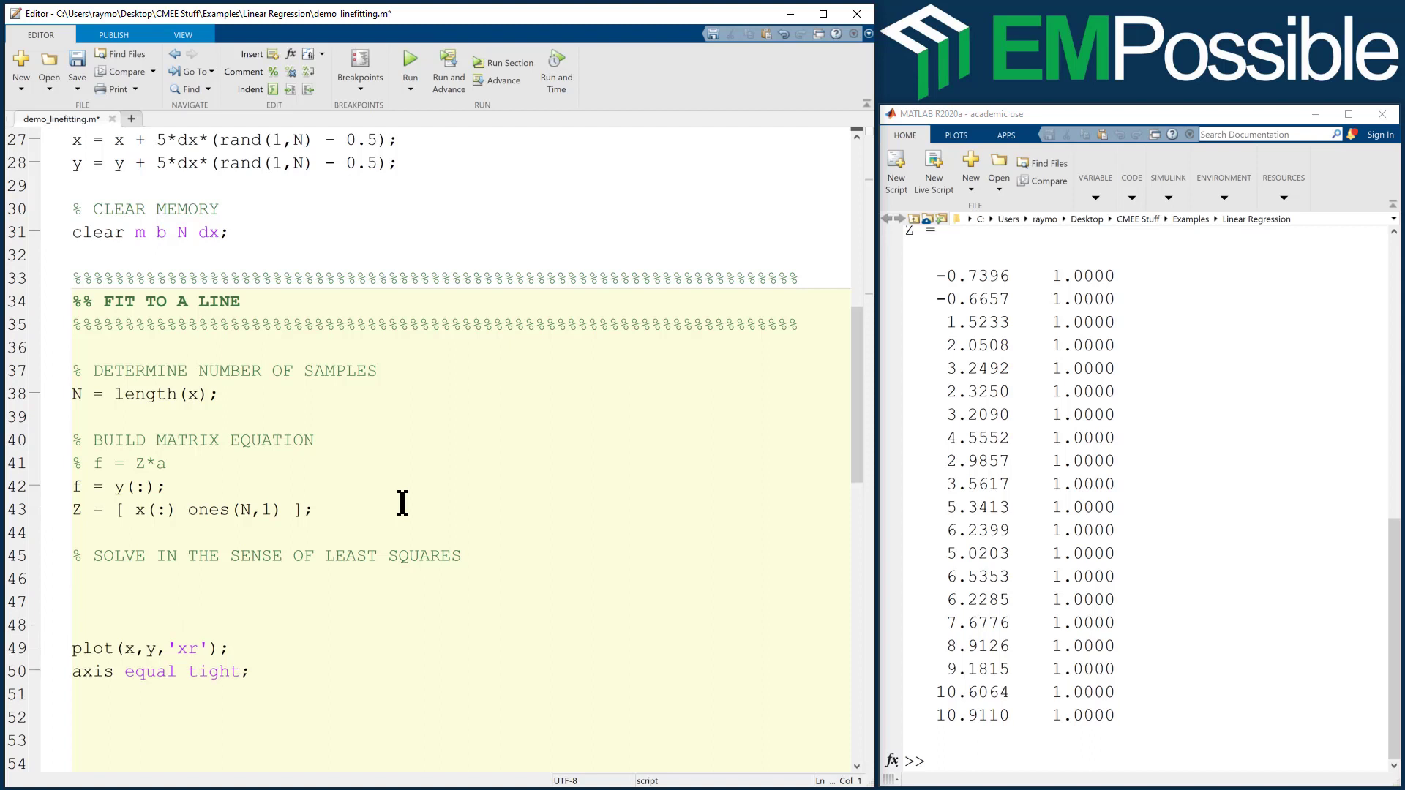
{"action": "type", "text": "a = Z"}
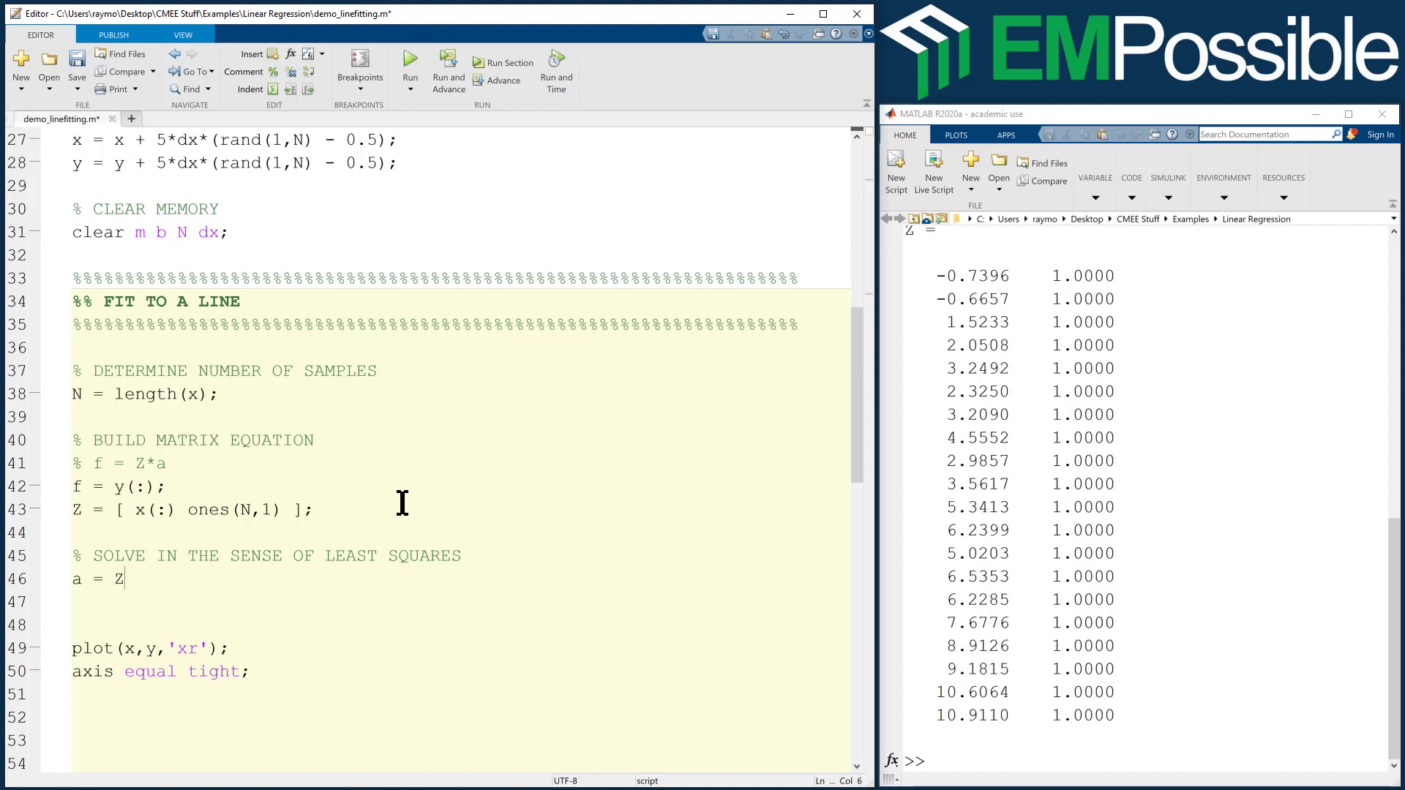
{"action": "type", "text": "\\f;"}
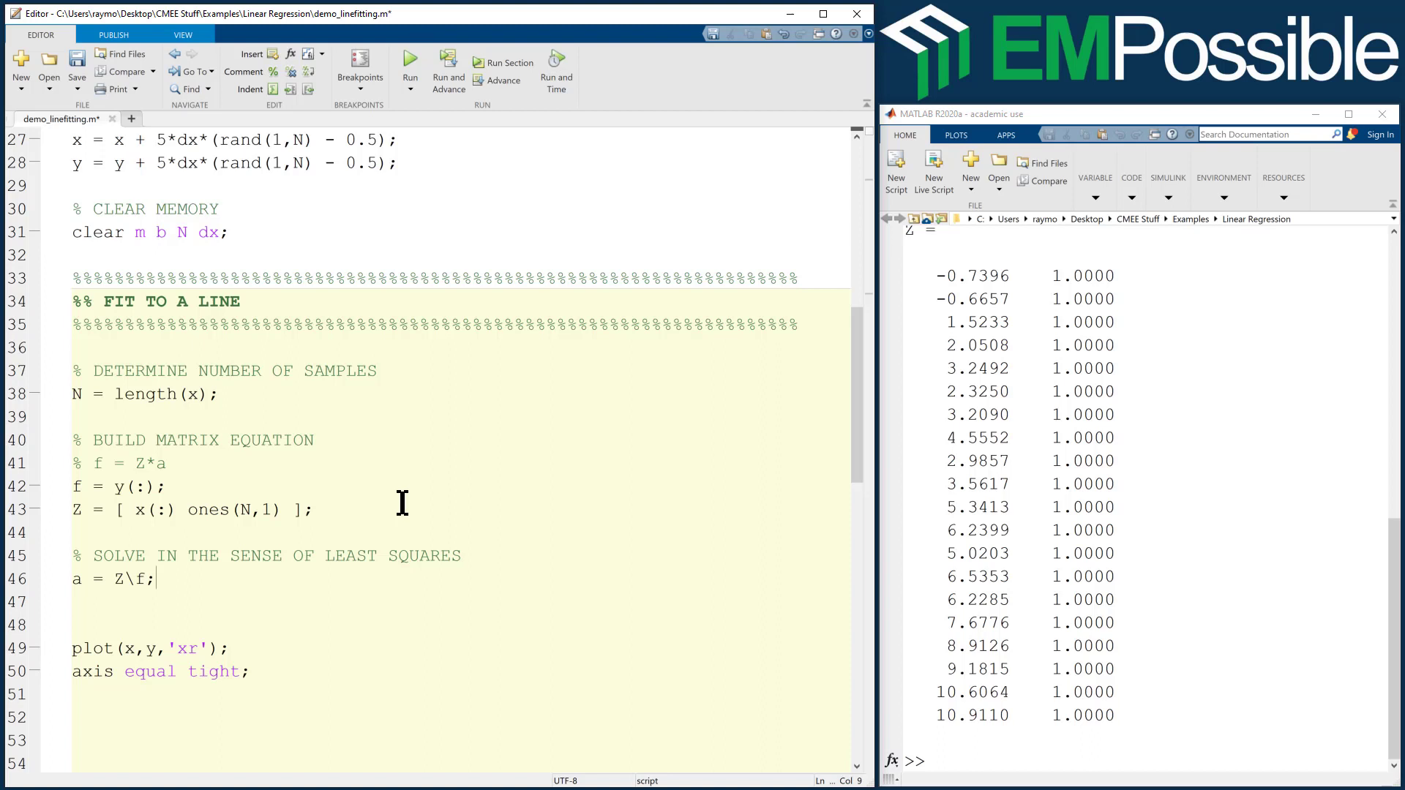
{"action": "mouse_move", "coordinate": [405, 524]}
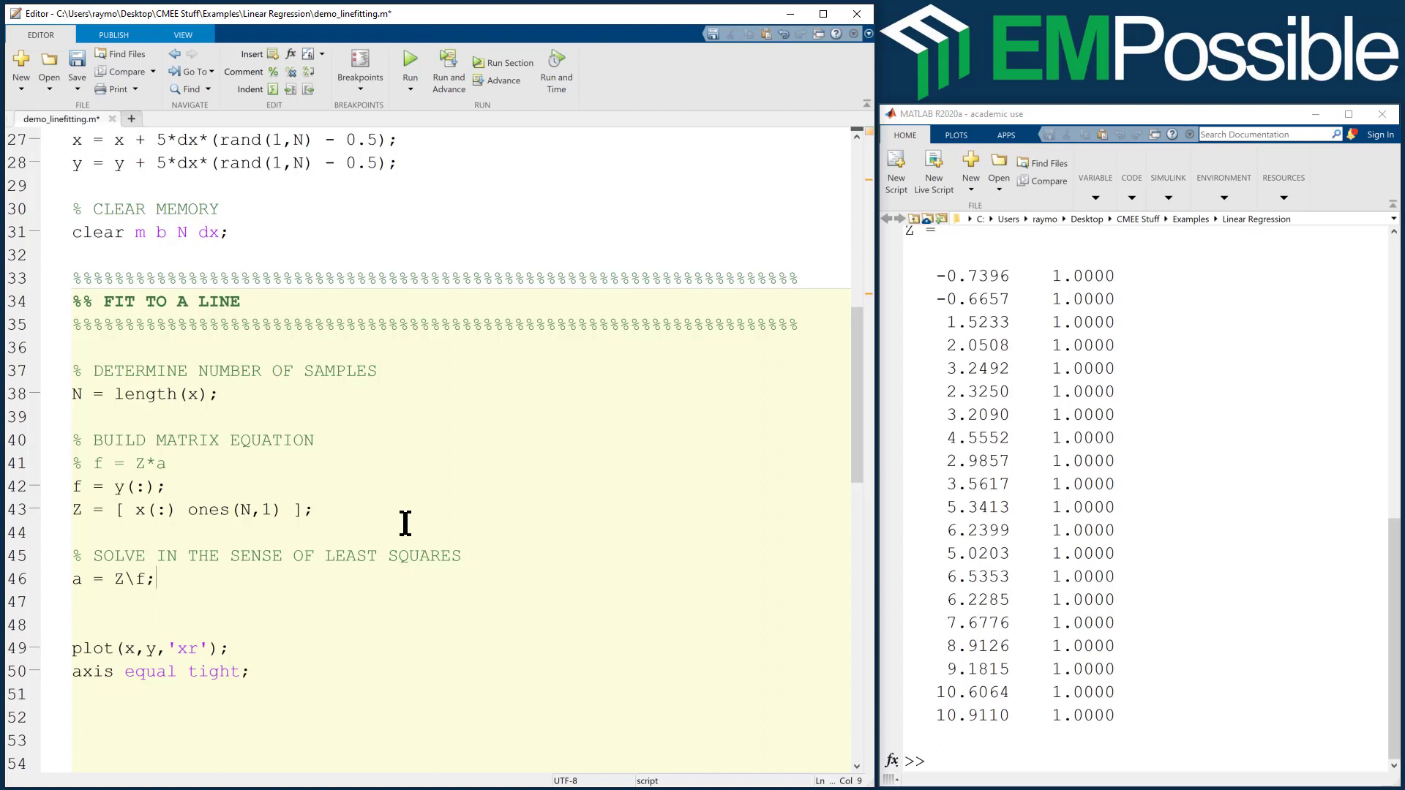
{"action": "mouse_move", "coordinate": [310, 522]}
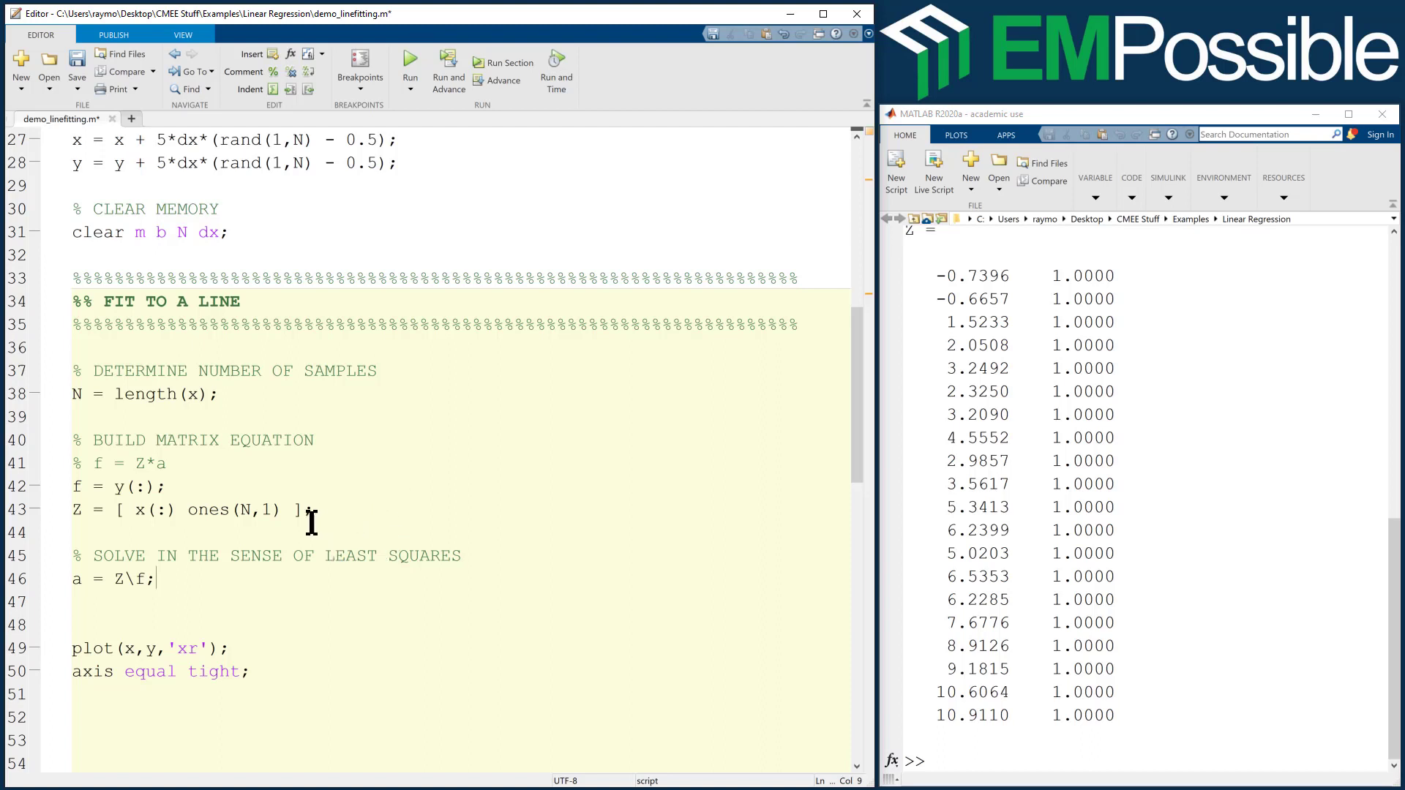
Rewrite the solve as a = (Z.'*Z)\(Z.'*f); using the transpose operator.
{"action": "left_click_drag", "start_coordinate": [114, 464], "coordinate": [167, 464]}
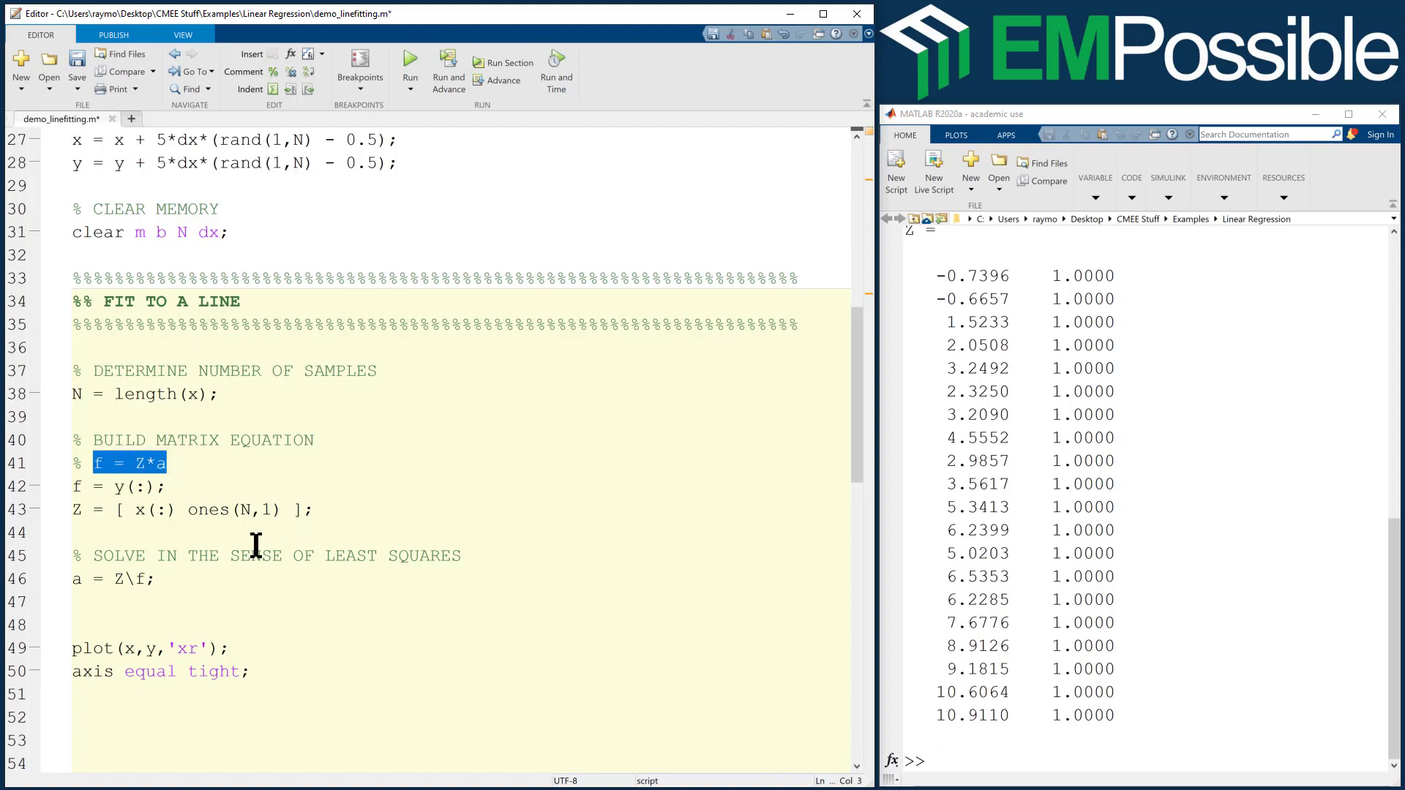
{"action": "mouse_move", "coordinate": [115, 594]}
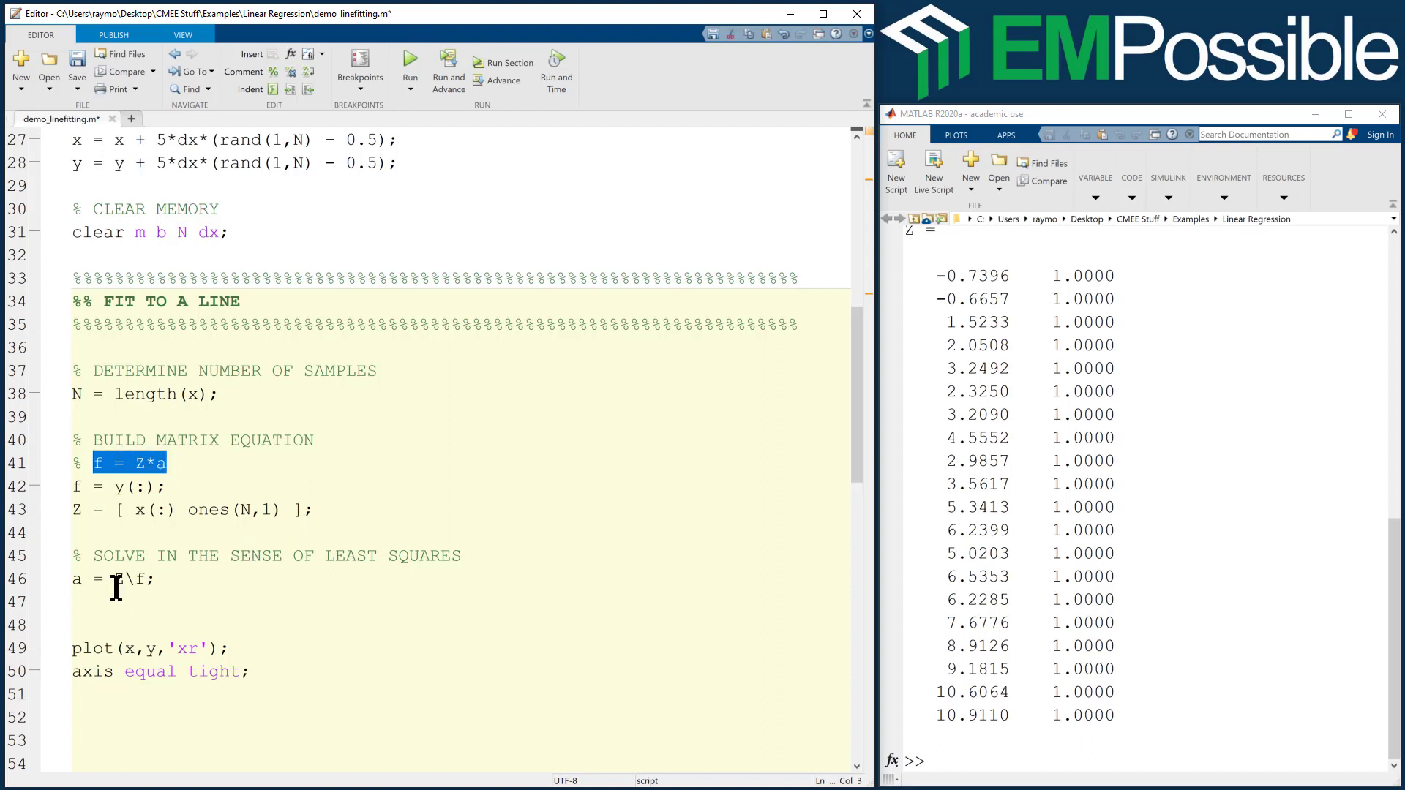
{"action": "left_click", "coordinate": [123, 578]}
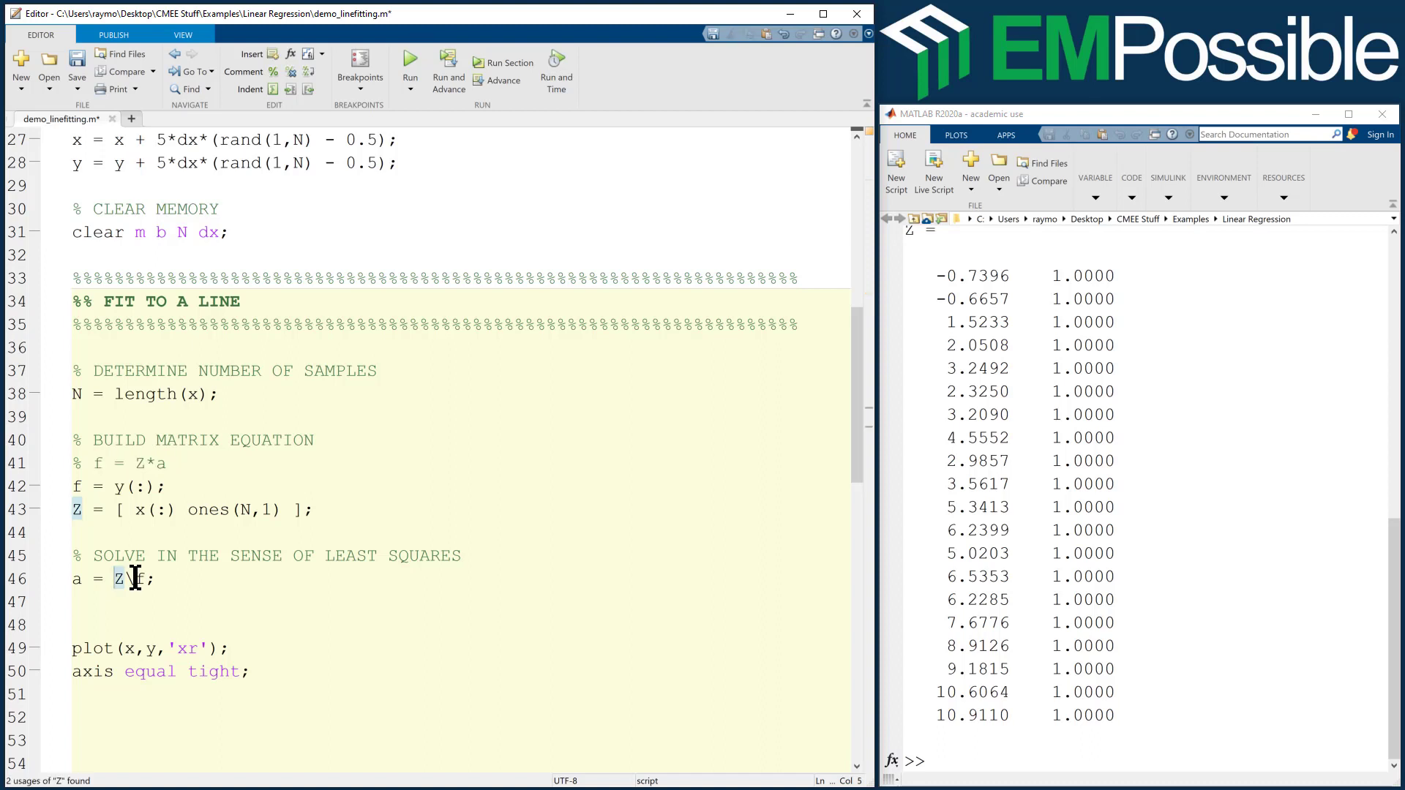
{"action": "type", "text": "Z"}
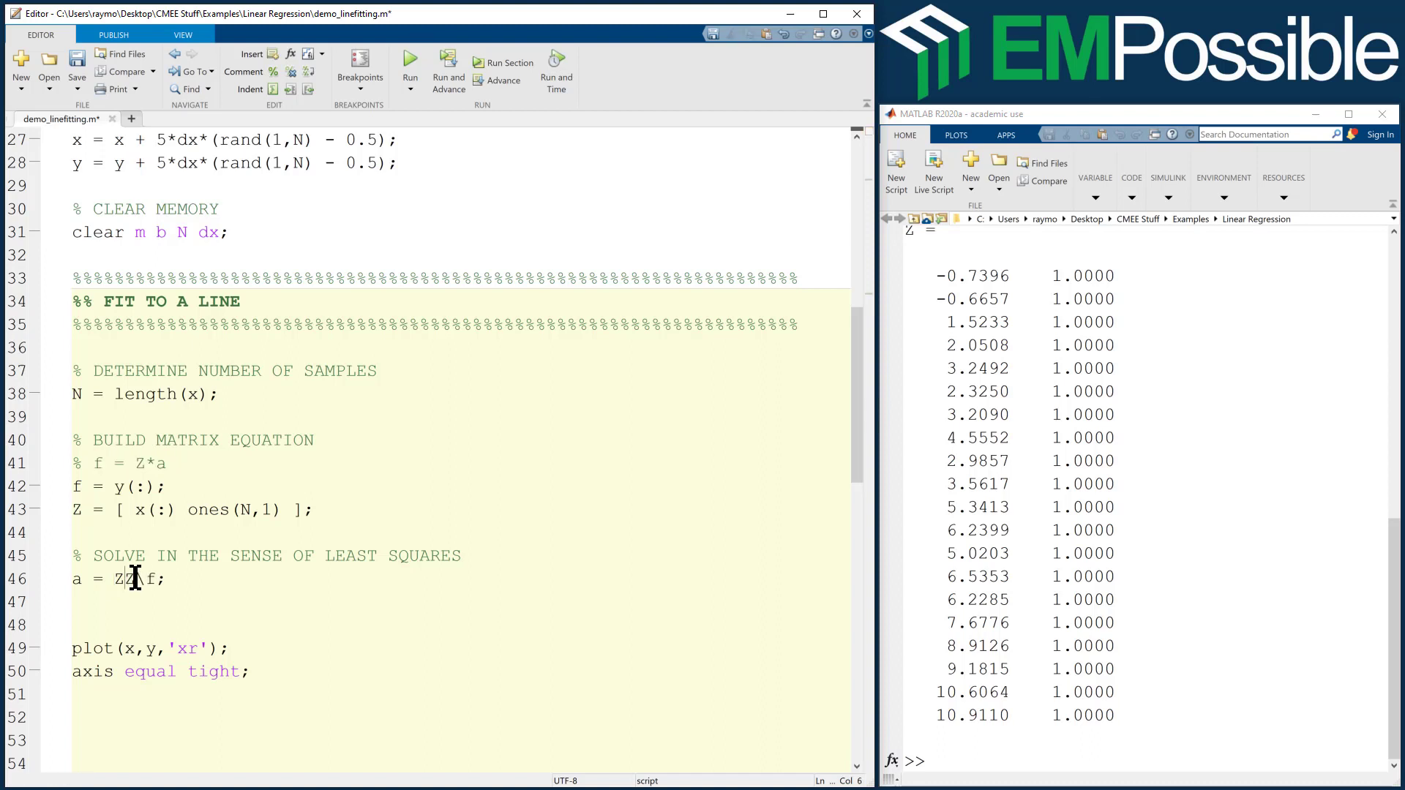
{"action": "type", "text": ".'*Z)"}
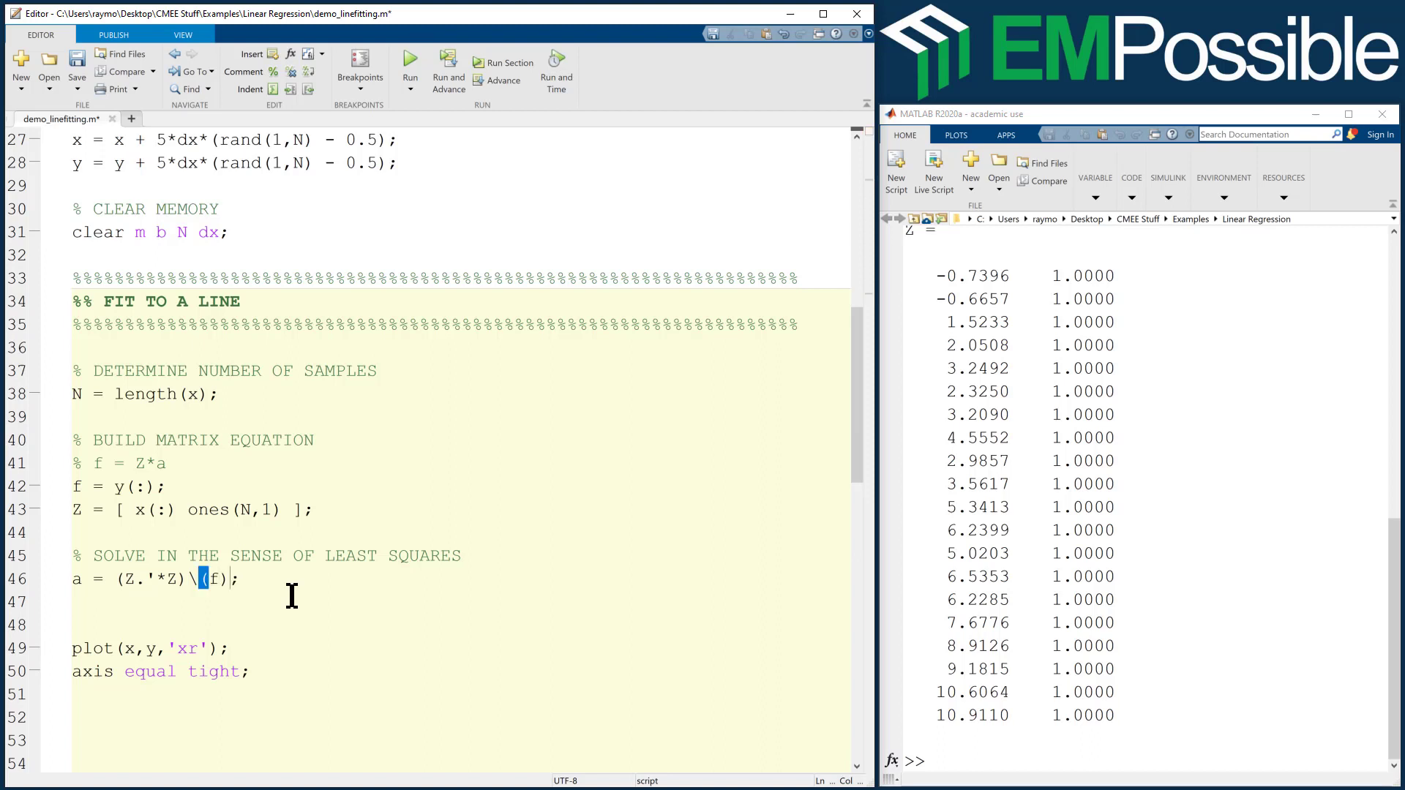
{"action": "type", "text": "Z.'*"}
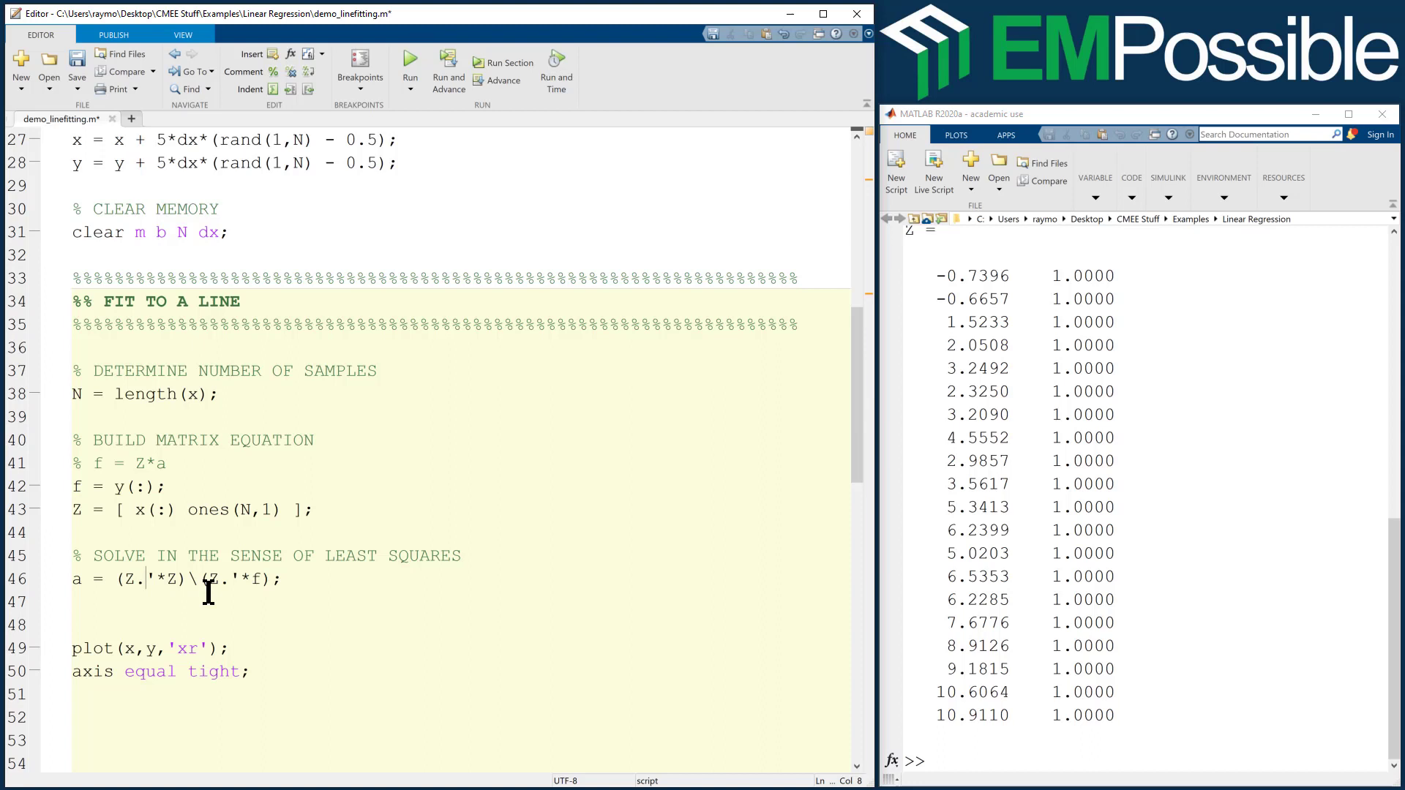
{"action": "key", "text": "Backspace"}
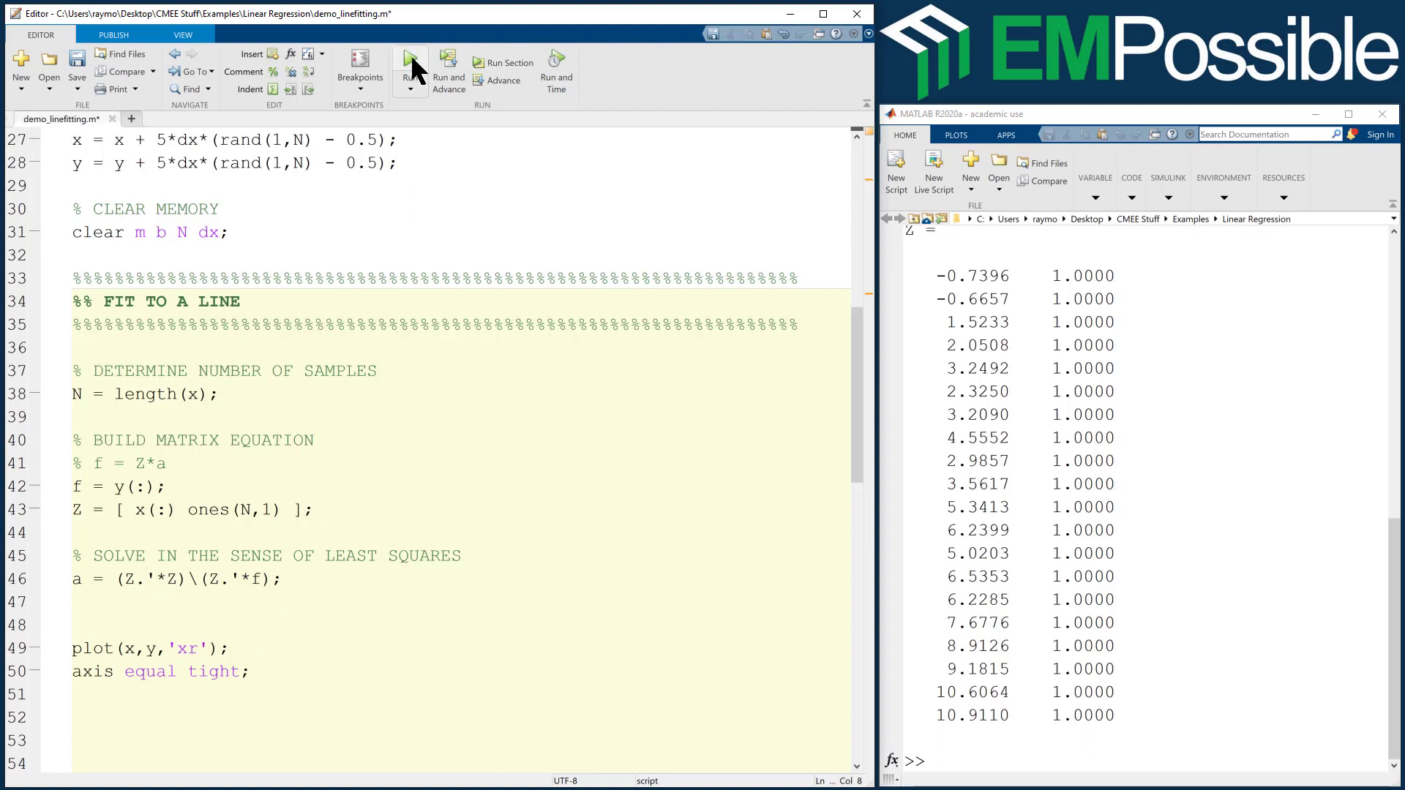
Run the script, close Figure 1, and display a = 1.1793, 1.1321 in the Command Window.
{"action": "left_click", "coordinate": [410, 58]}
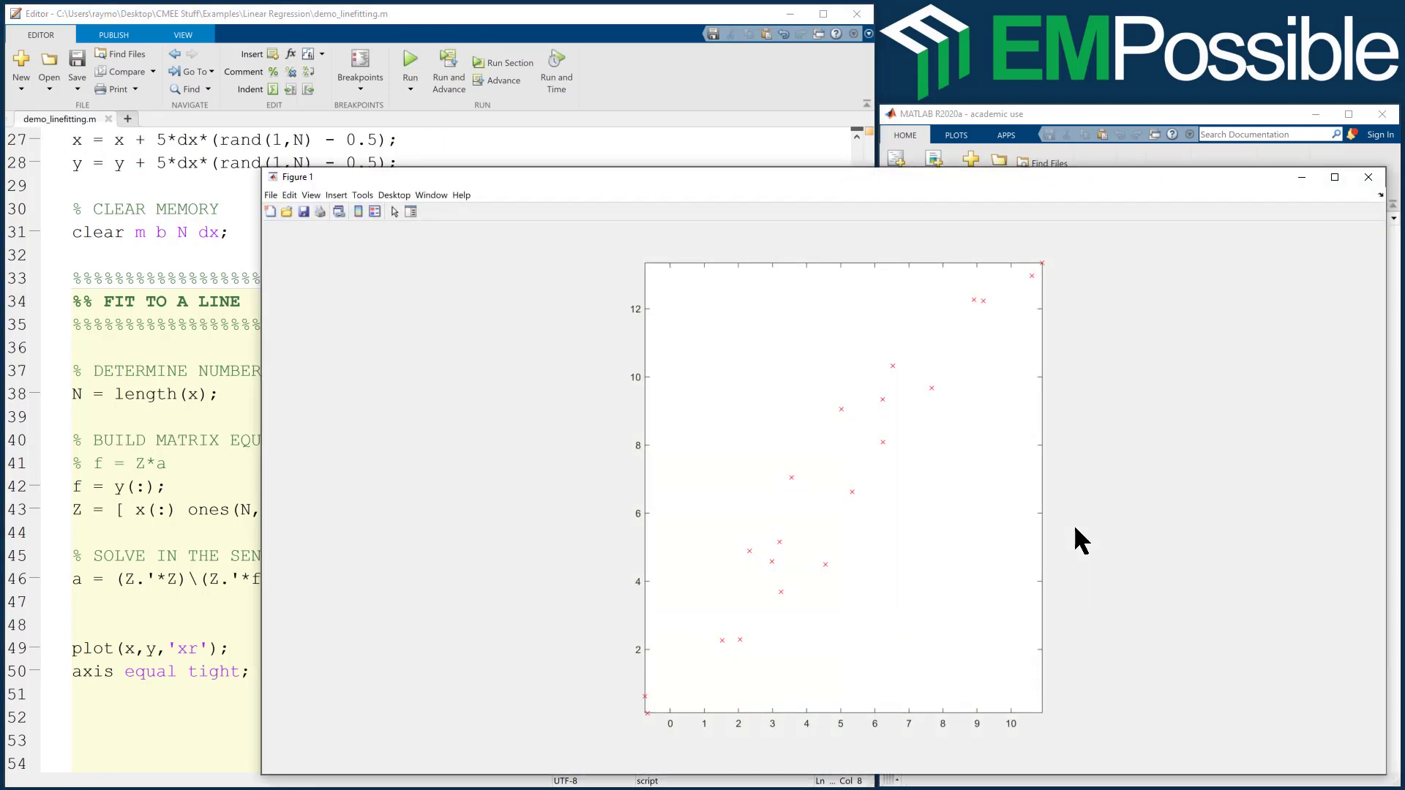
{"action": "left_click", "coordinate": [1367, 177]}
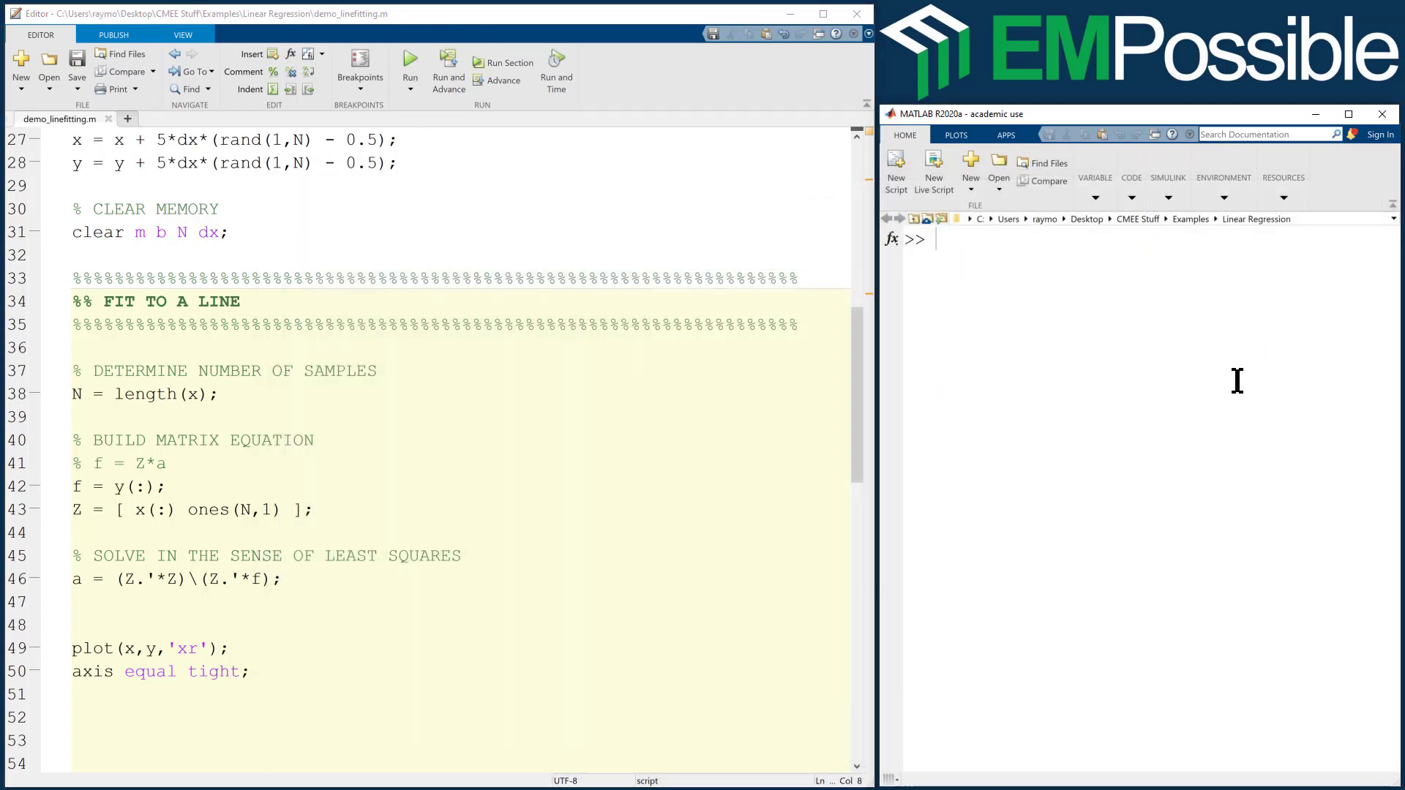
{"action": "type", "text": "z"}
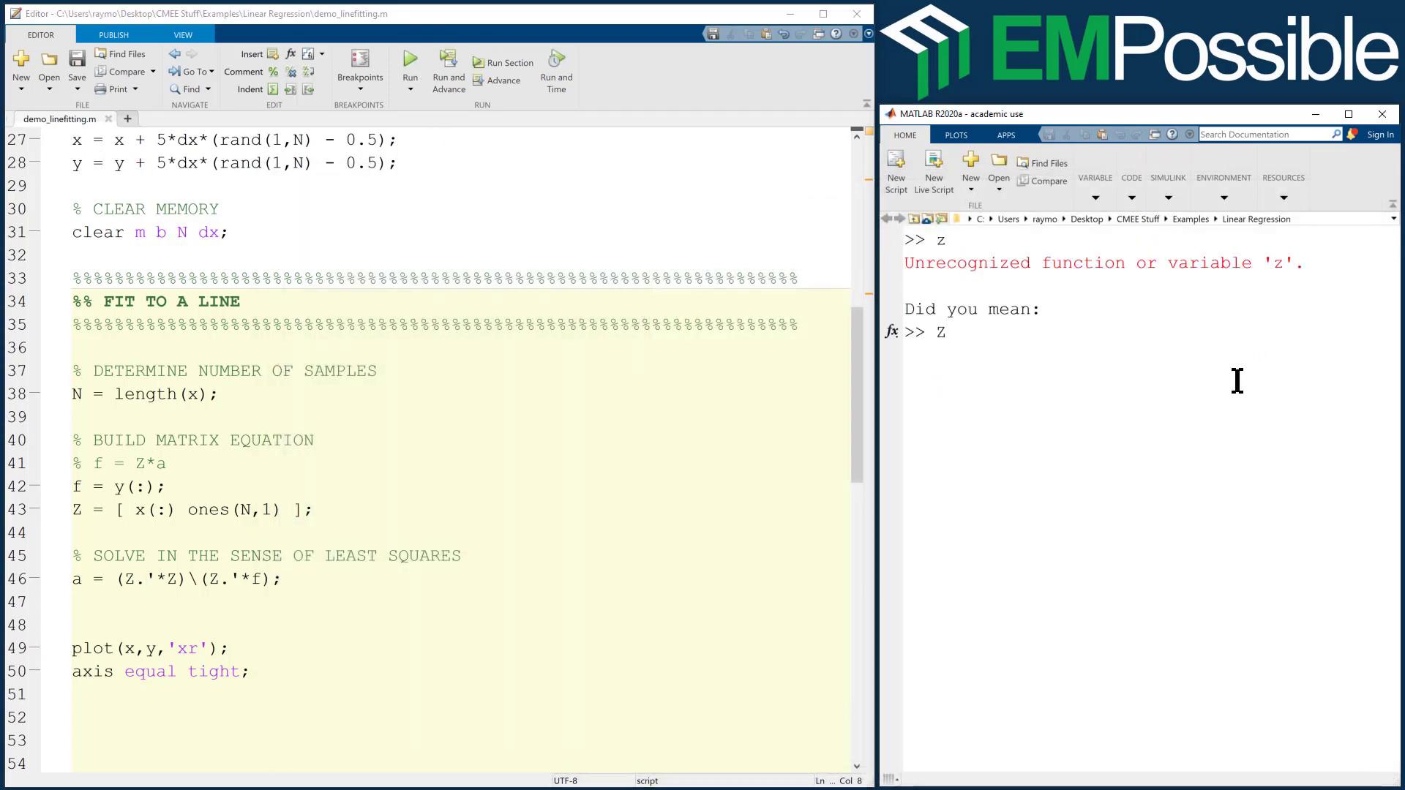
{"action": "type", "text": "a"}
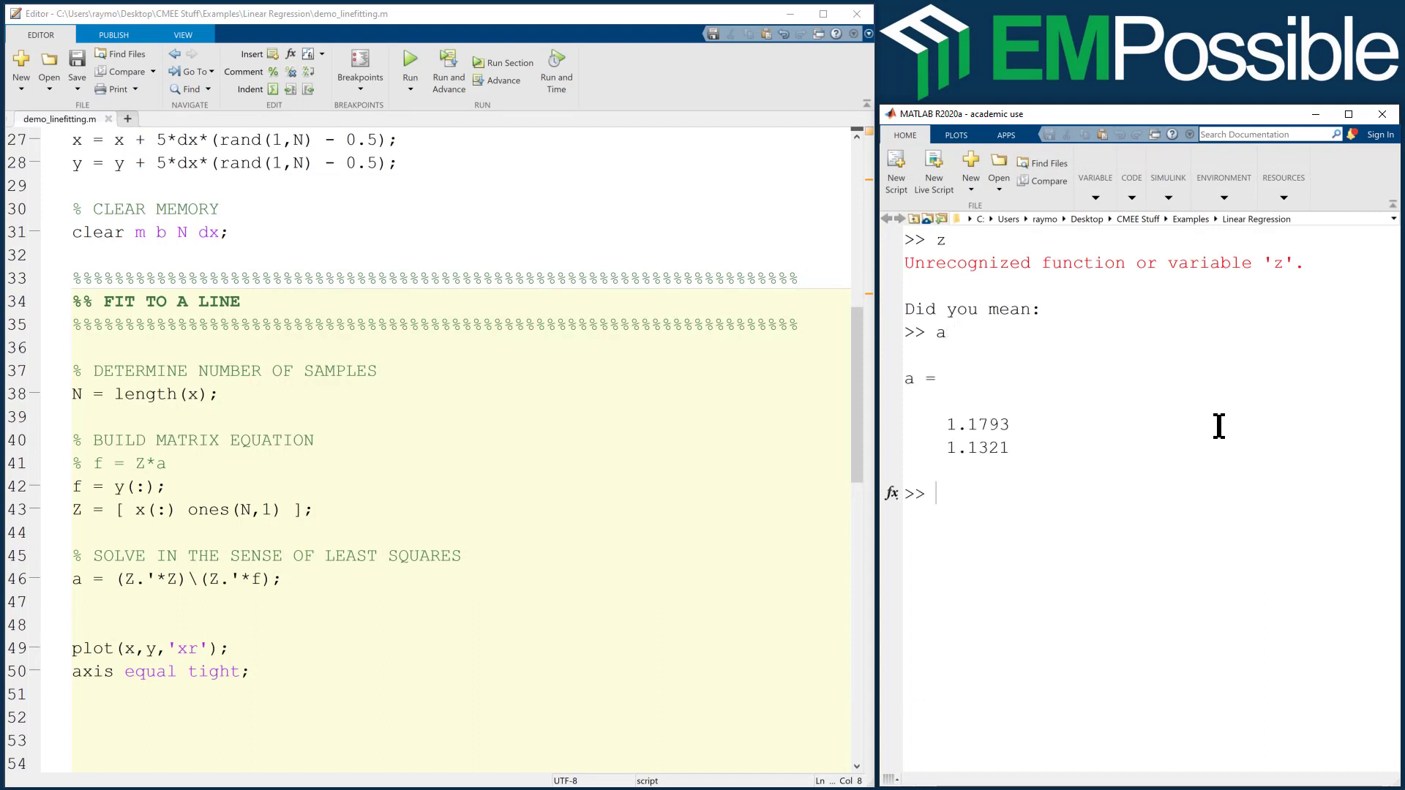
{"action": "mouse_move", "coordinate": [1059, 457]}
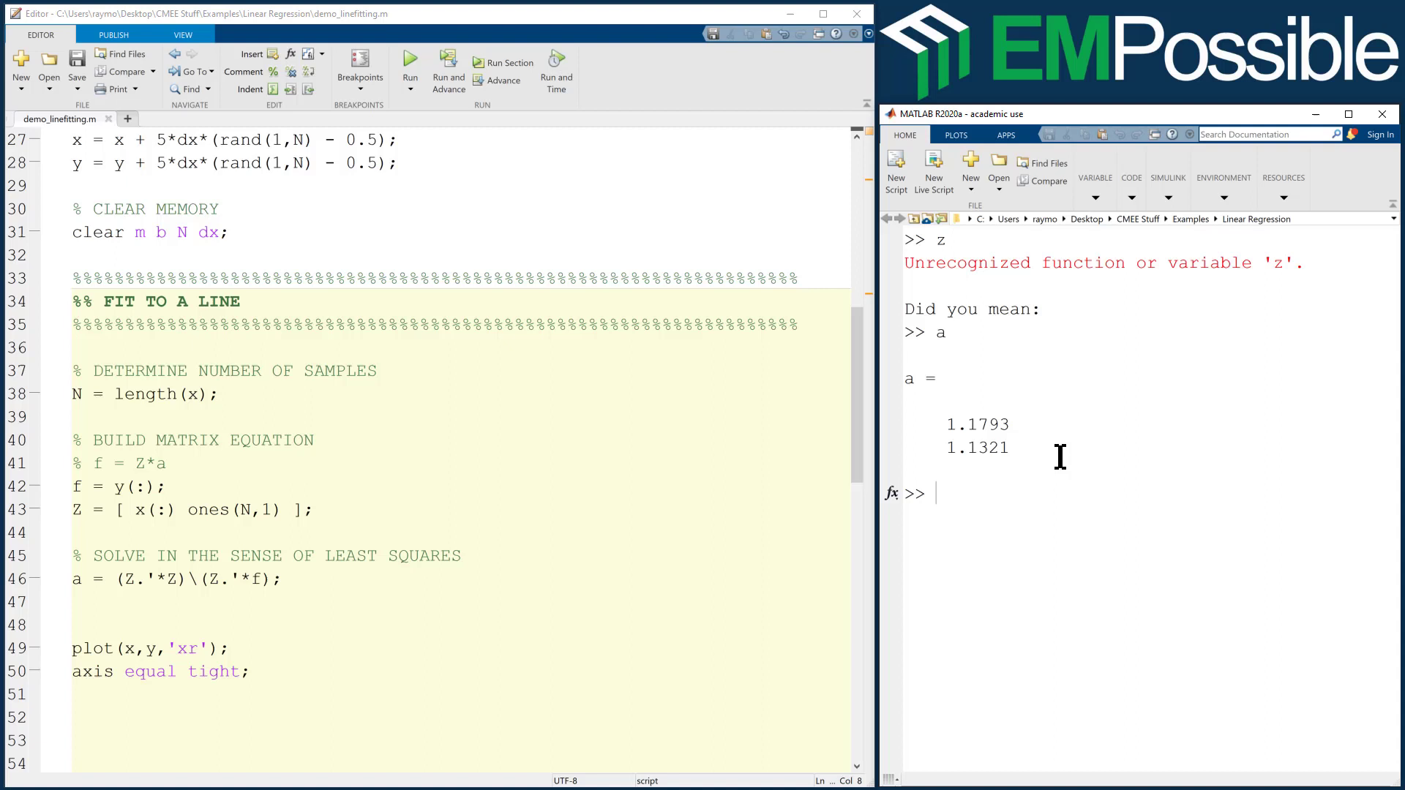
{"action": "double_click", "coordinate": [977, 424]}
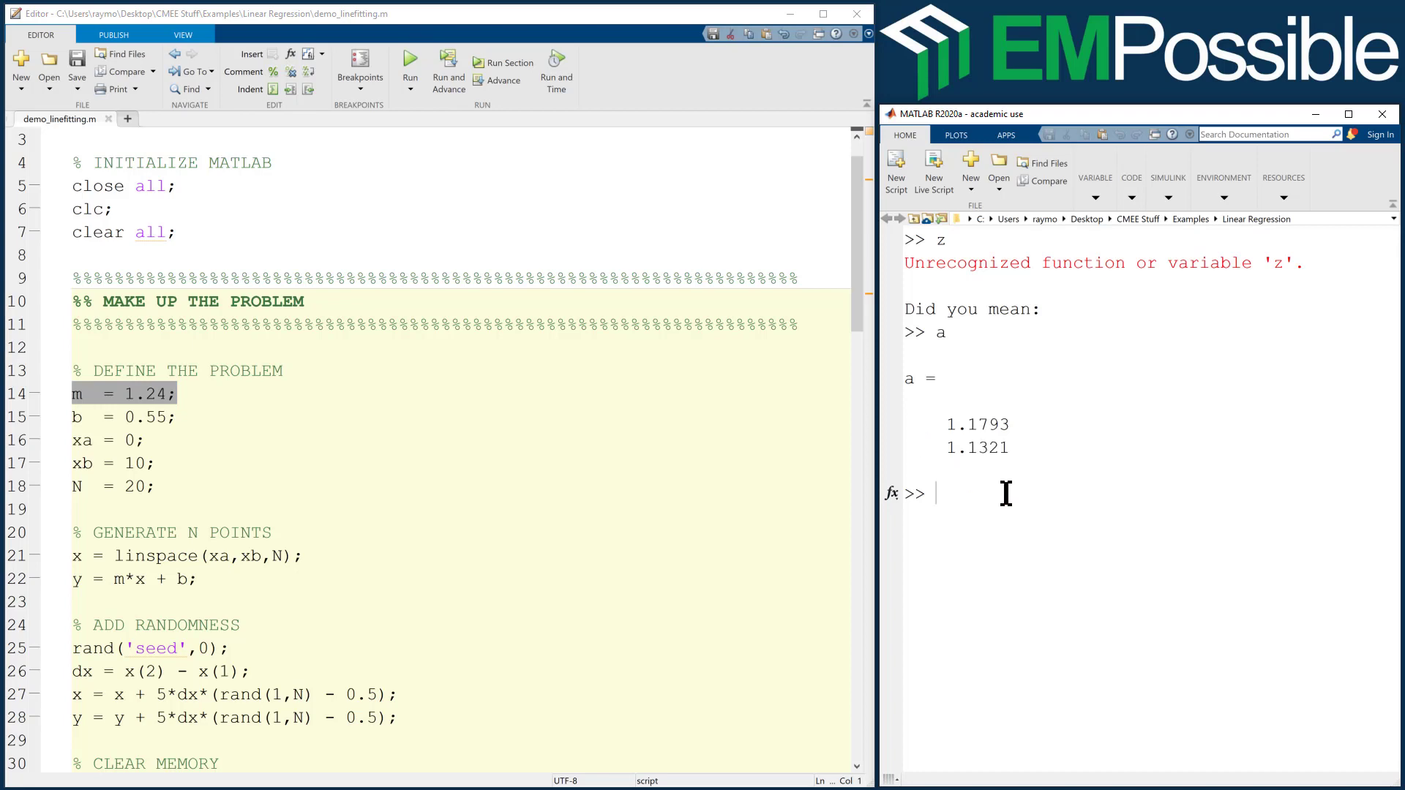
Comment out the randomness lines 24–28 and rerun, giving a = 1.2400, 0.5500.
{"action": "scroll", "scroll_direction": "down", "scroll_amount": 3}
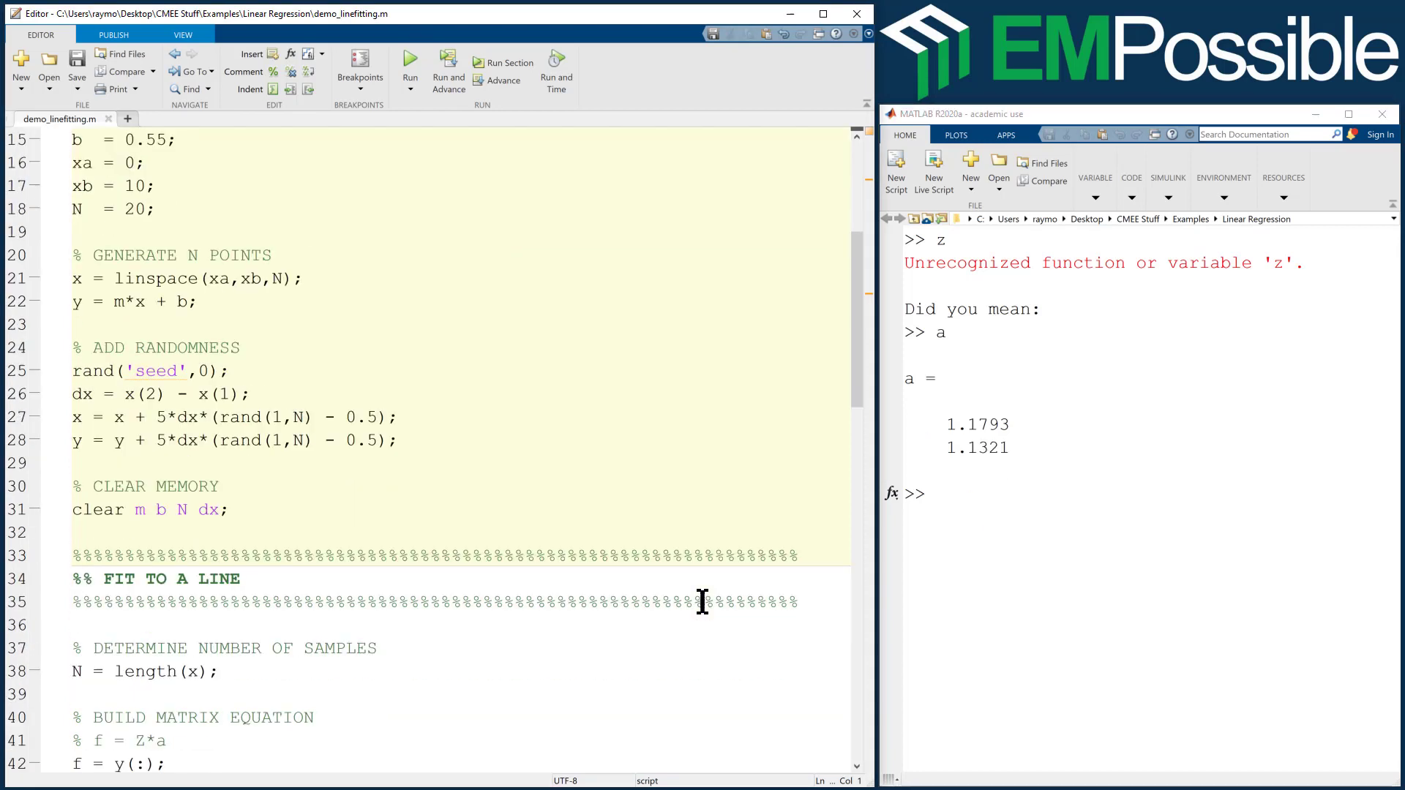
{"action": "scroll", "scroll_direction": "down", "scroll_amount": 3}
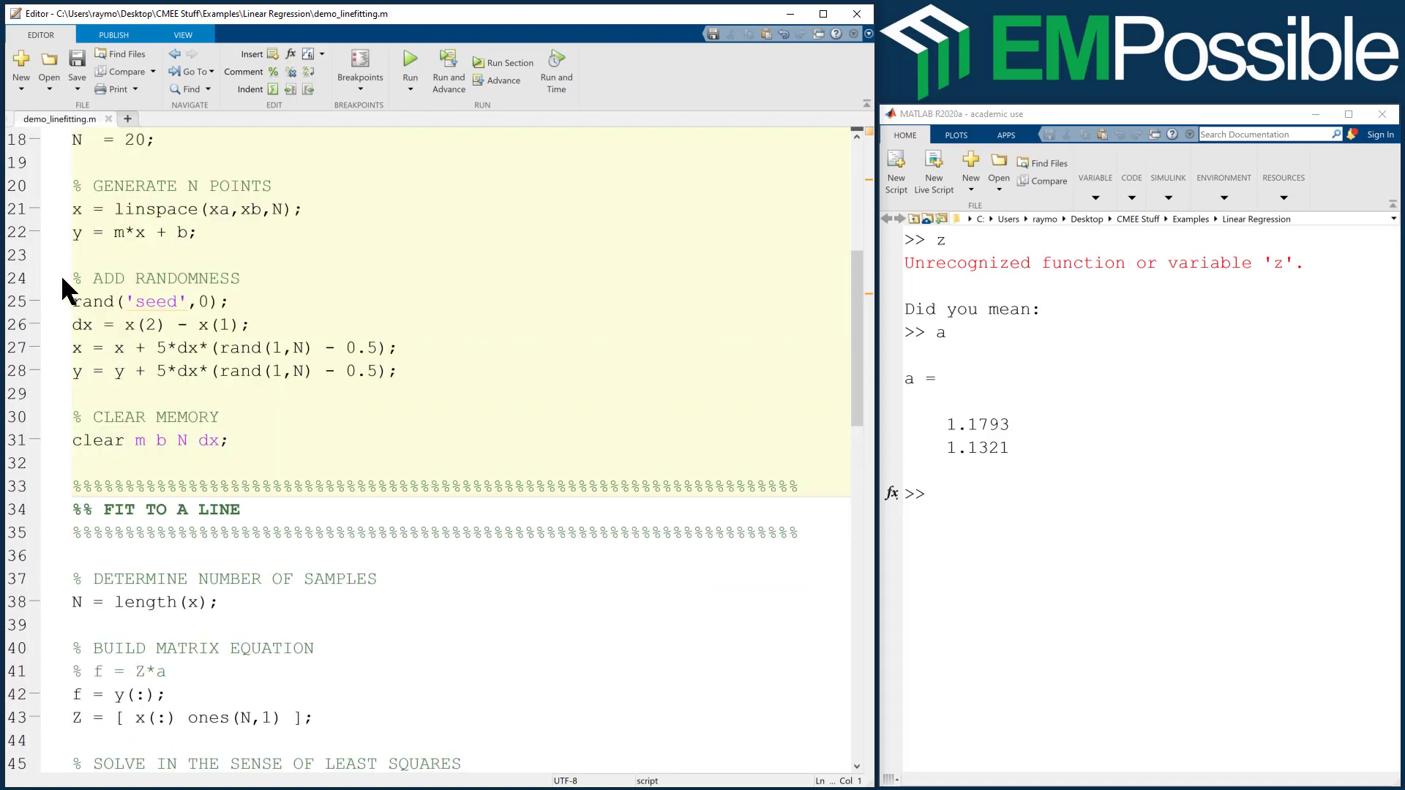
{"action": "left_click", "coordinate": [275, 71]}
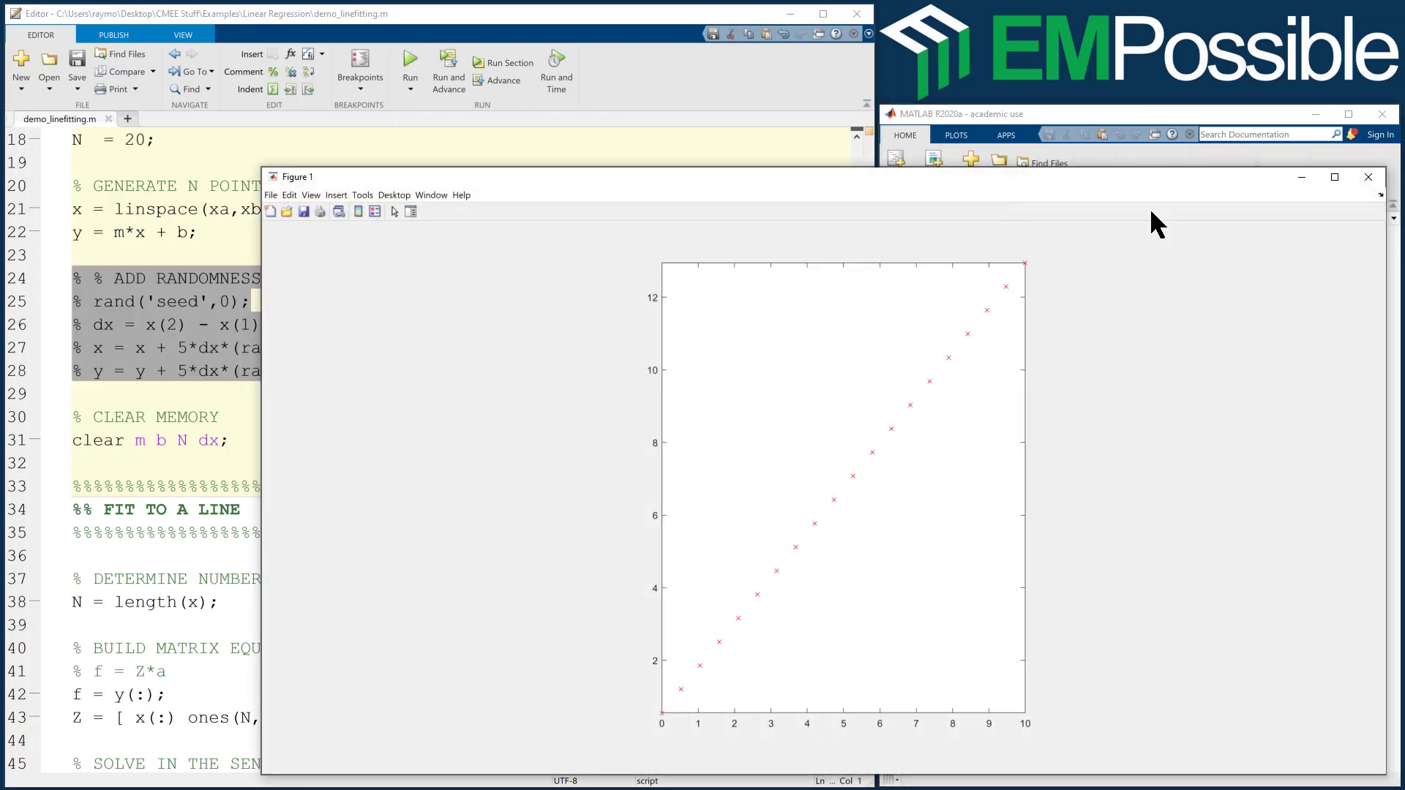
{"action": "left_click", "coordinate": [1369, 177]}
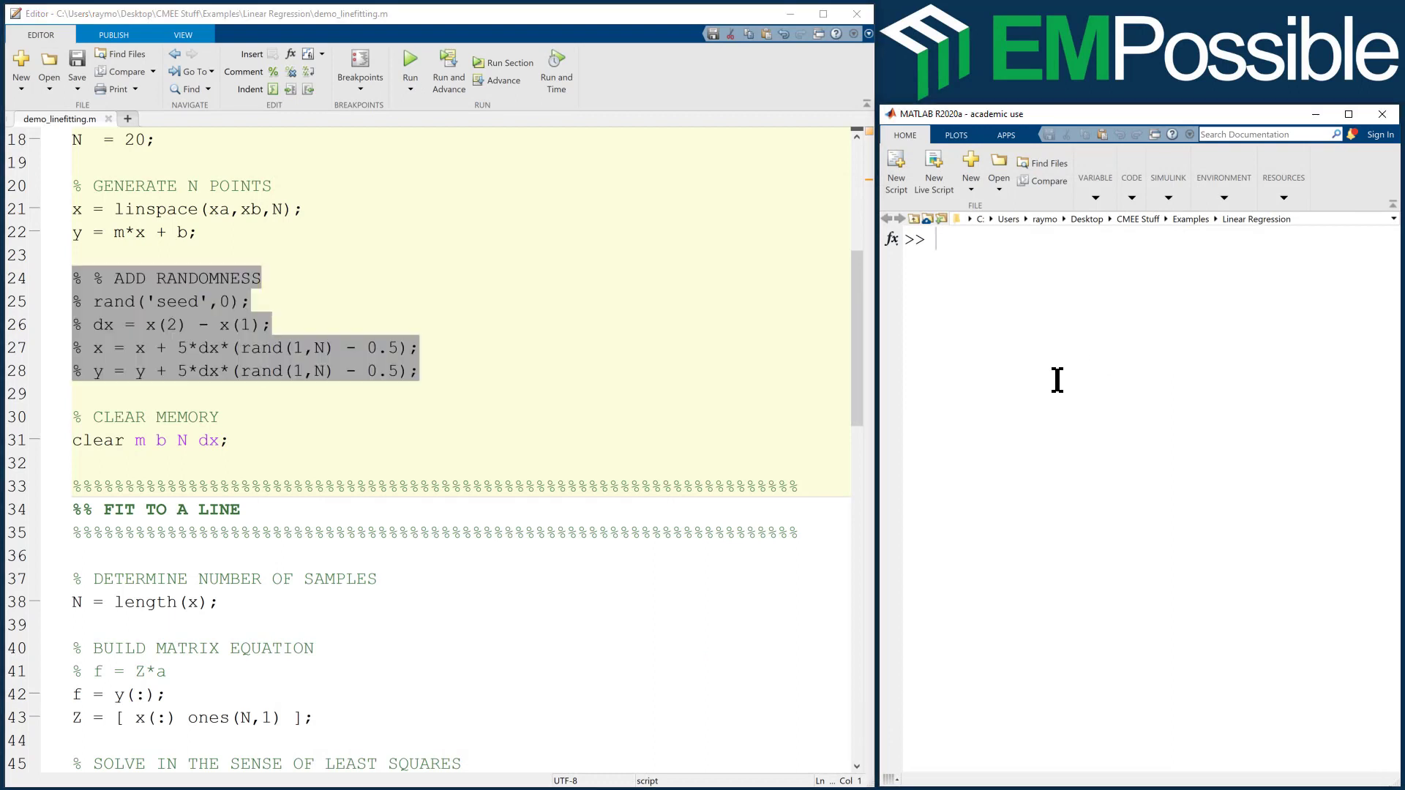
{"action": "type", "text": "a"}
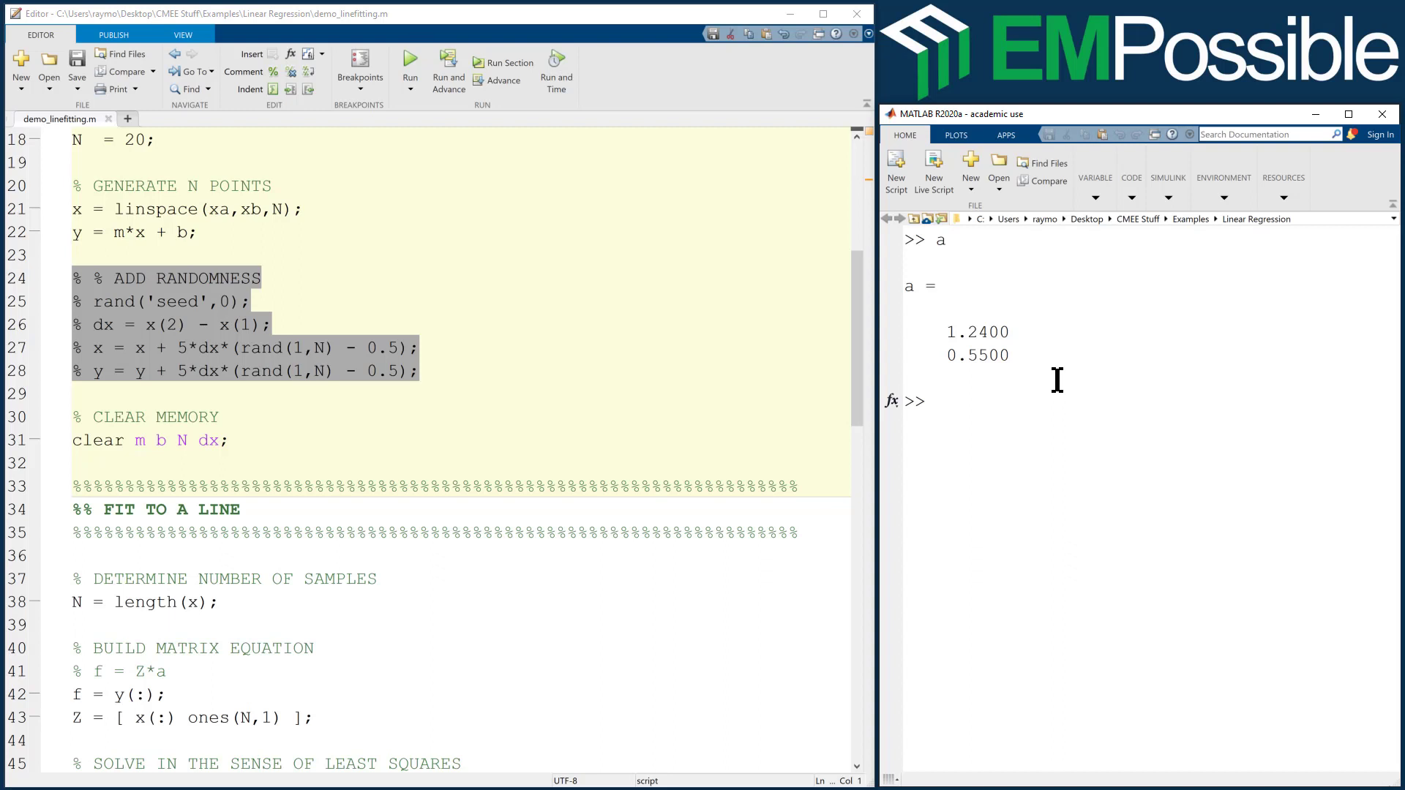
{"action": "mouse_move", "coordinate": [1013, 416]}
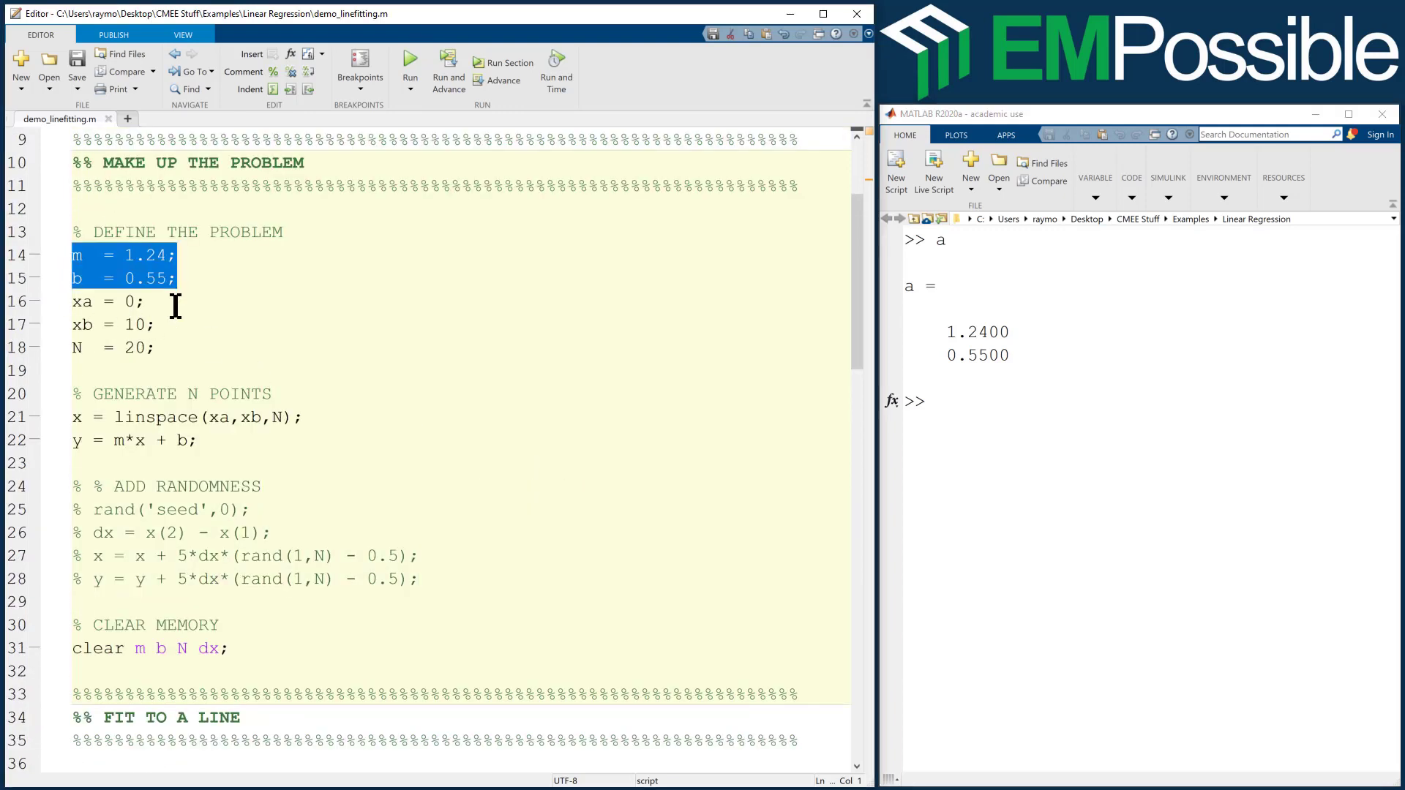
{"action": "mouse_move", "coordinate": [276, 312]}
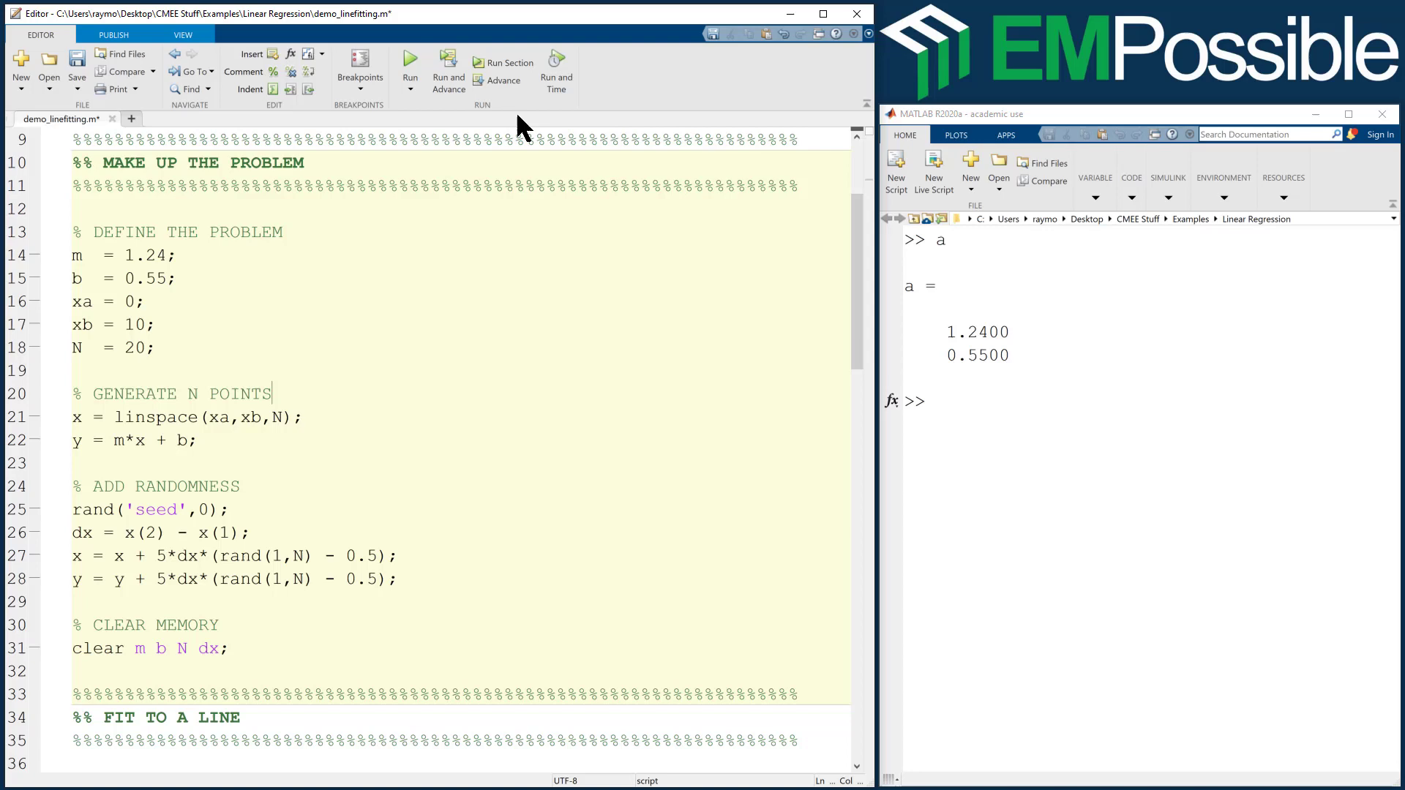
Rerun with the noise lines uncommented, showing a = 1.1793, 1.1321 again.
{"action": "left_click", "coordinate": [410, 61]}
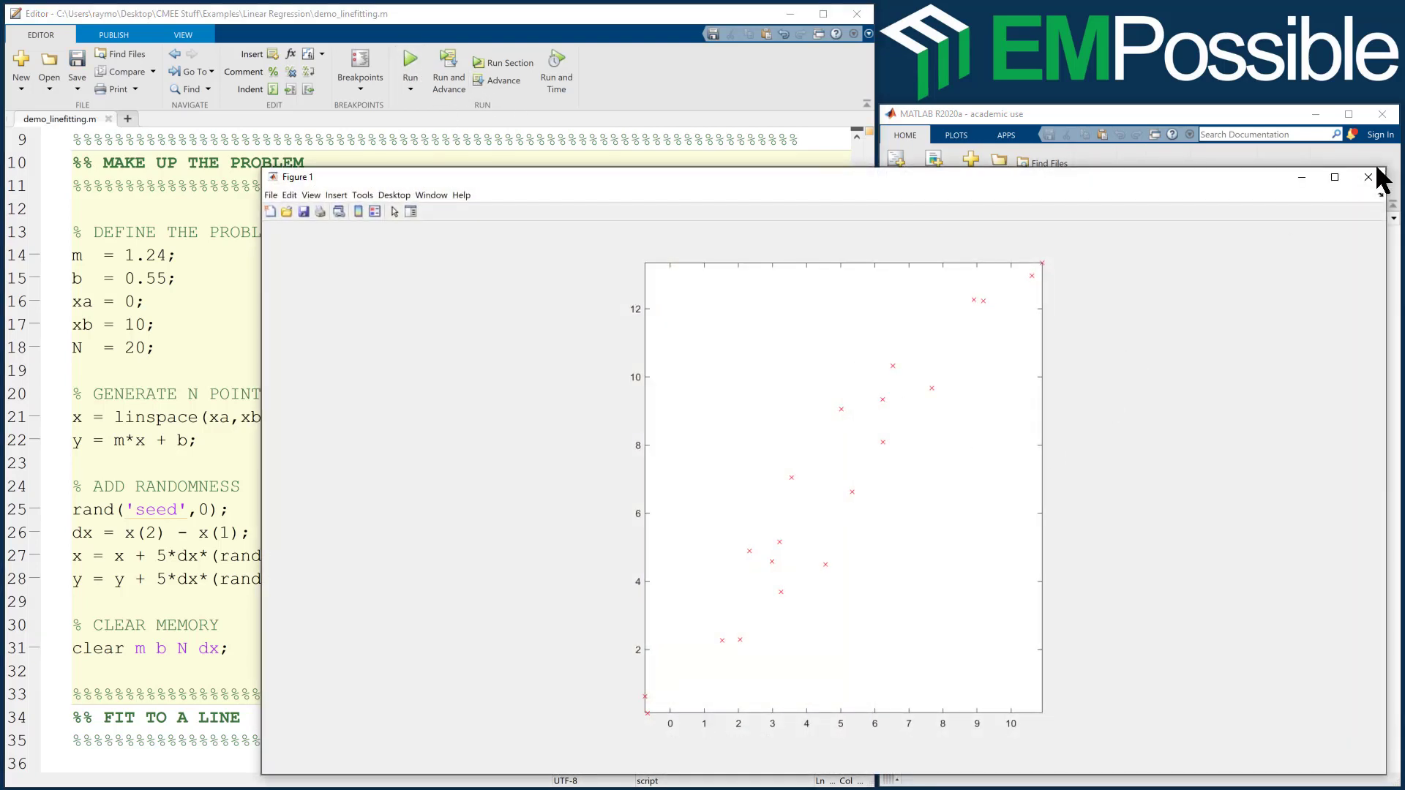
{"action": "left_click", "coordinate": [1367, 177]}
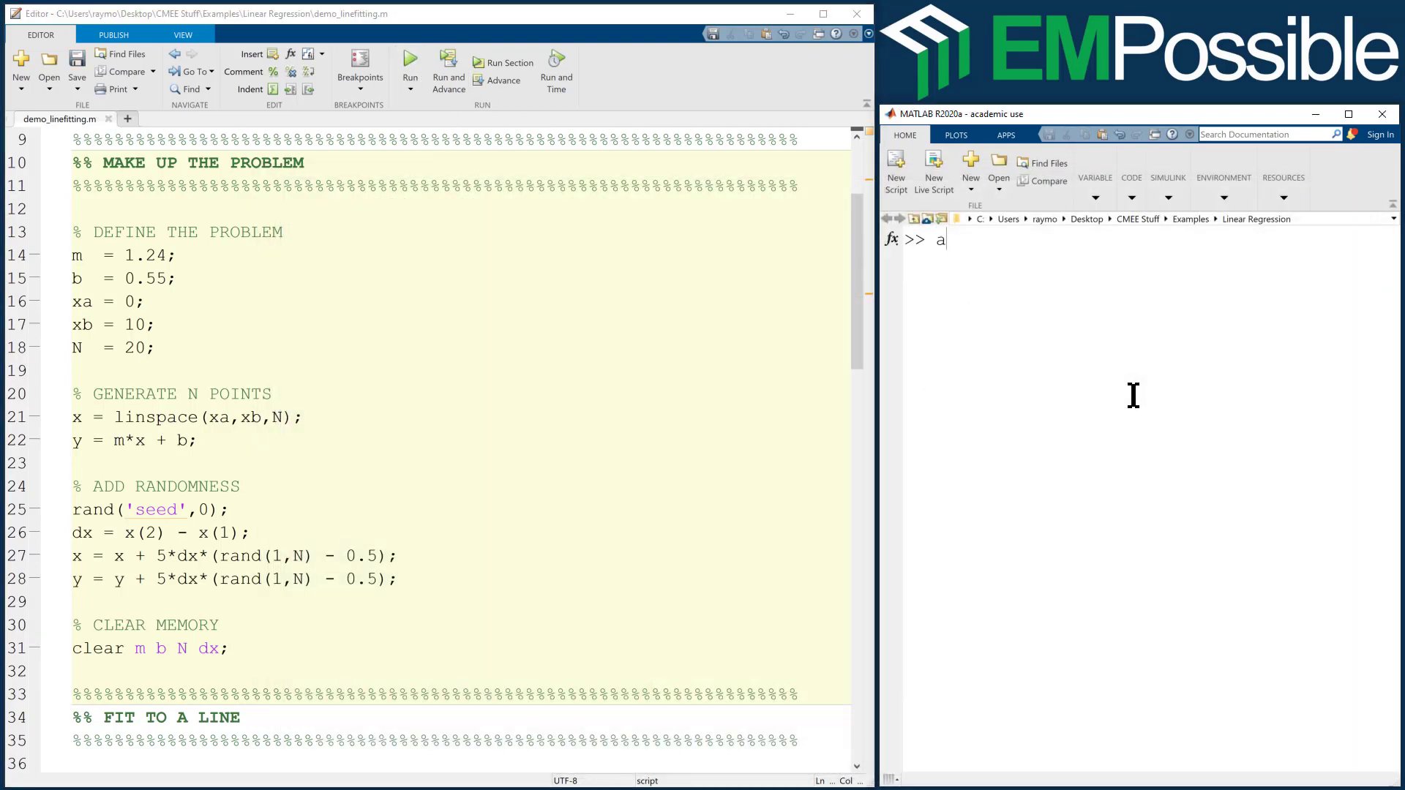
{"action": "key", "text": "Enter"}
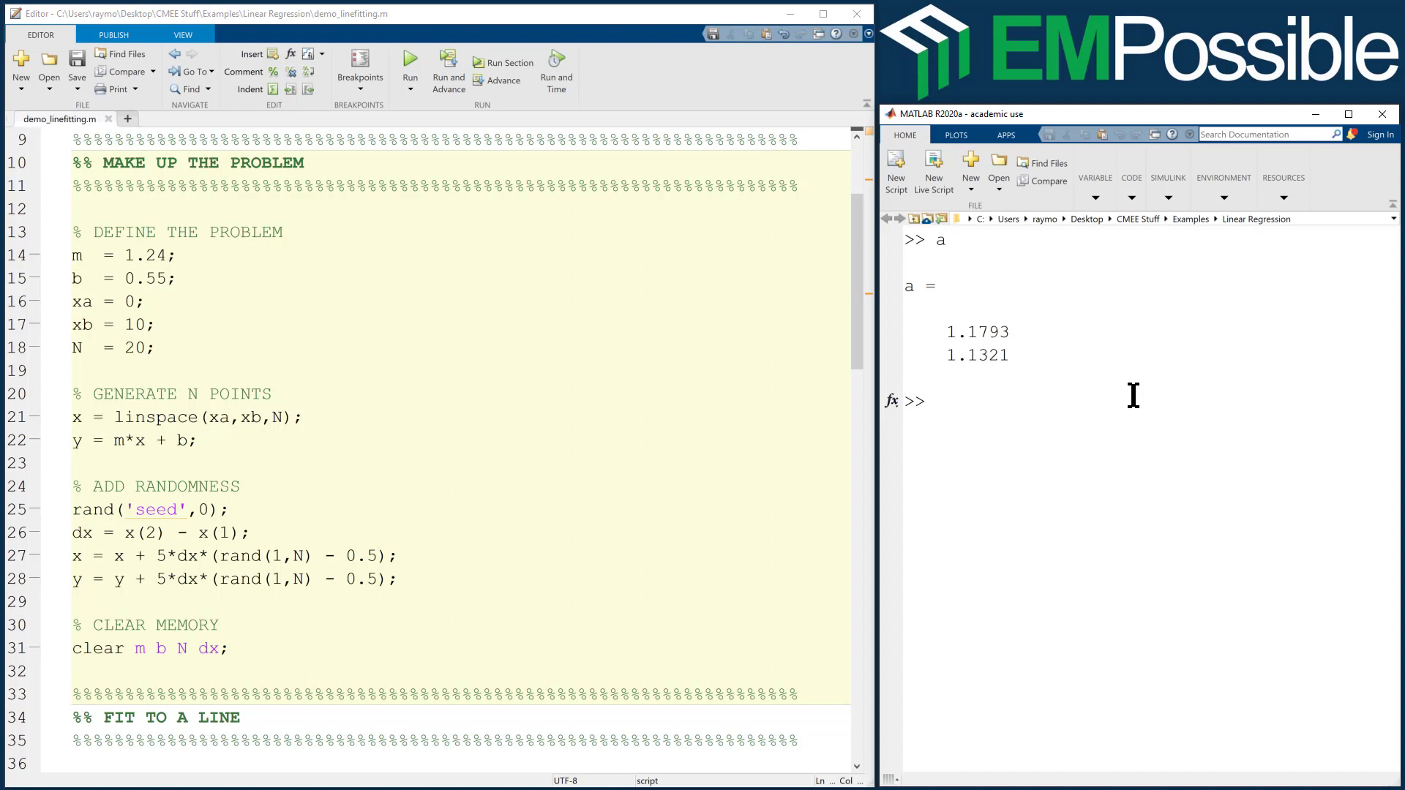
{"action": "mouse_move", "coordinate": [811, 356]}
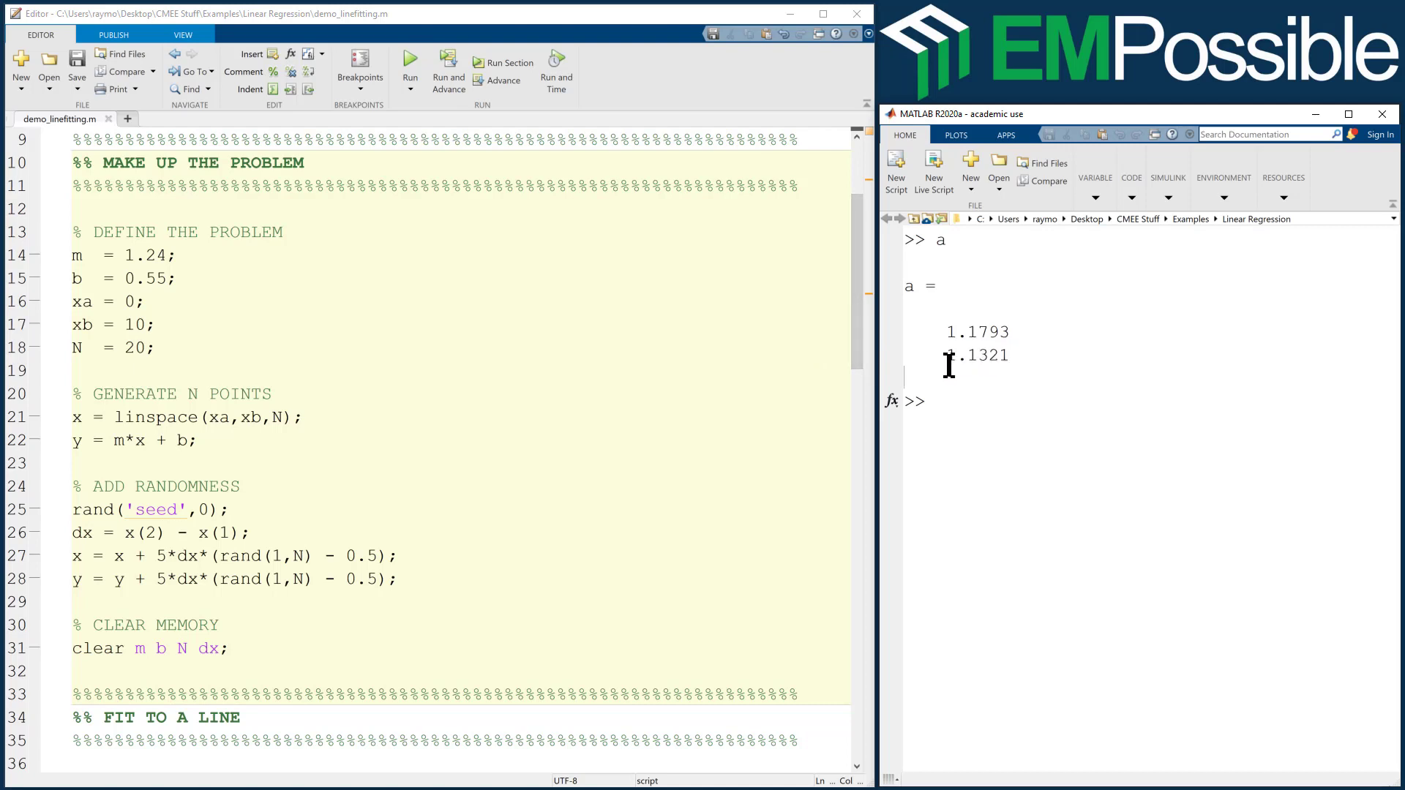
Add % EXTRACT m AND b with m = a(1); and b = a(2); below the solve line.
{"action": "scroll", "scroll_direction": "down", "scroll_amount": 3}
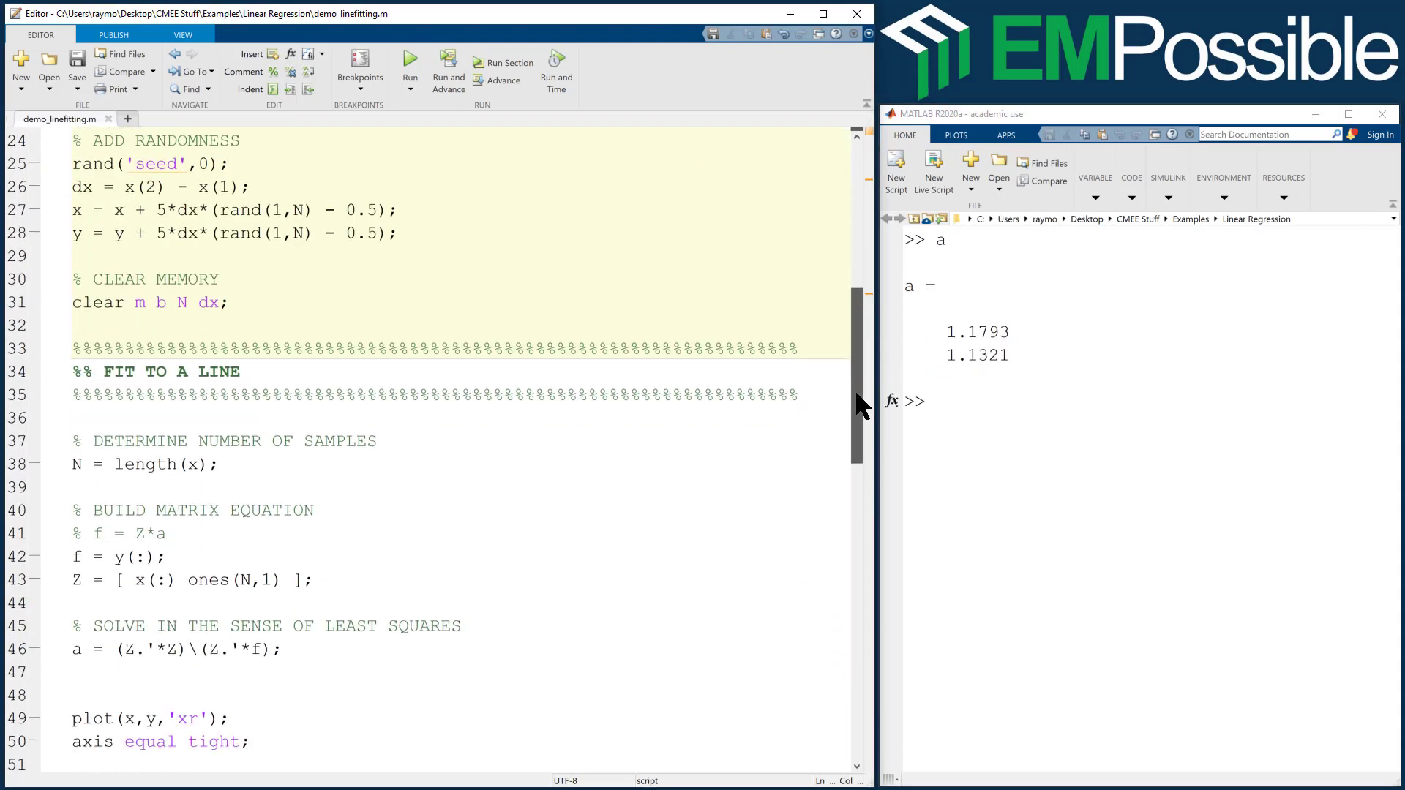
{"action": "scroll", "scroll_direction": "down", "scroll_amount": 3}
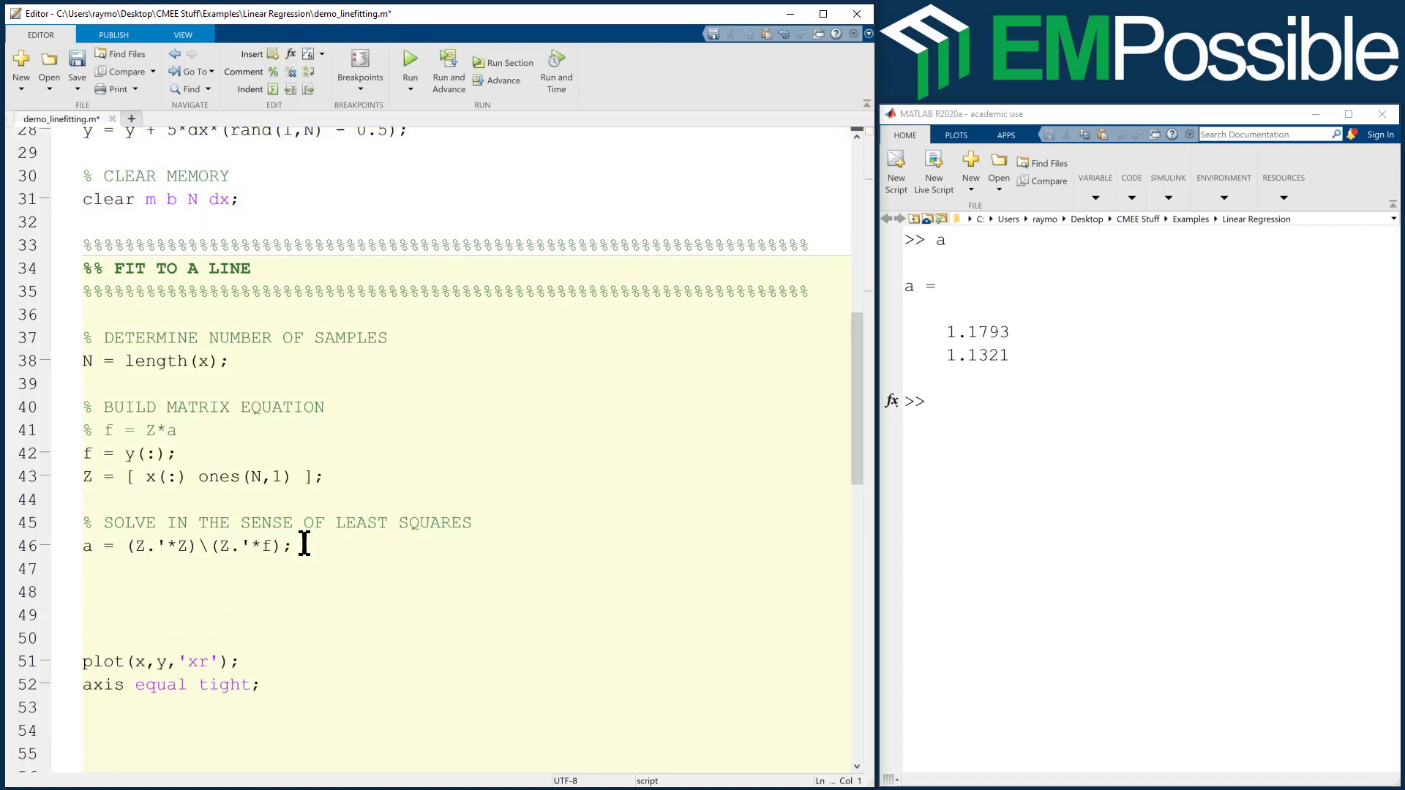
{"action": "type", "text": "% EXT"}
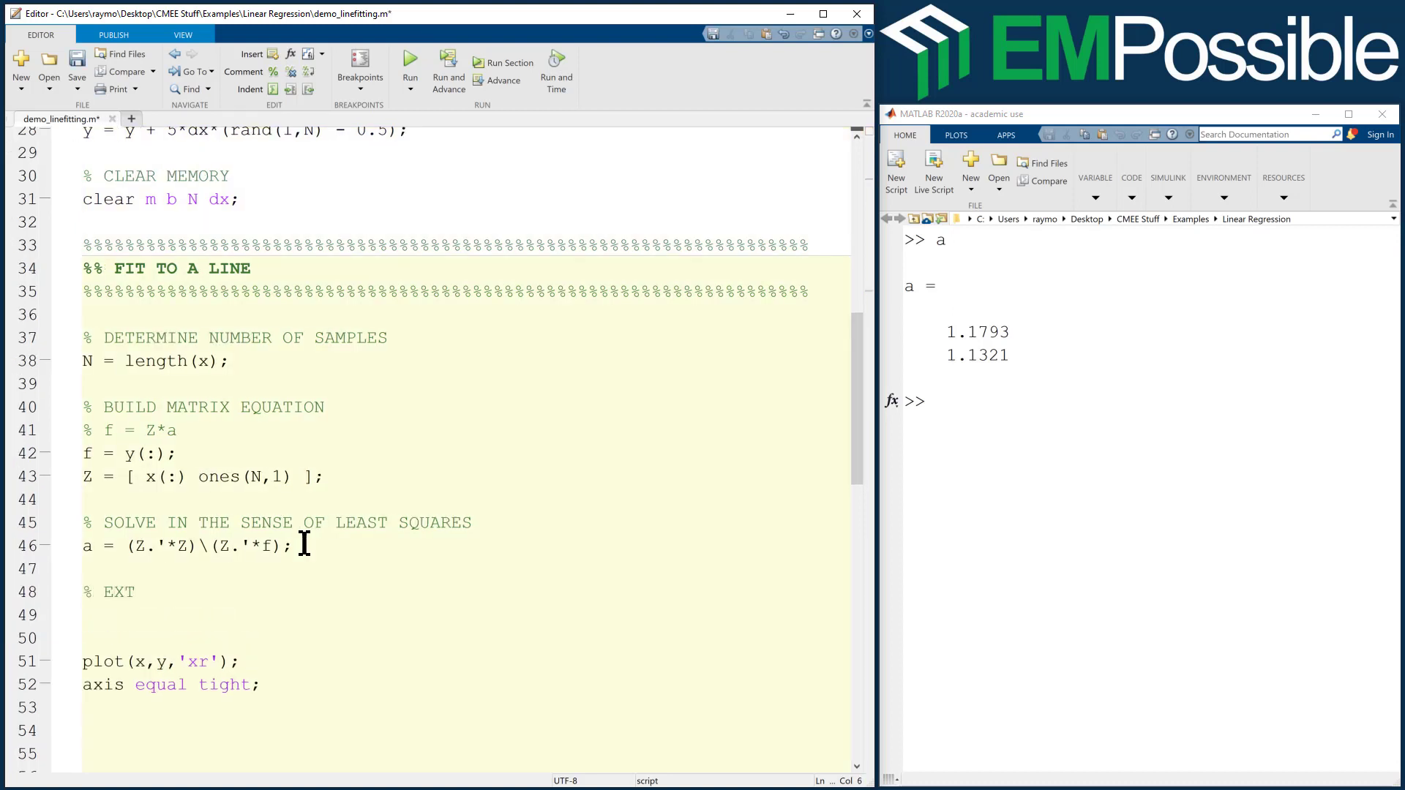
{"action": "type", "text": "RACT"}
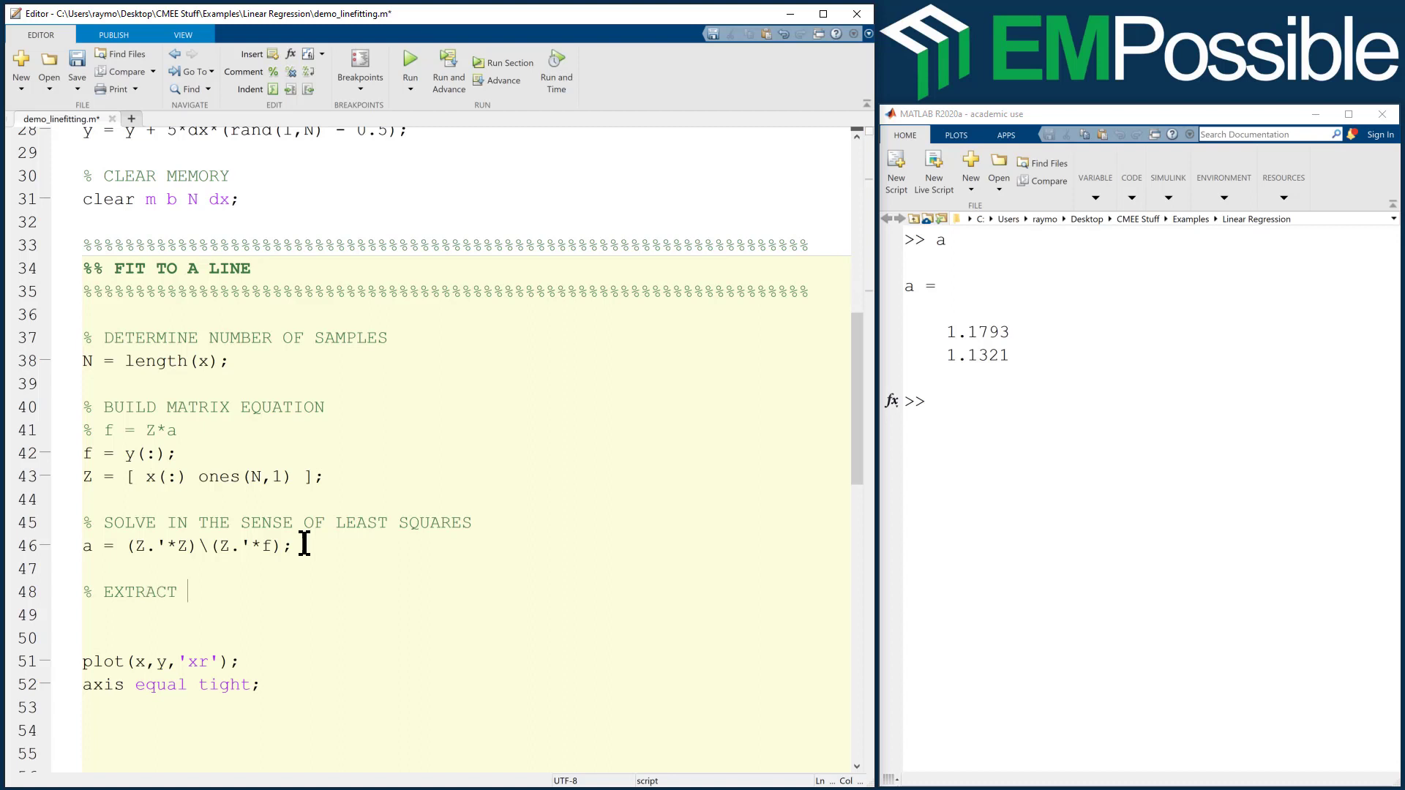
{"action": "type", "text": "m AND b"}
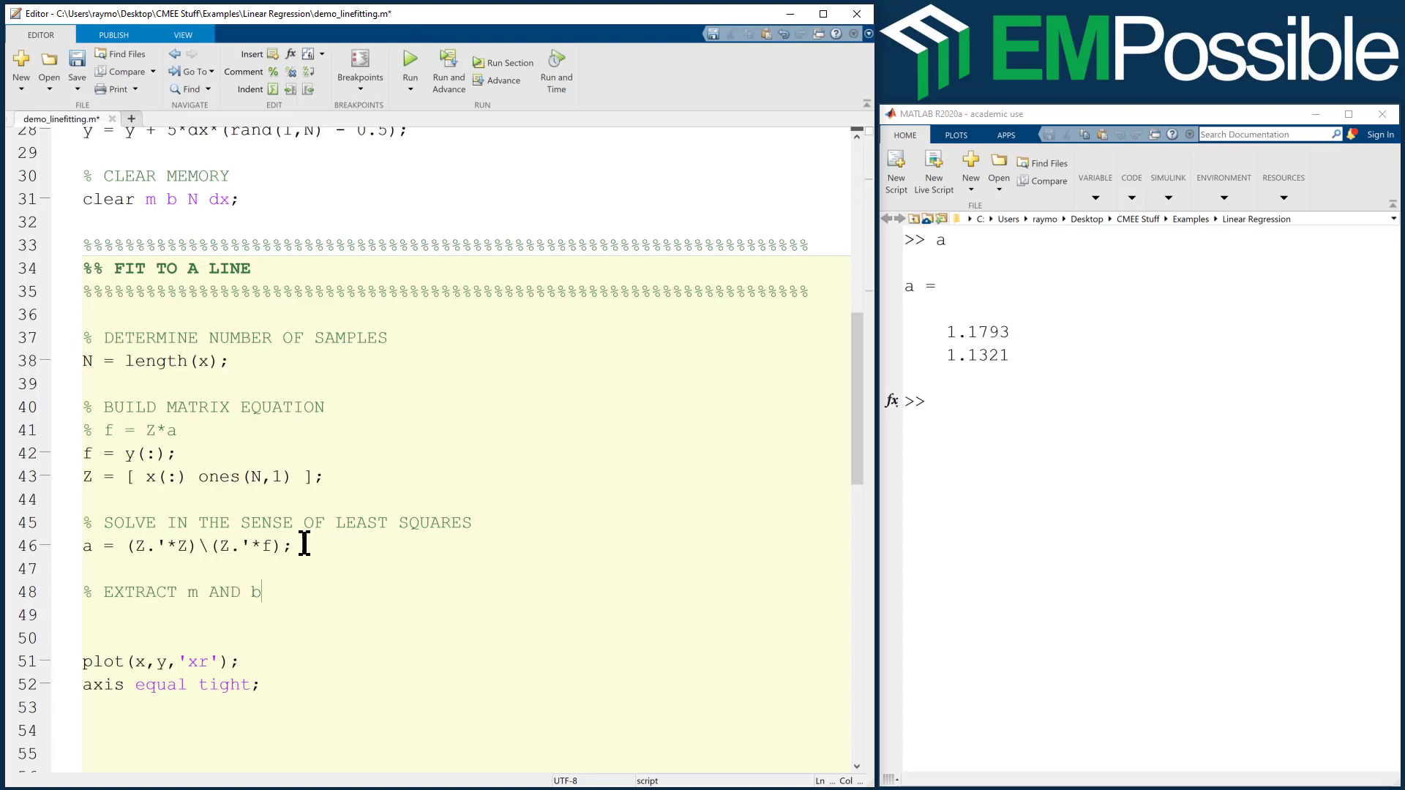
{"action": "type", "text": "m = a("}
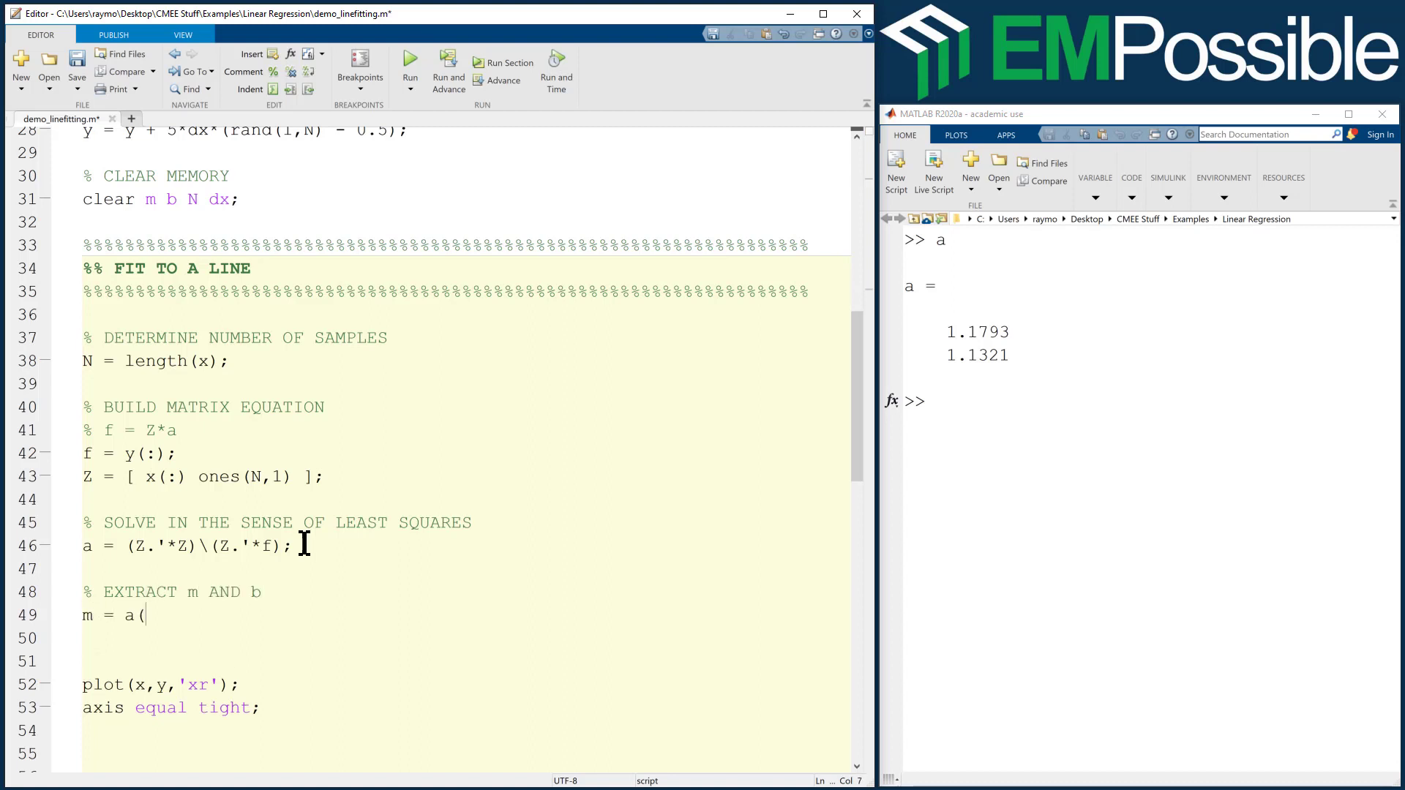
{"action": "type", "text": "1);"}
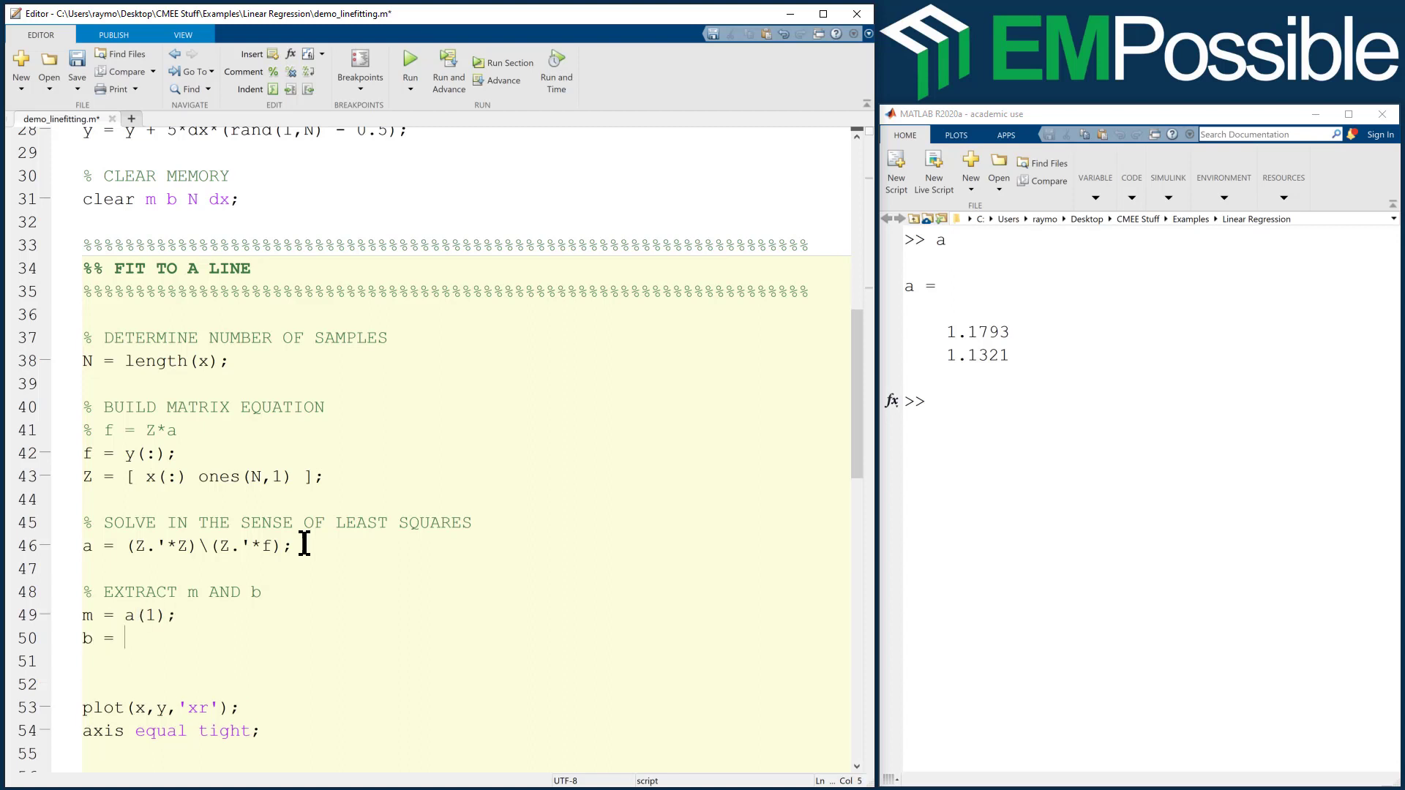
{"action": "type", "text": "a(2);"}
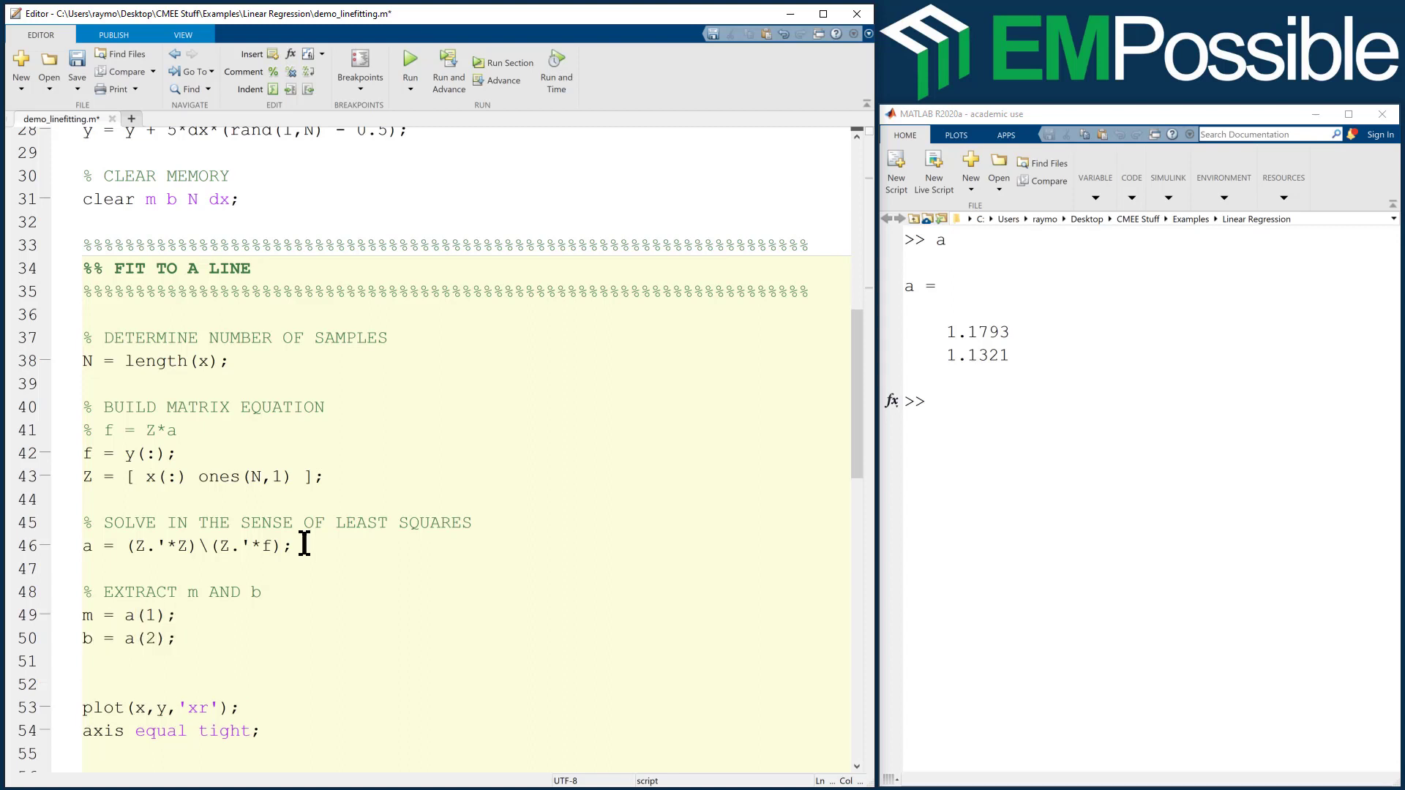